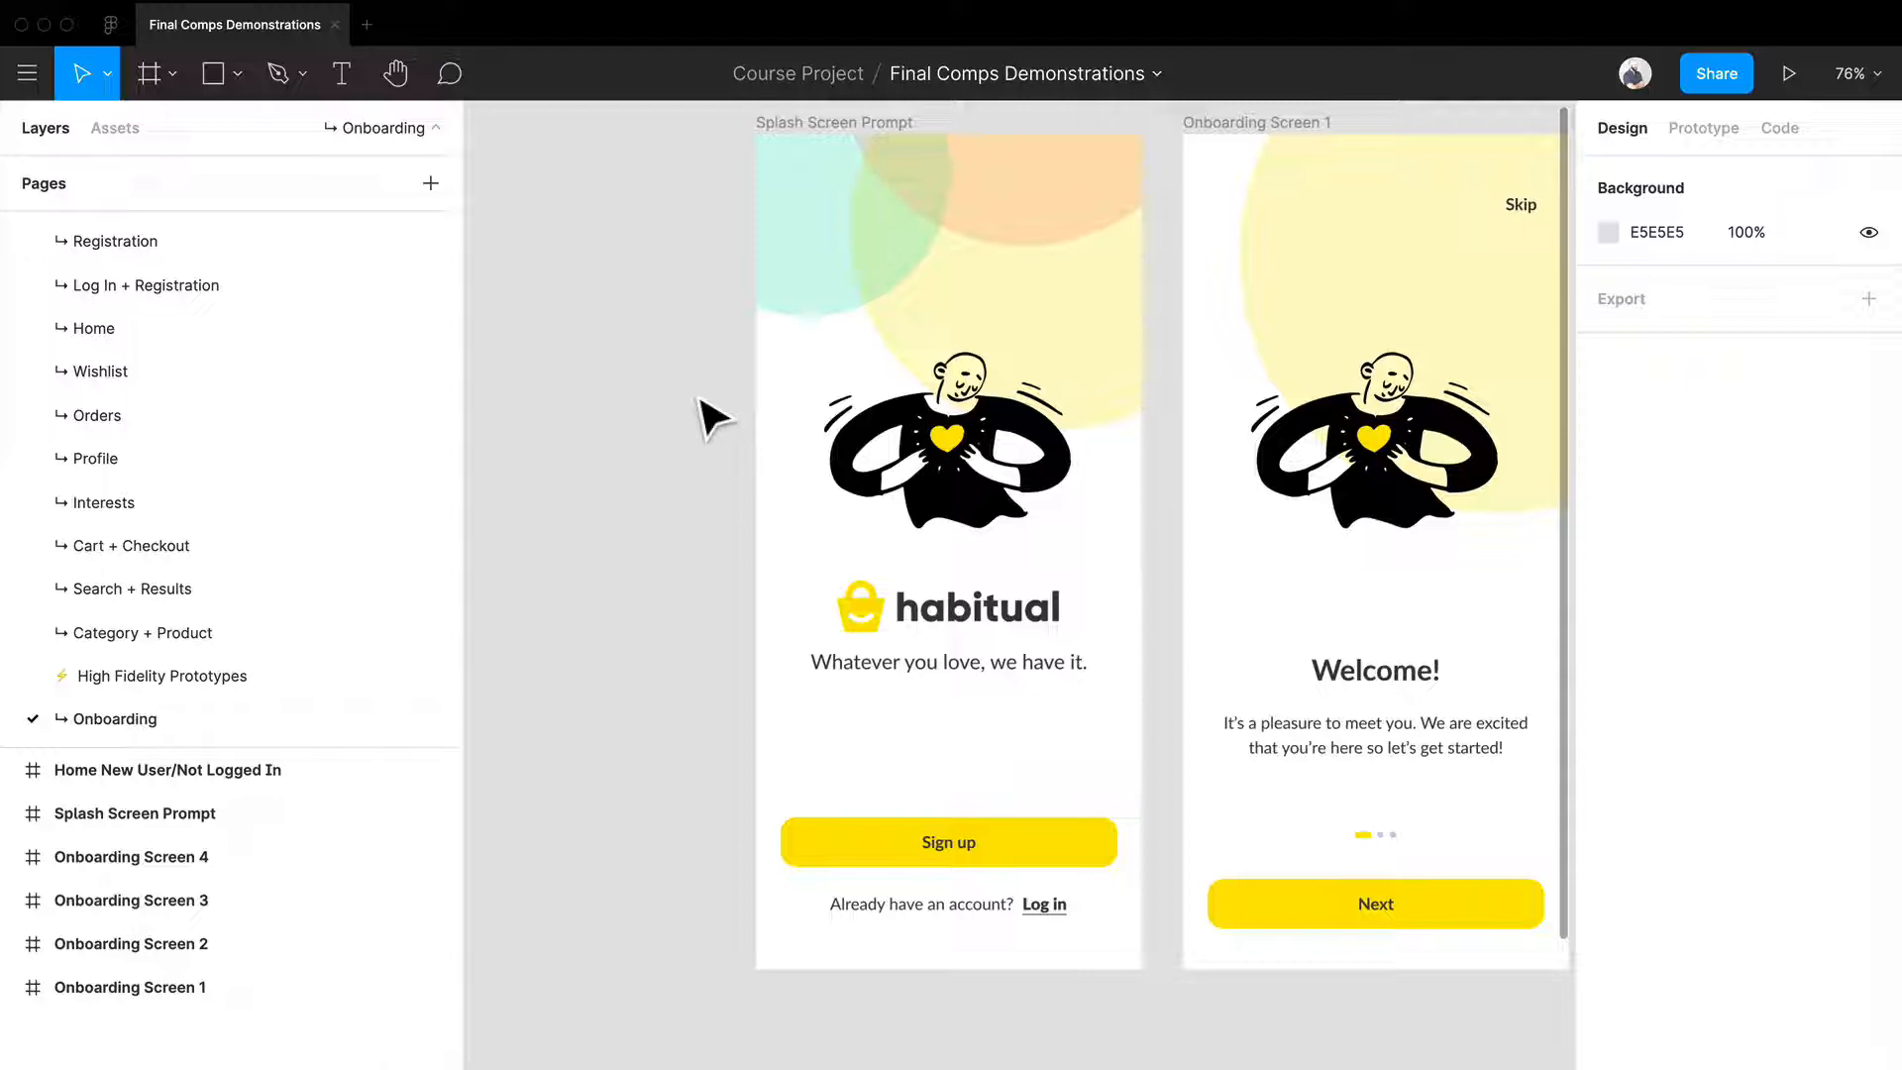
Show the Prototype settings and start a connection from the splash screen's Sign up button
{"action": "scroll", "scroll_direction": "down", "scroll_amount": 3}
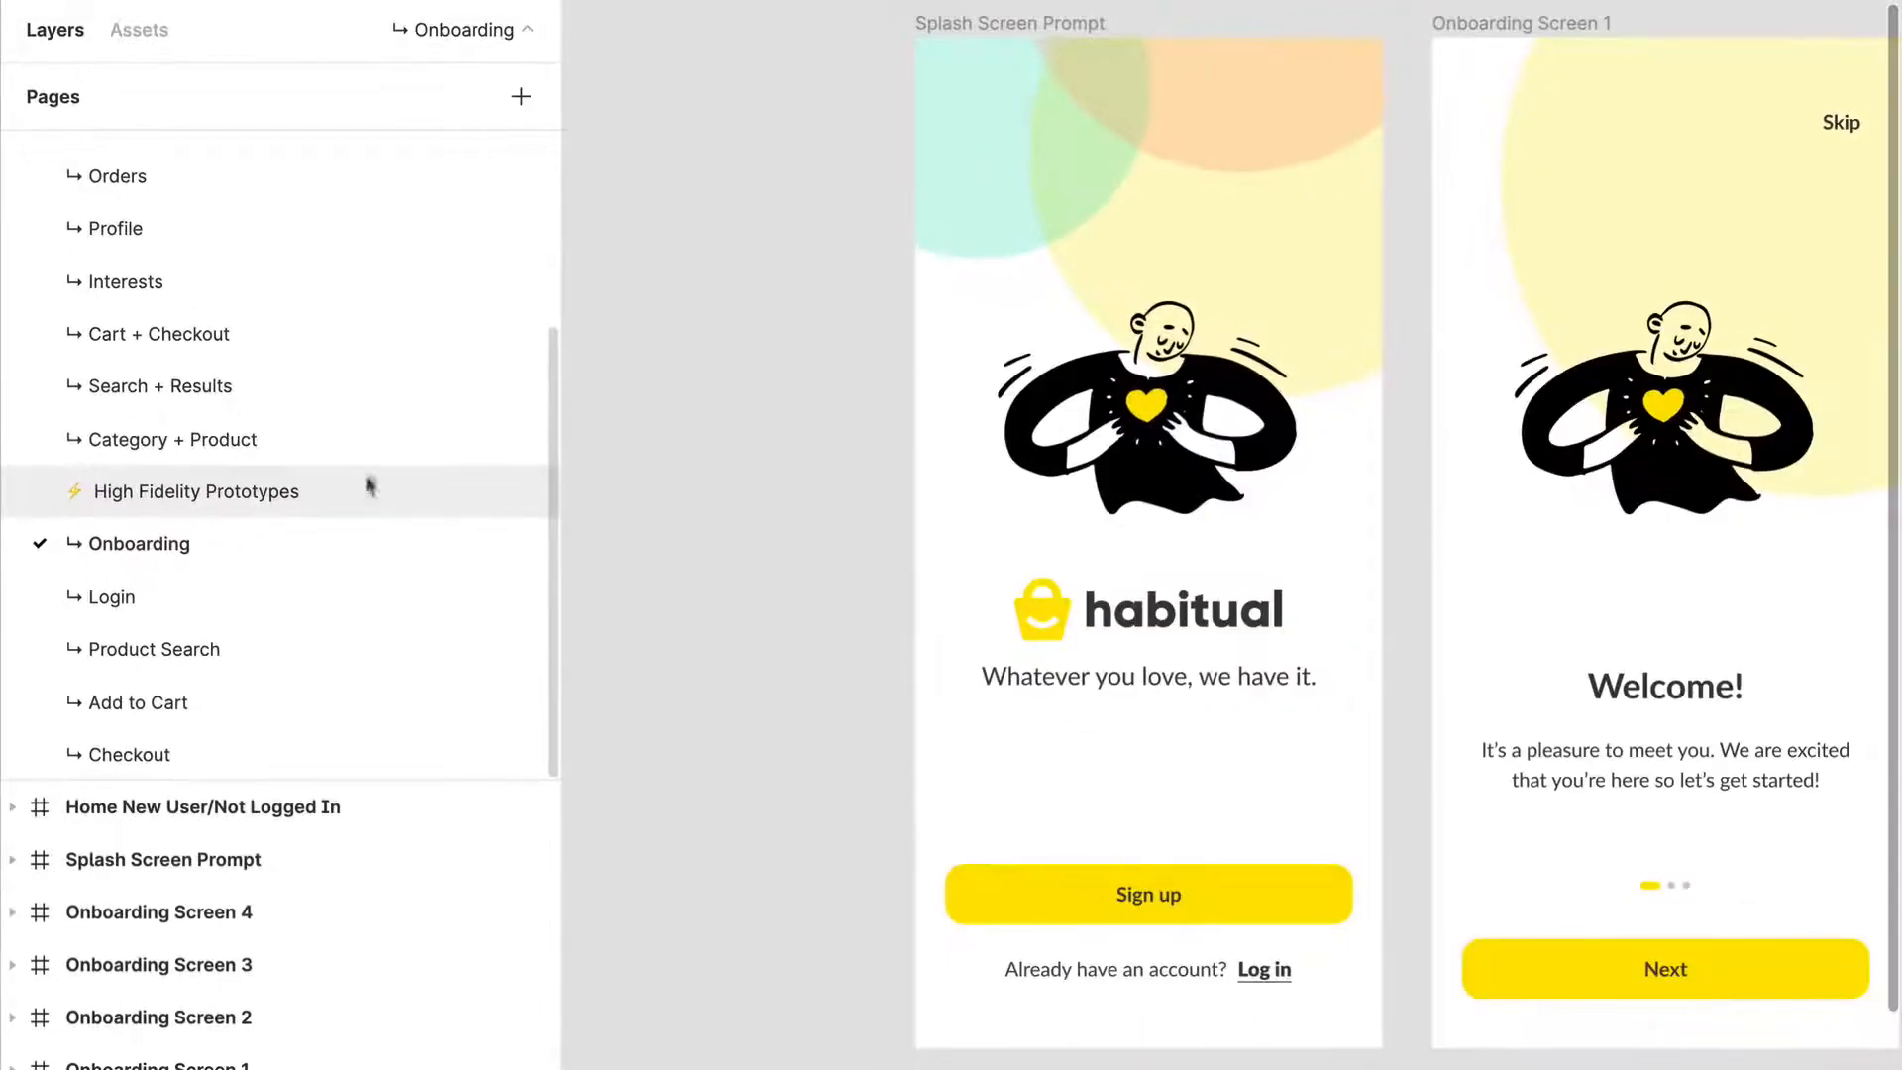
{"action": "mouse_move", "coordinate": [376, 463]}
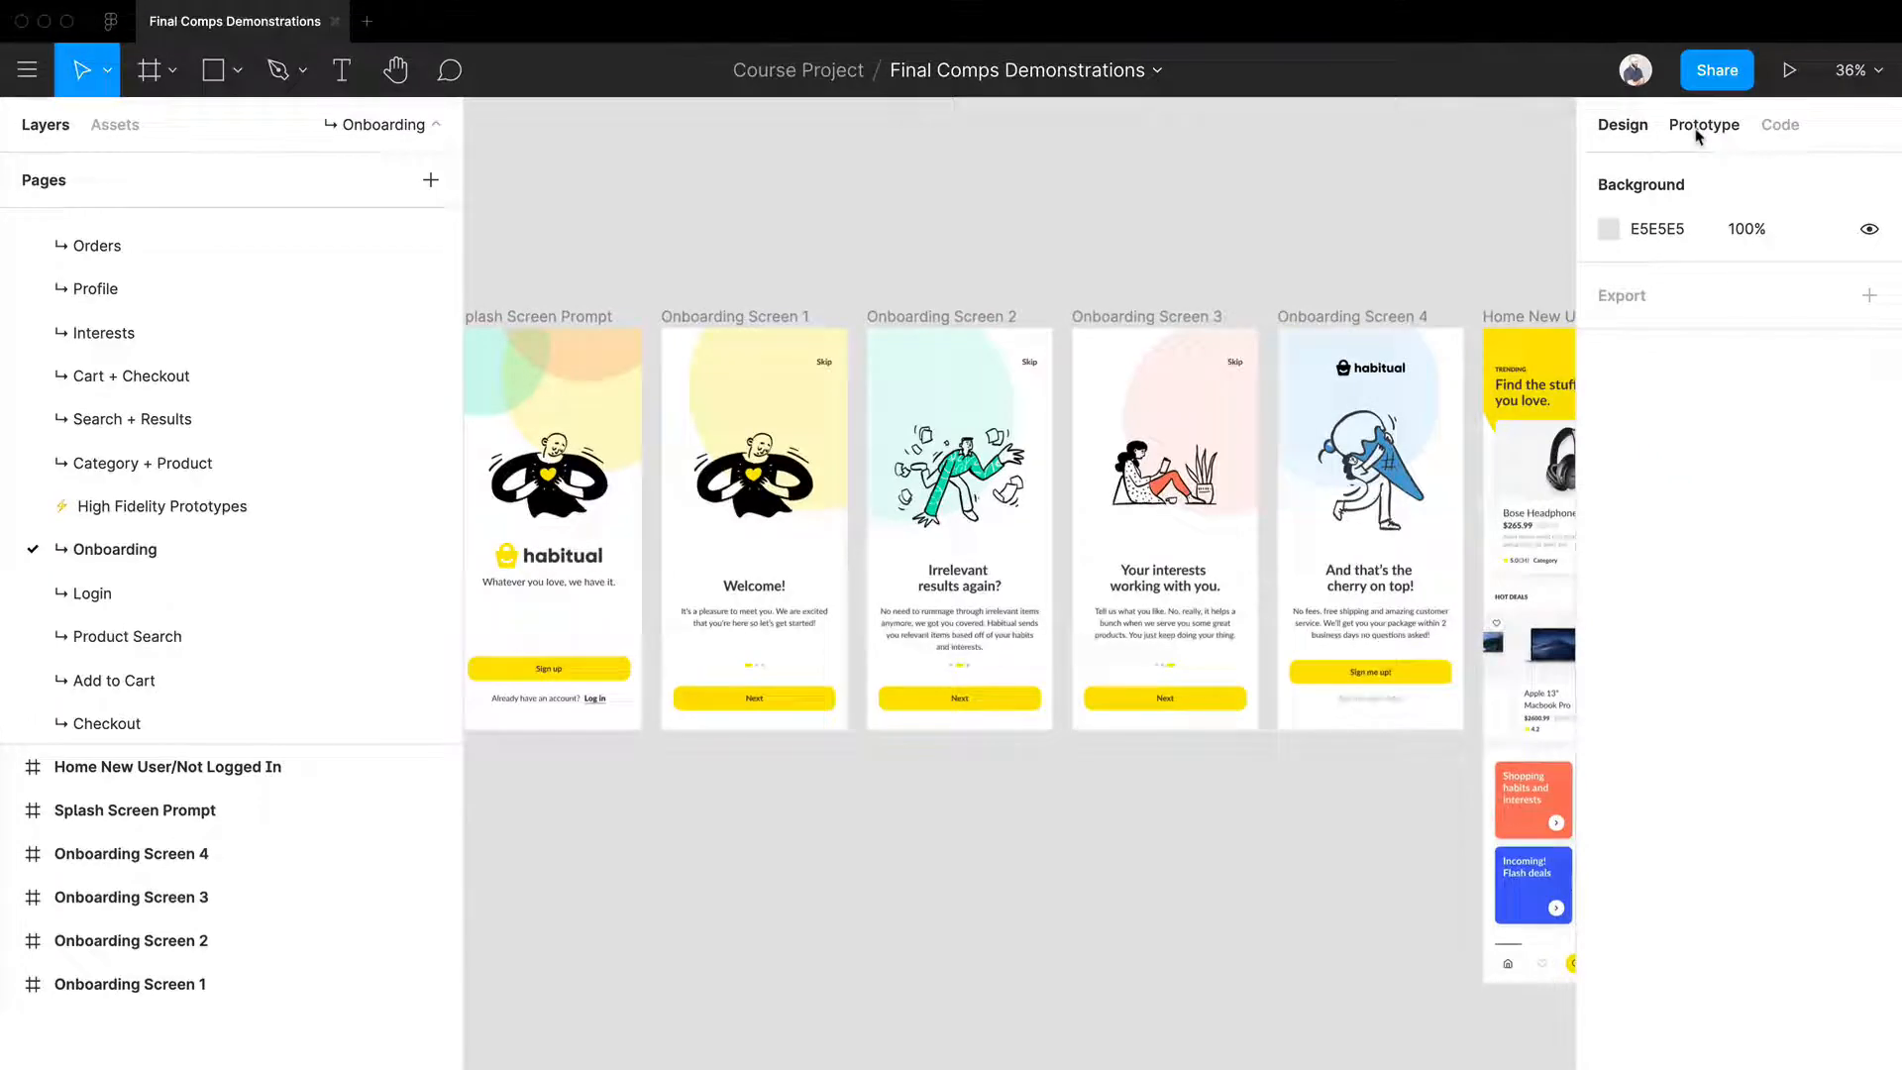
{"action": "left_click", "coordinate": [1703, 123]}
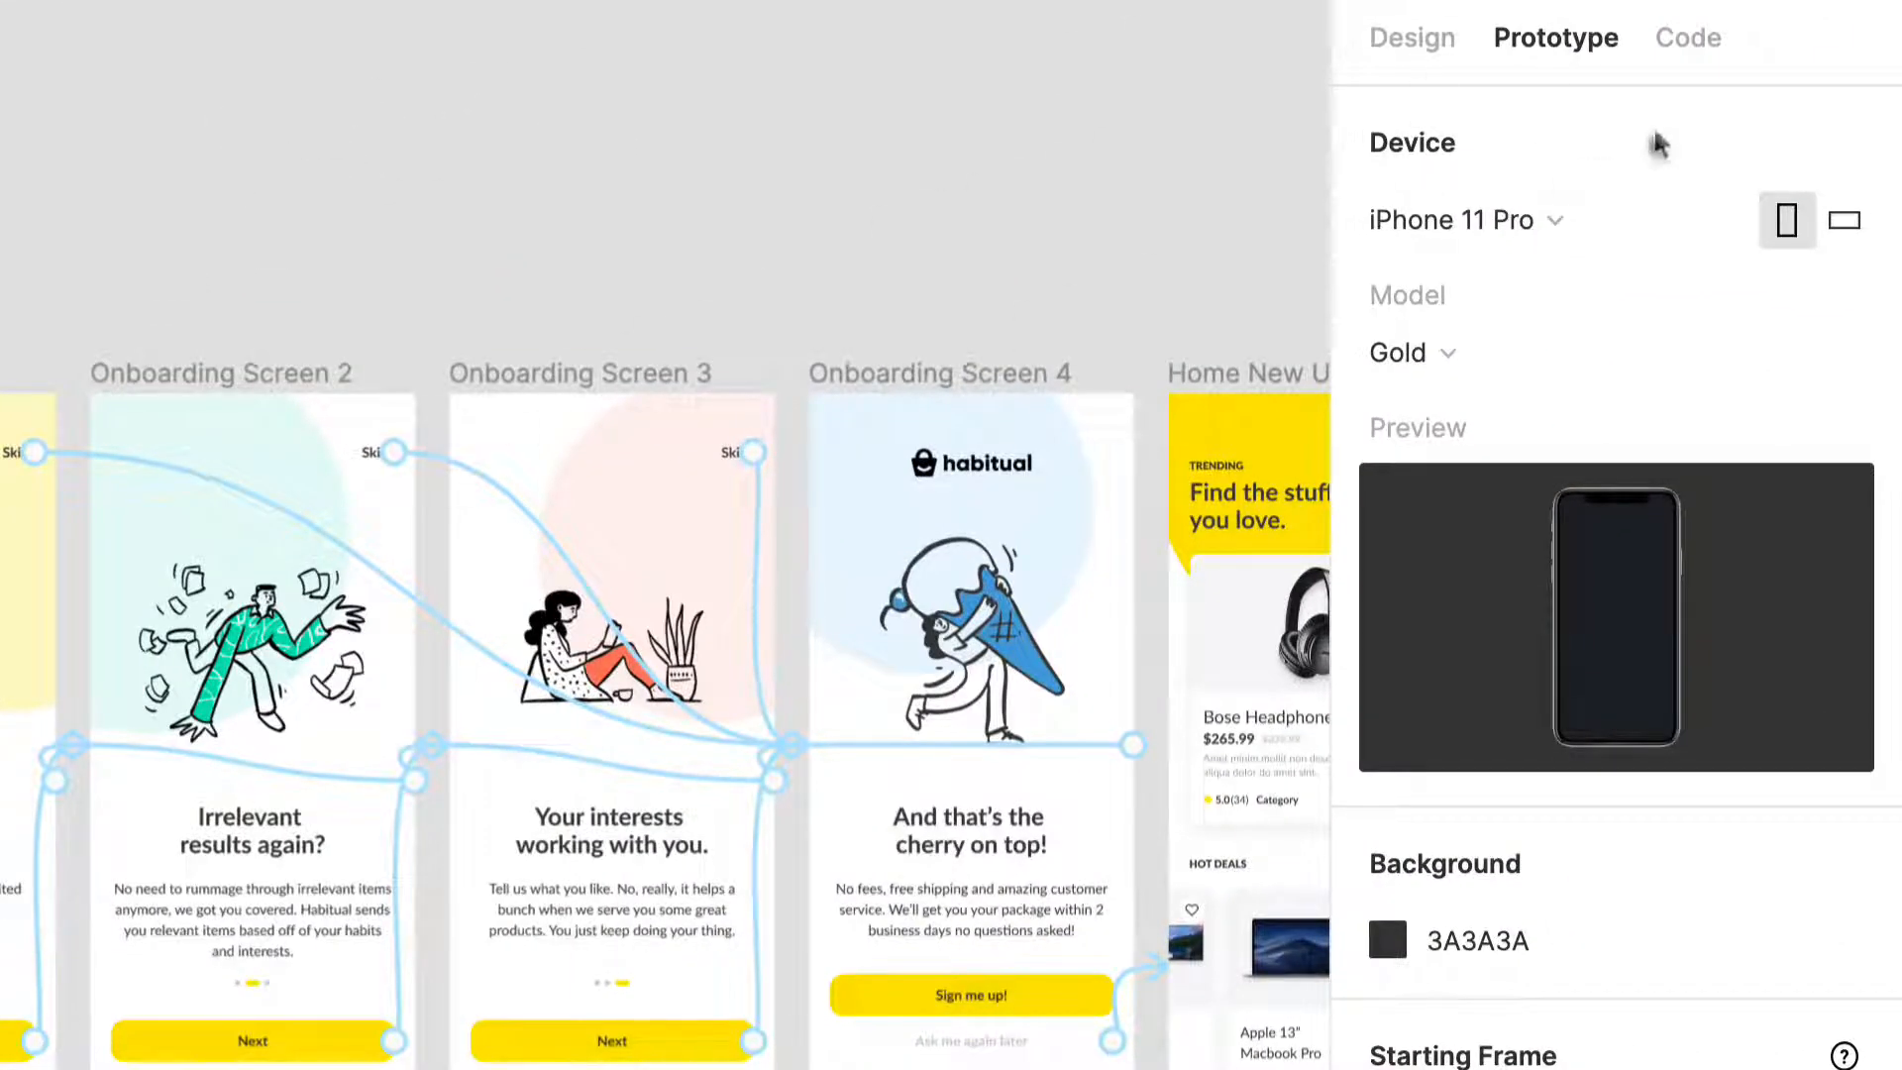
{"action": "left_click", "coordinate": [1538, 353]}
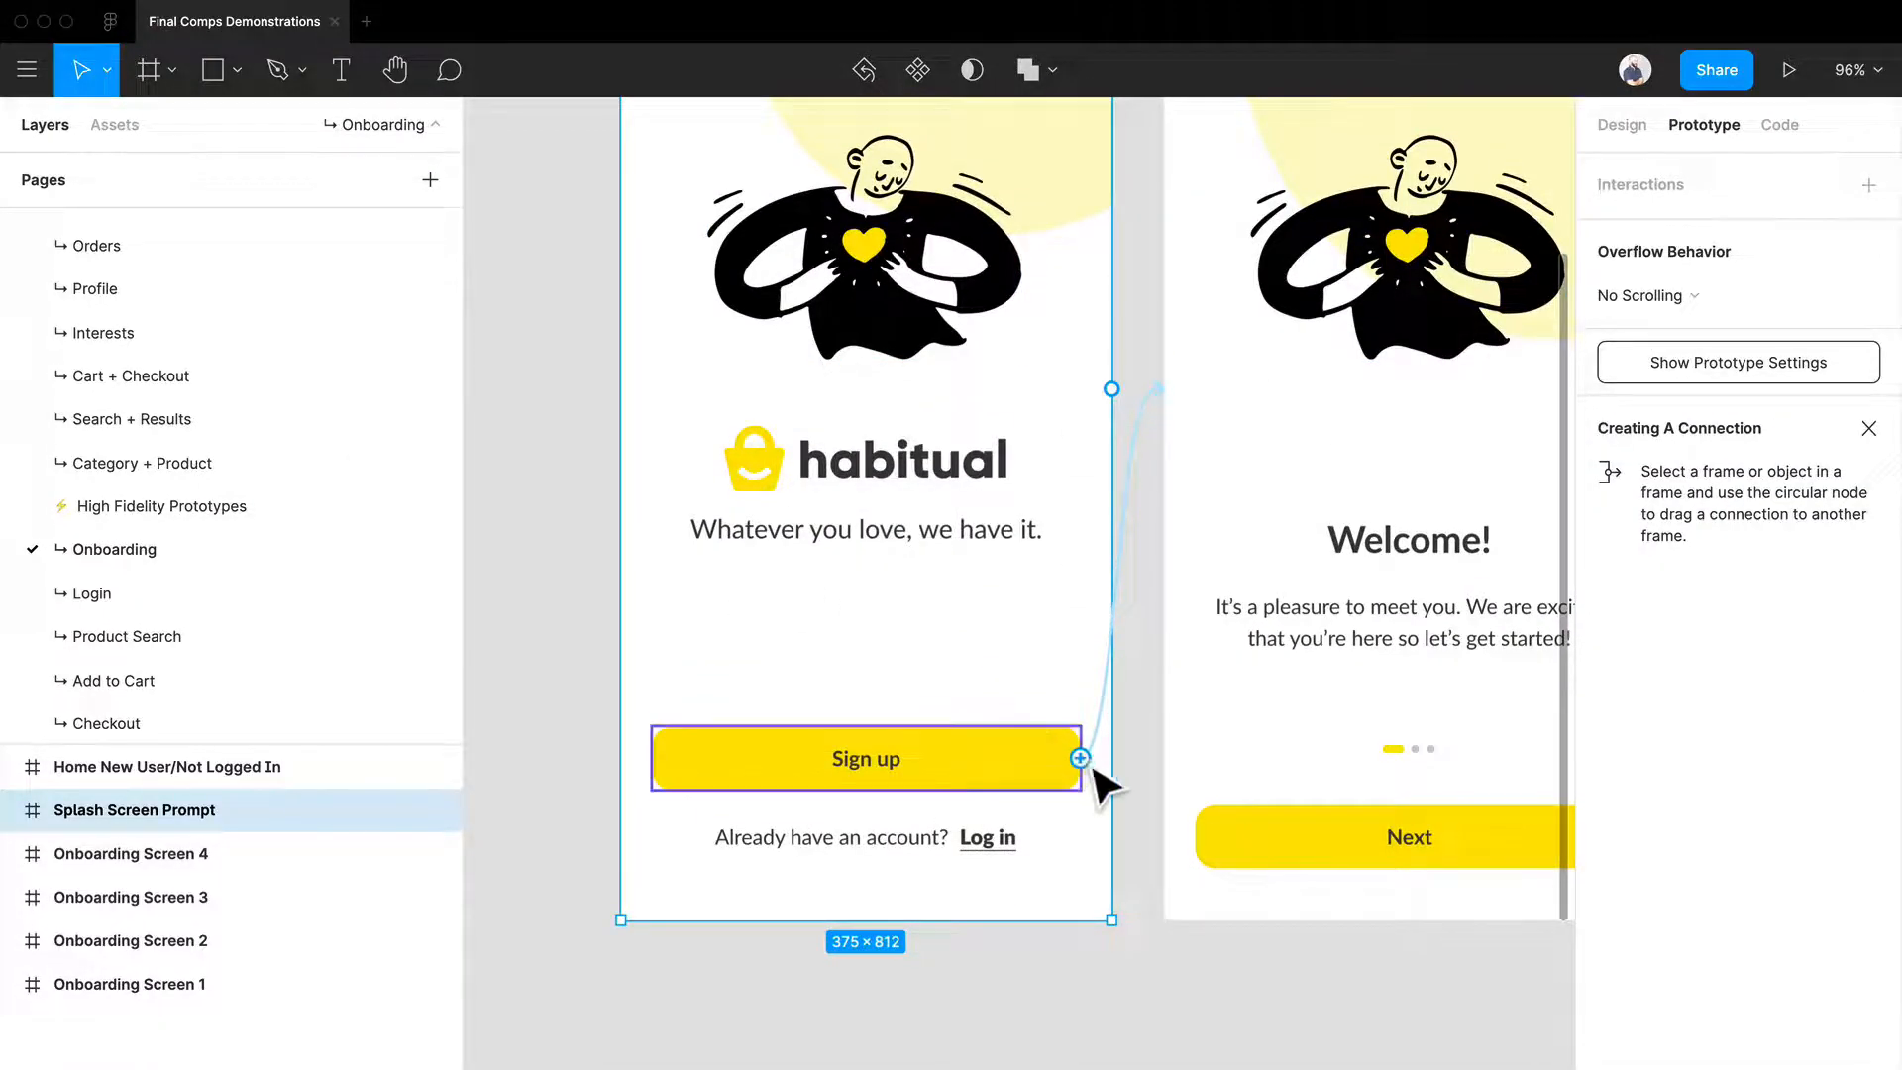
Link Sign up to the Welcome screen with an On Tap push, Ease Out 400 ms Smart Animate
{"action": "left_click_drag", "start_coordinate": [1079, 758], "coordinate": [1150, 389]}
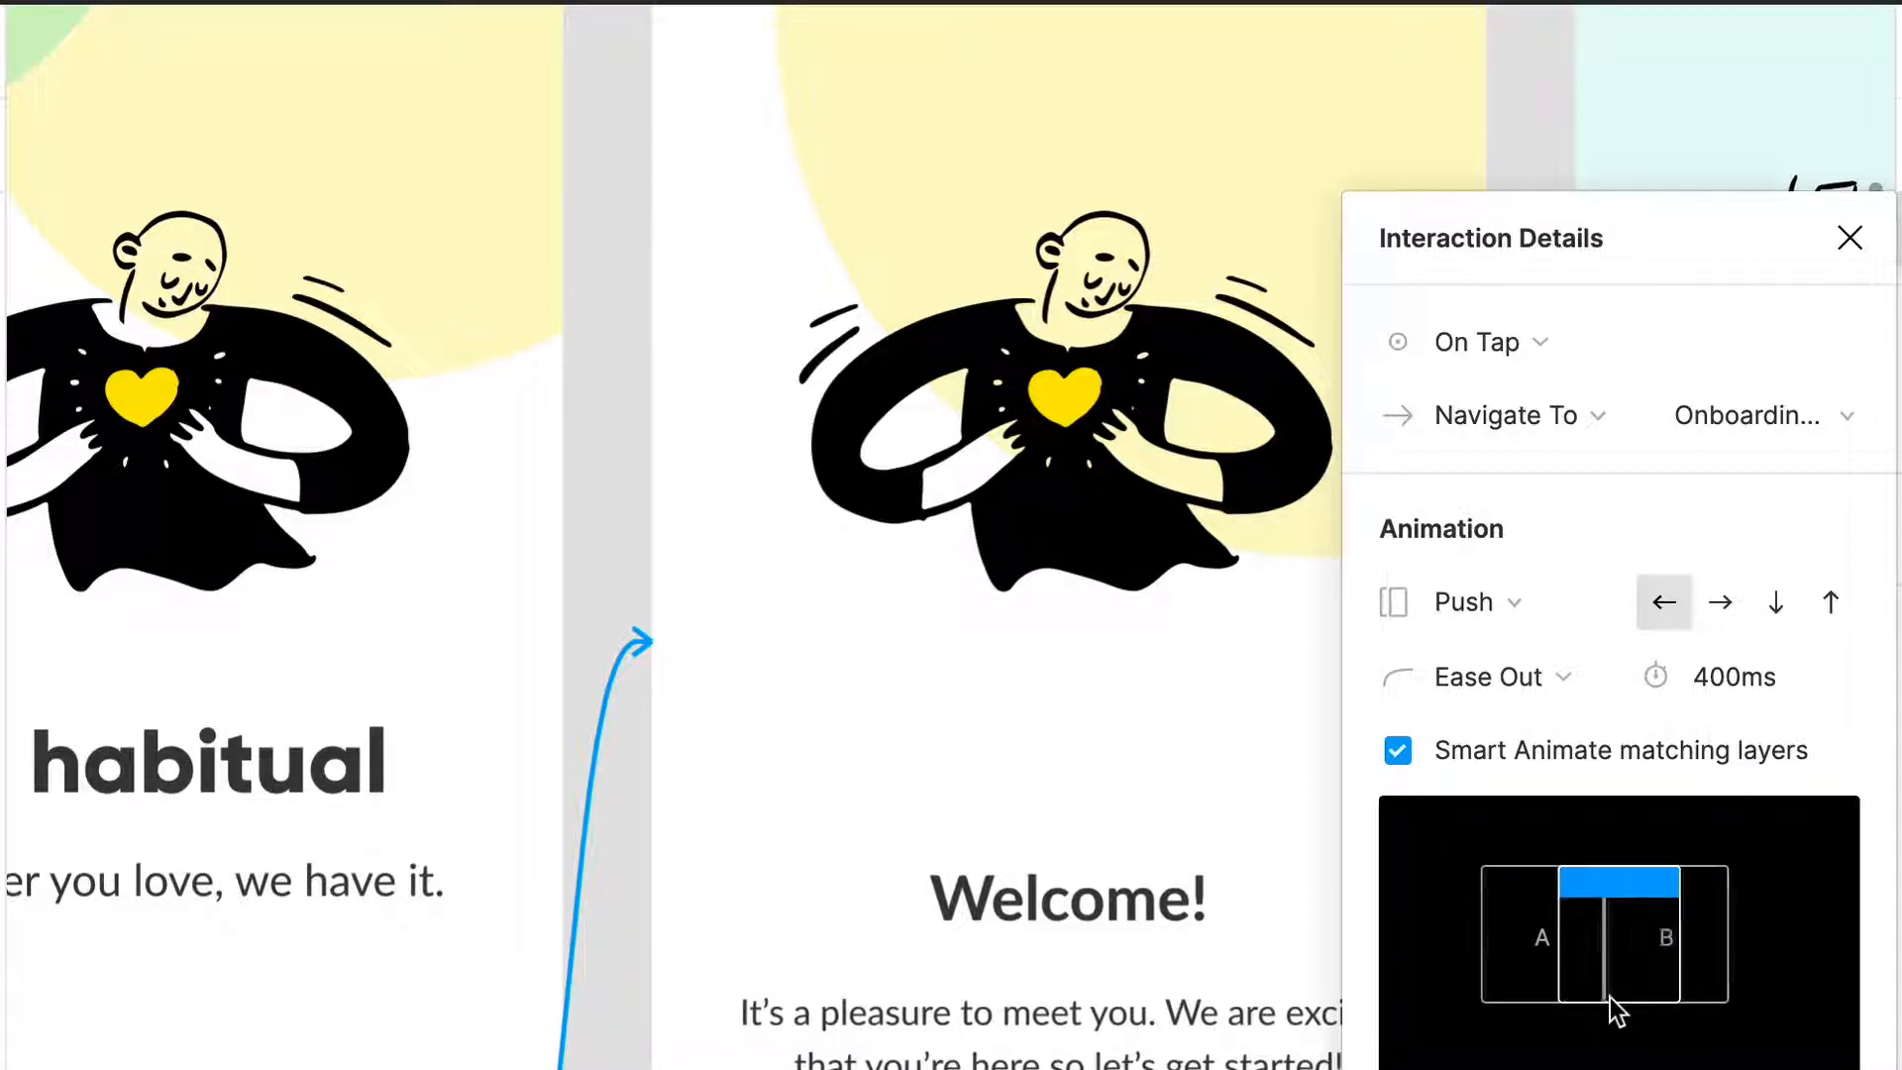
{"action": "left_click", "coordinate": [1664, 601]}
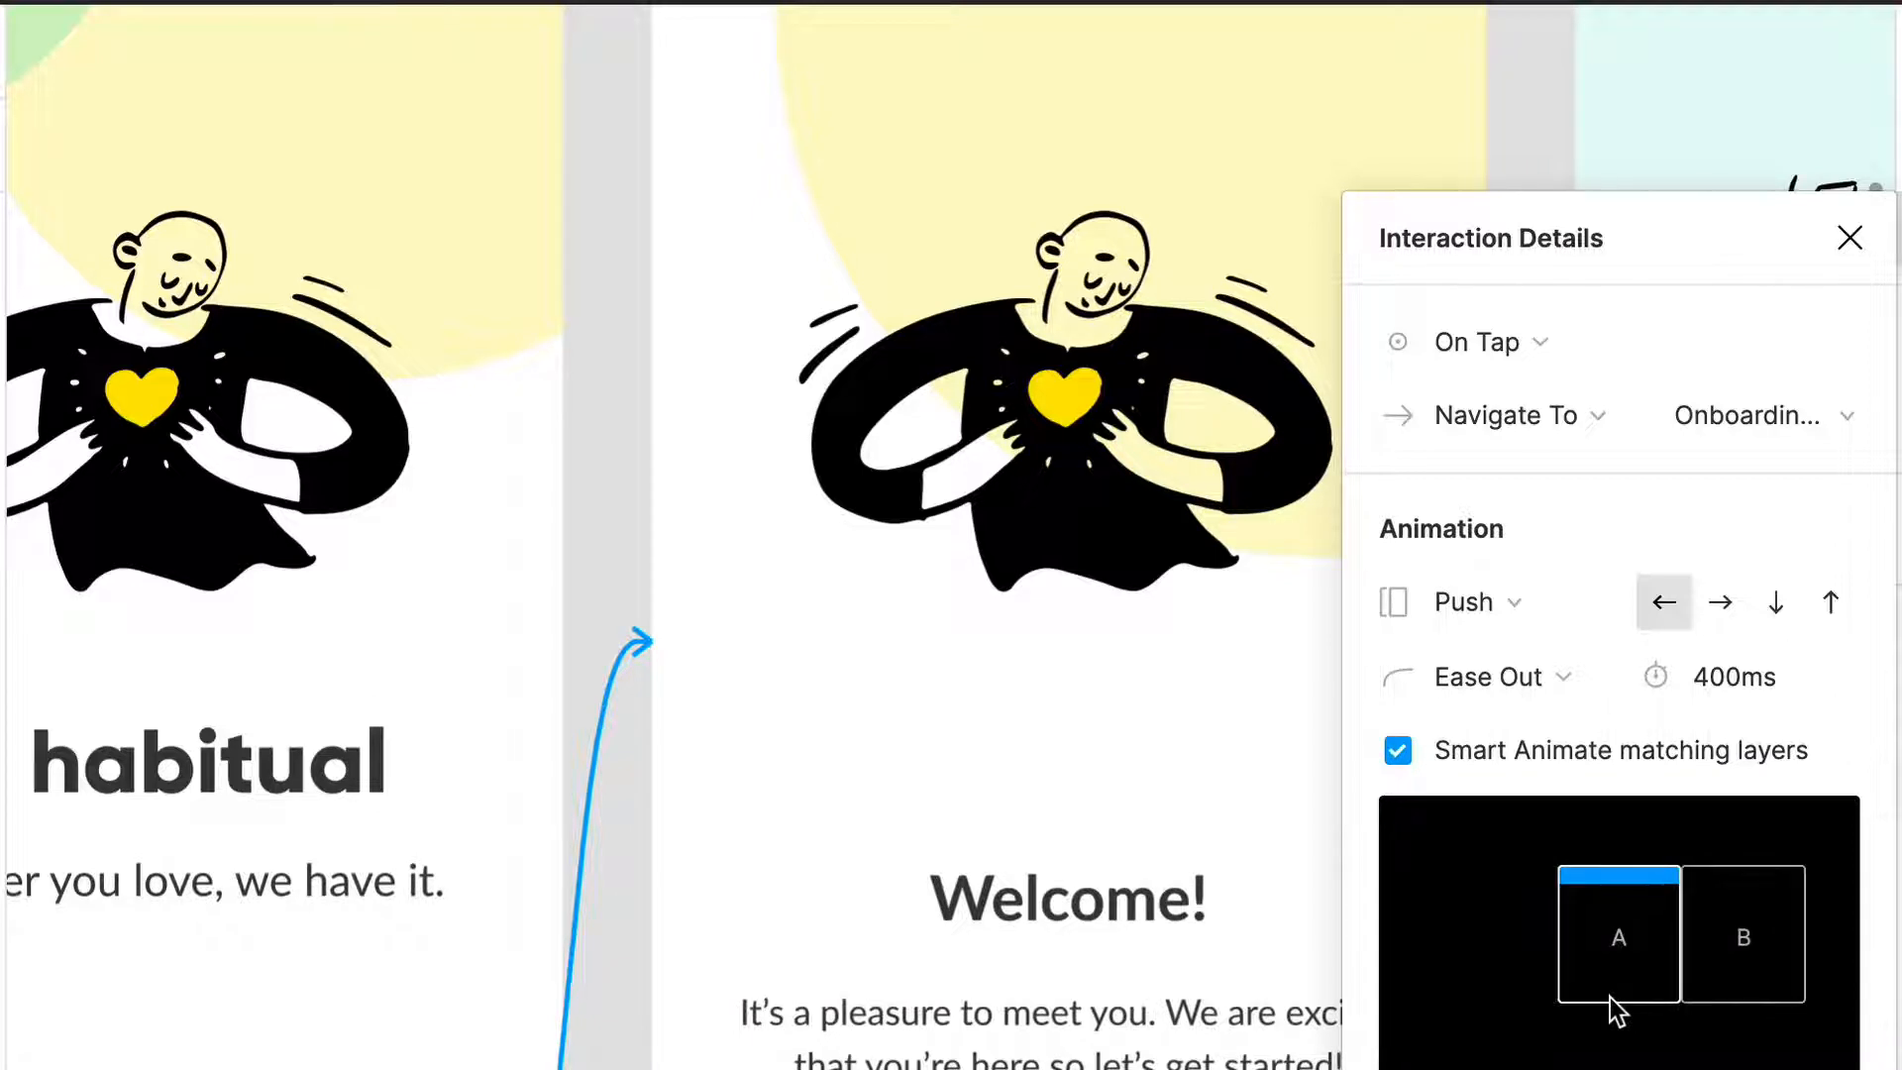
{"action": "left_click", "coordinate": [1744, 934]}
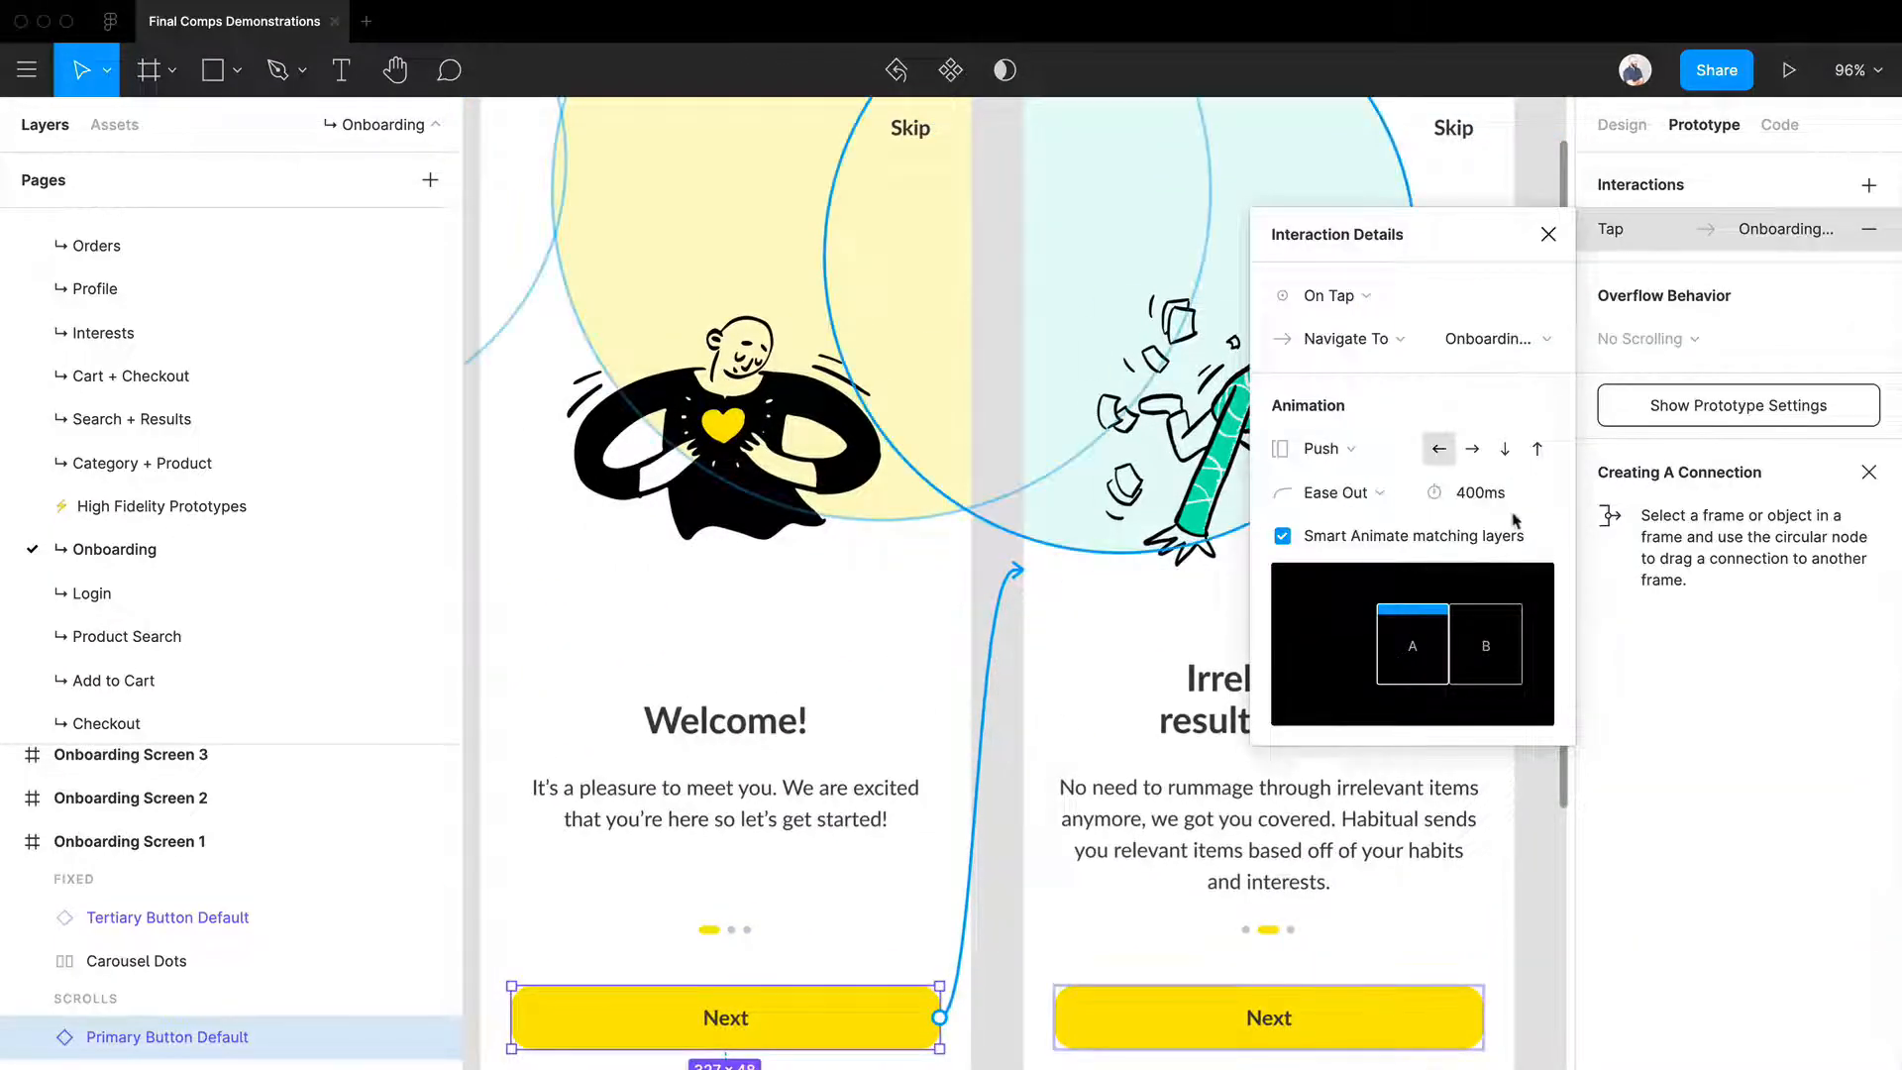
Keep the Ease Out curve and review Onboarding Screen 1's On Drag interaction
{"action": "left_click", "coordinate": [1320, 492]}
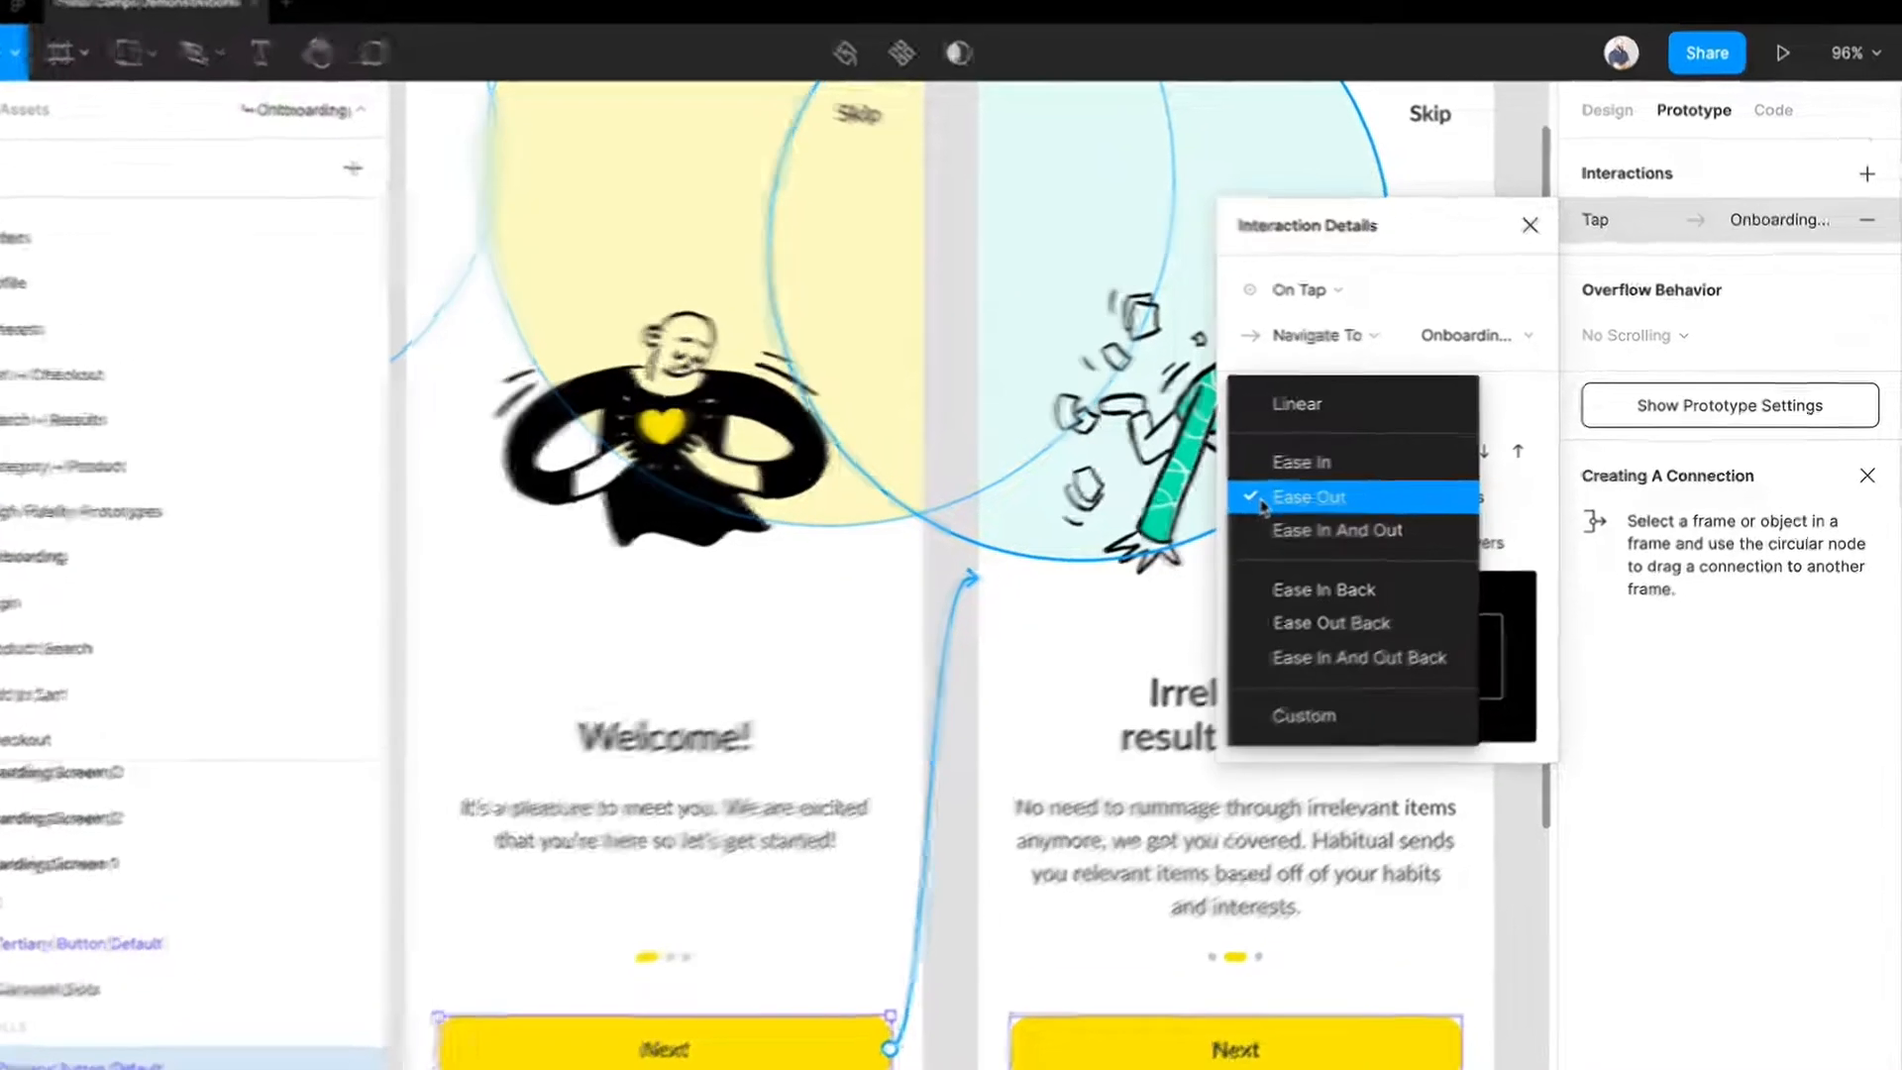
{"action": "left_click", "coordinate": [1309, 497]}
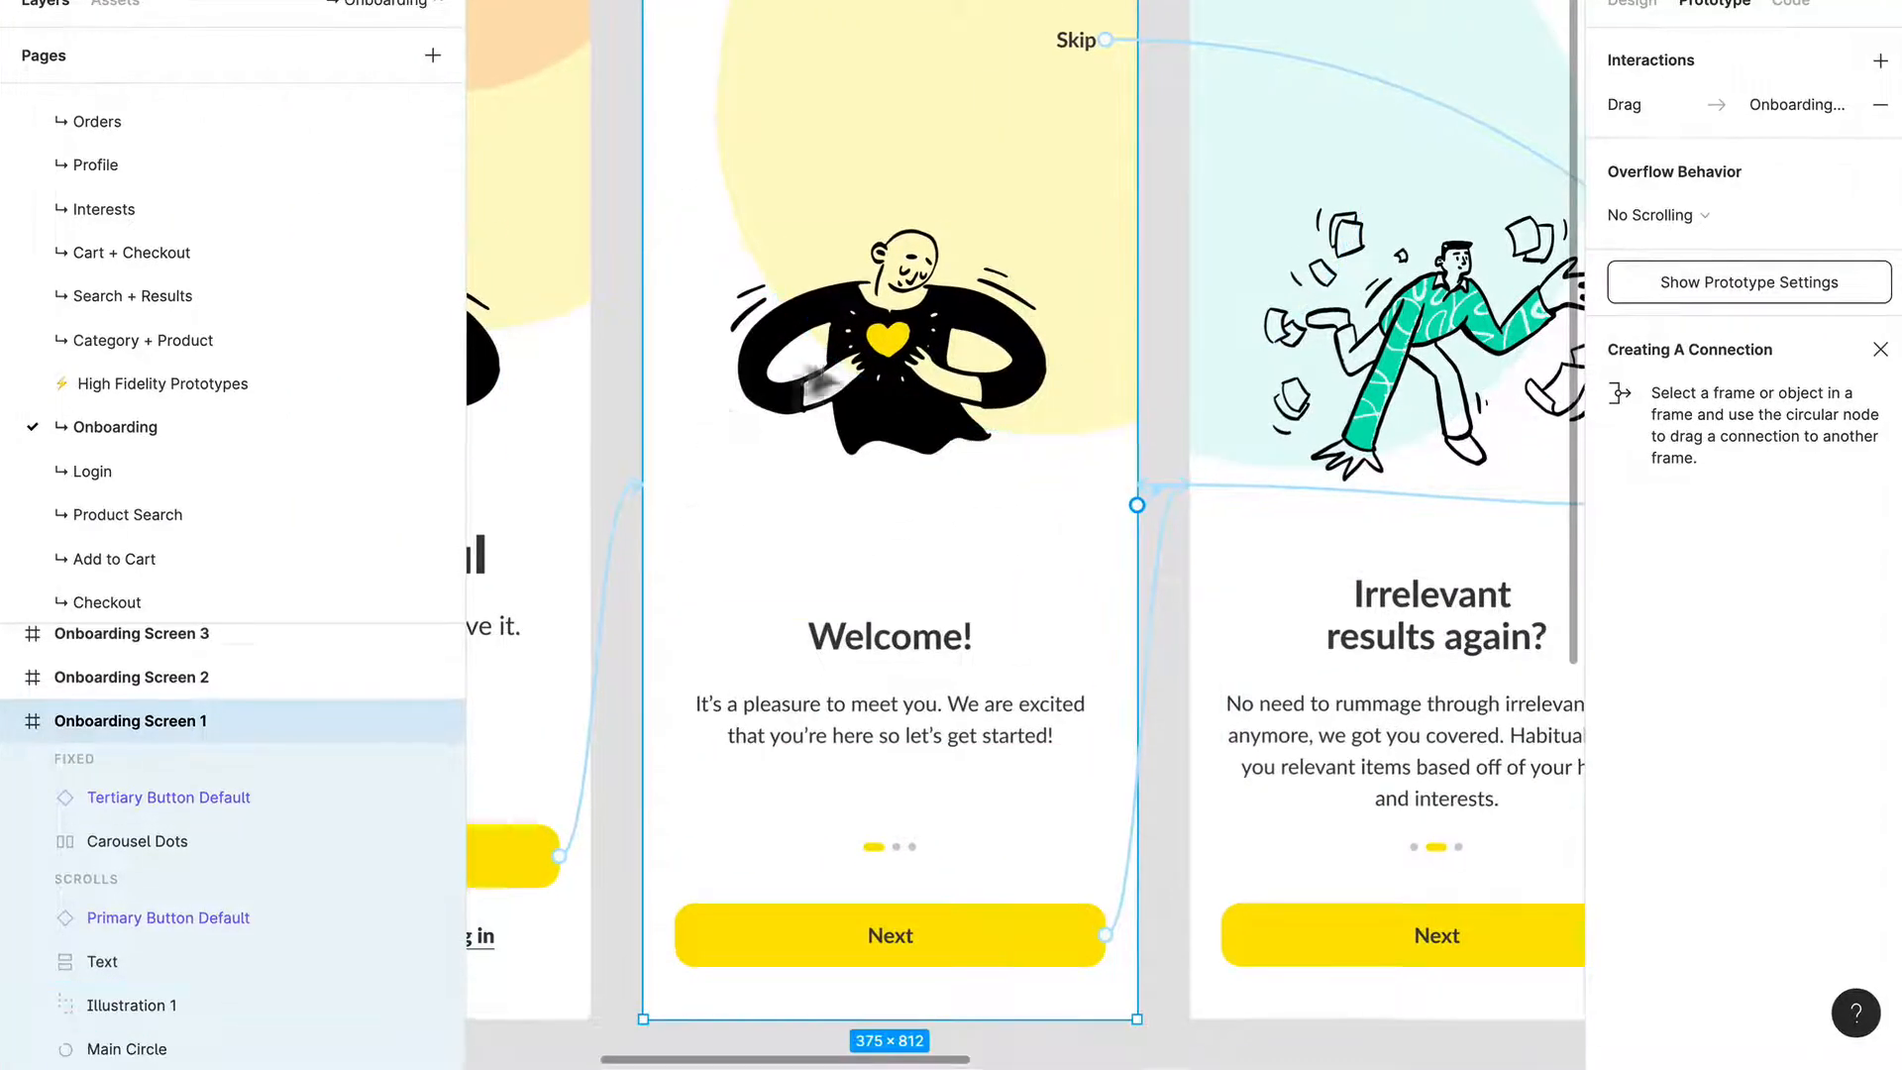
{"action": "left_click", "coordinate": [1622, 104]}
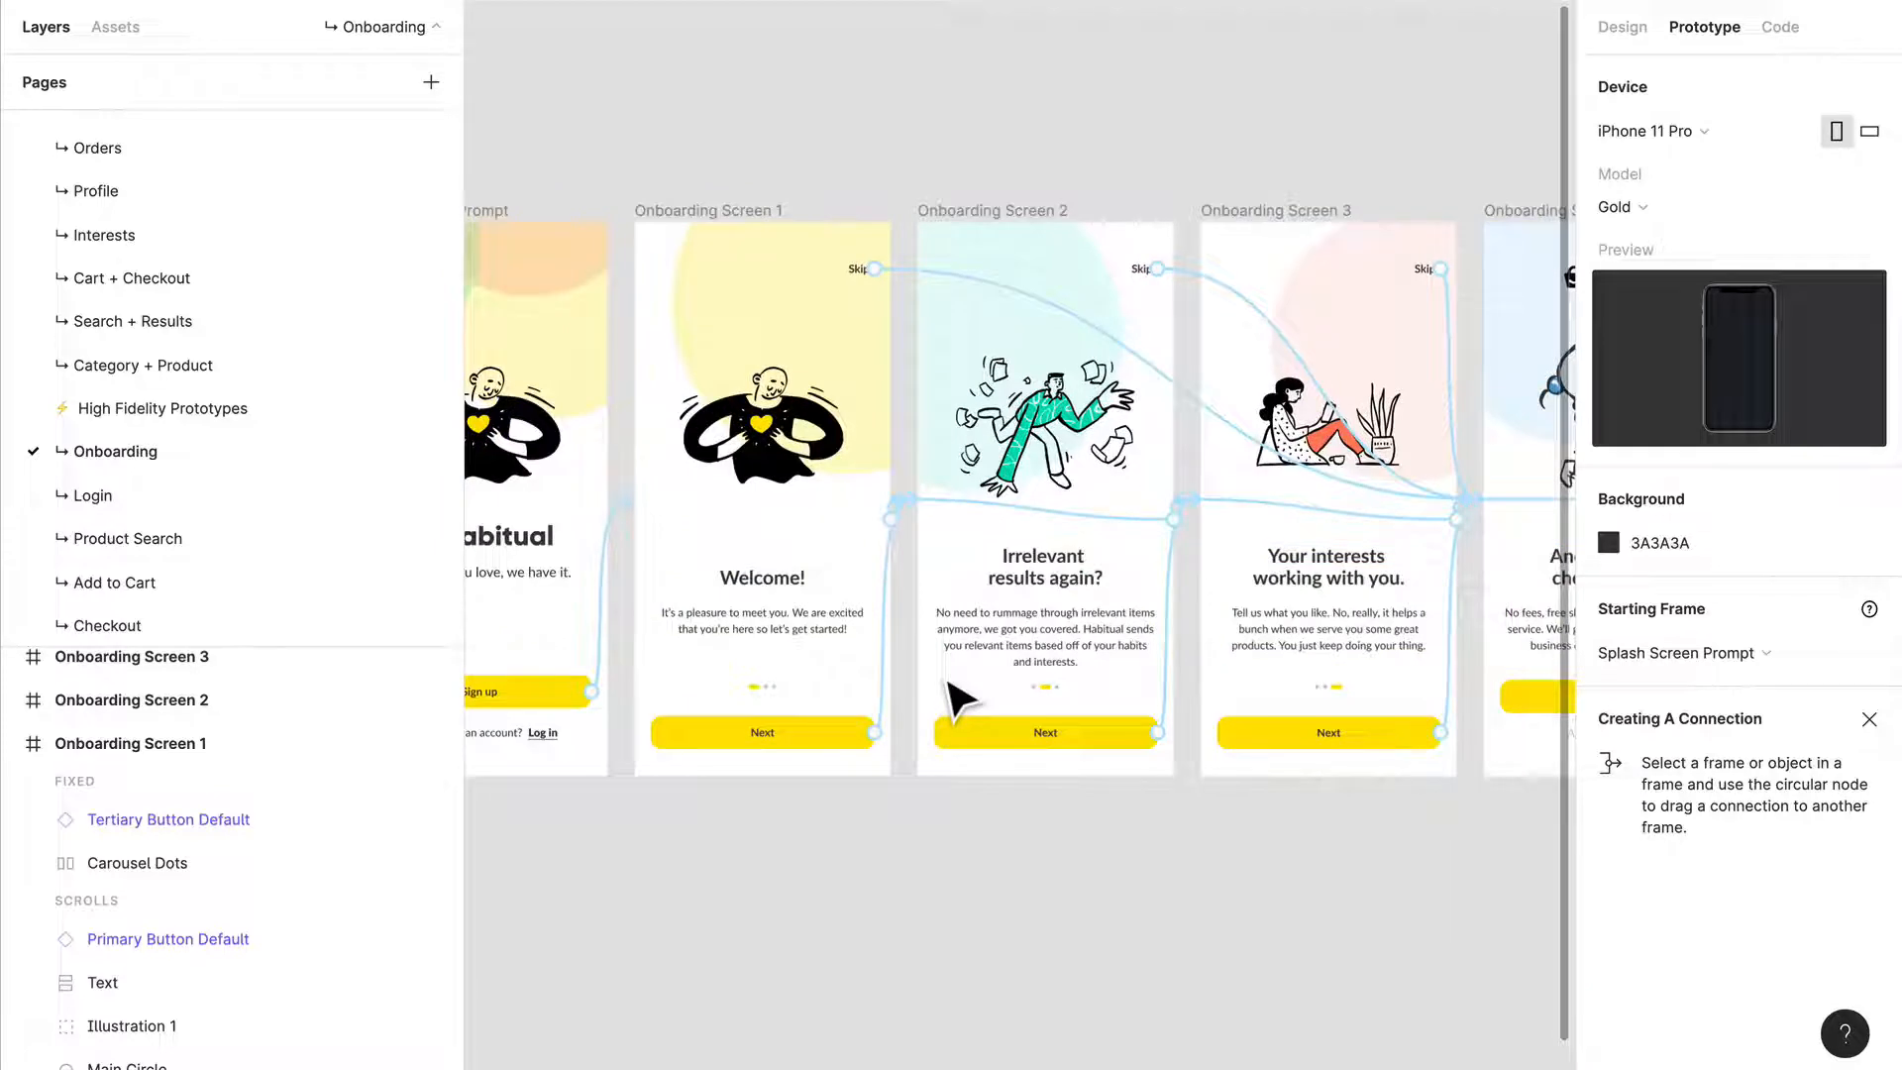
Inspect layers across the onboarding screens, select Screen 3's Next button, and present the prototype
{"action": "left_click", "coordinate": [762, 611]}
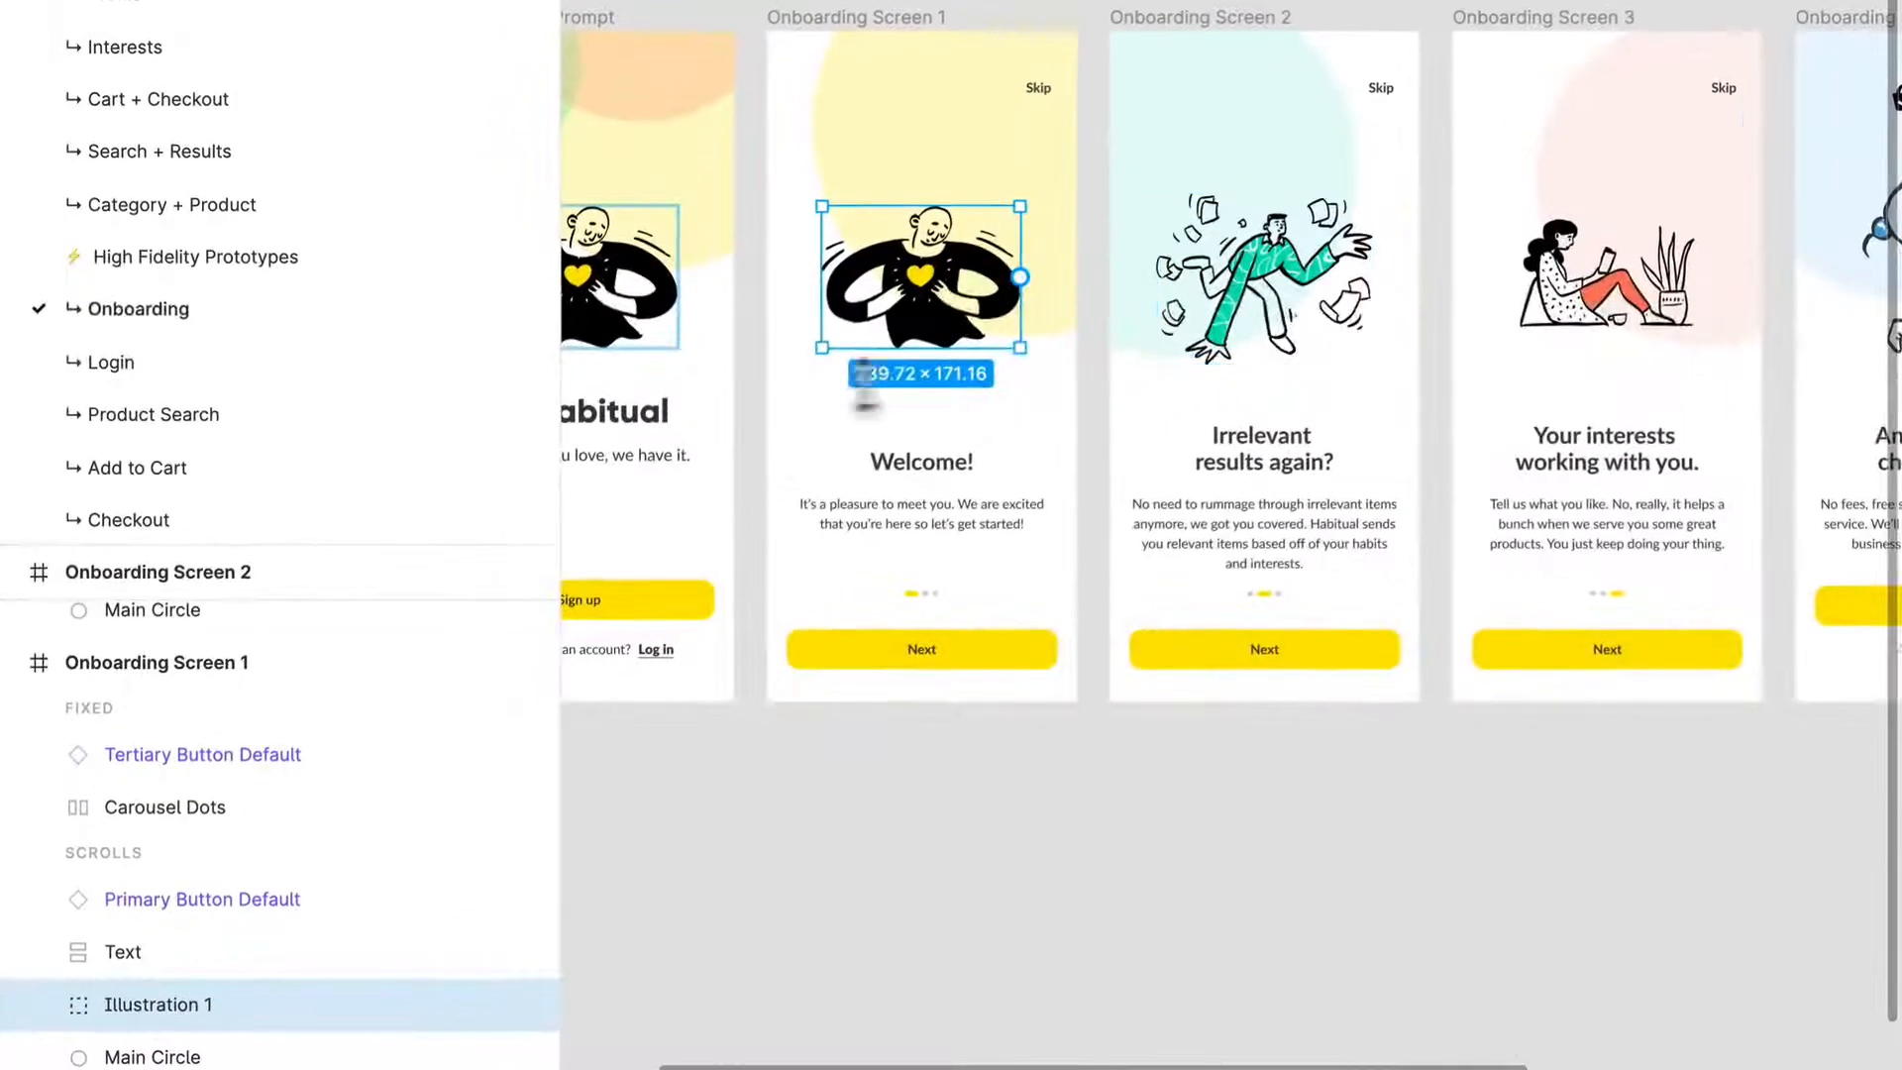
{"action": "left_click", "coordinate": [1263, 279]}
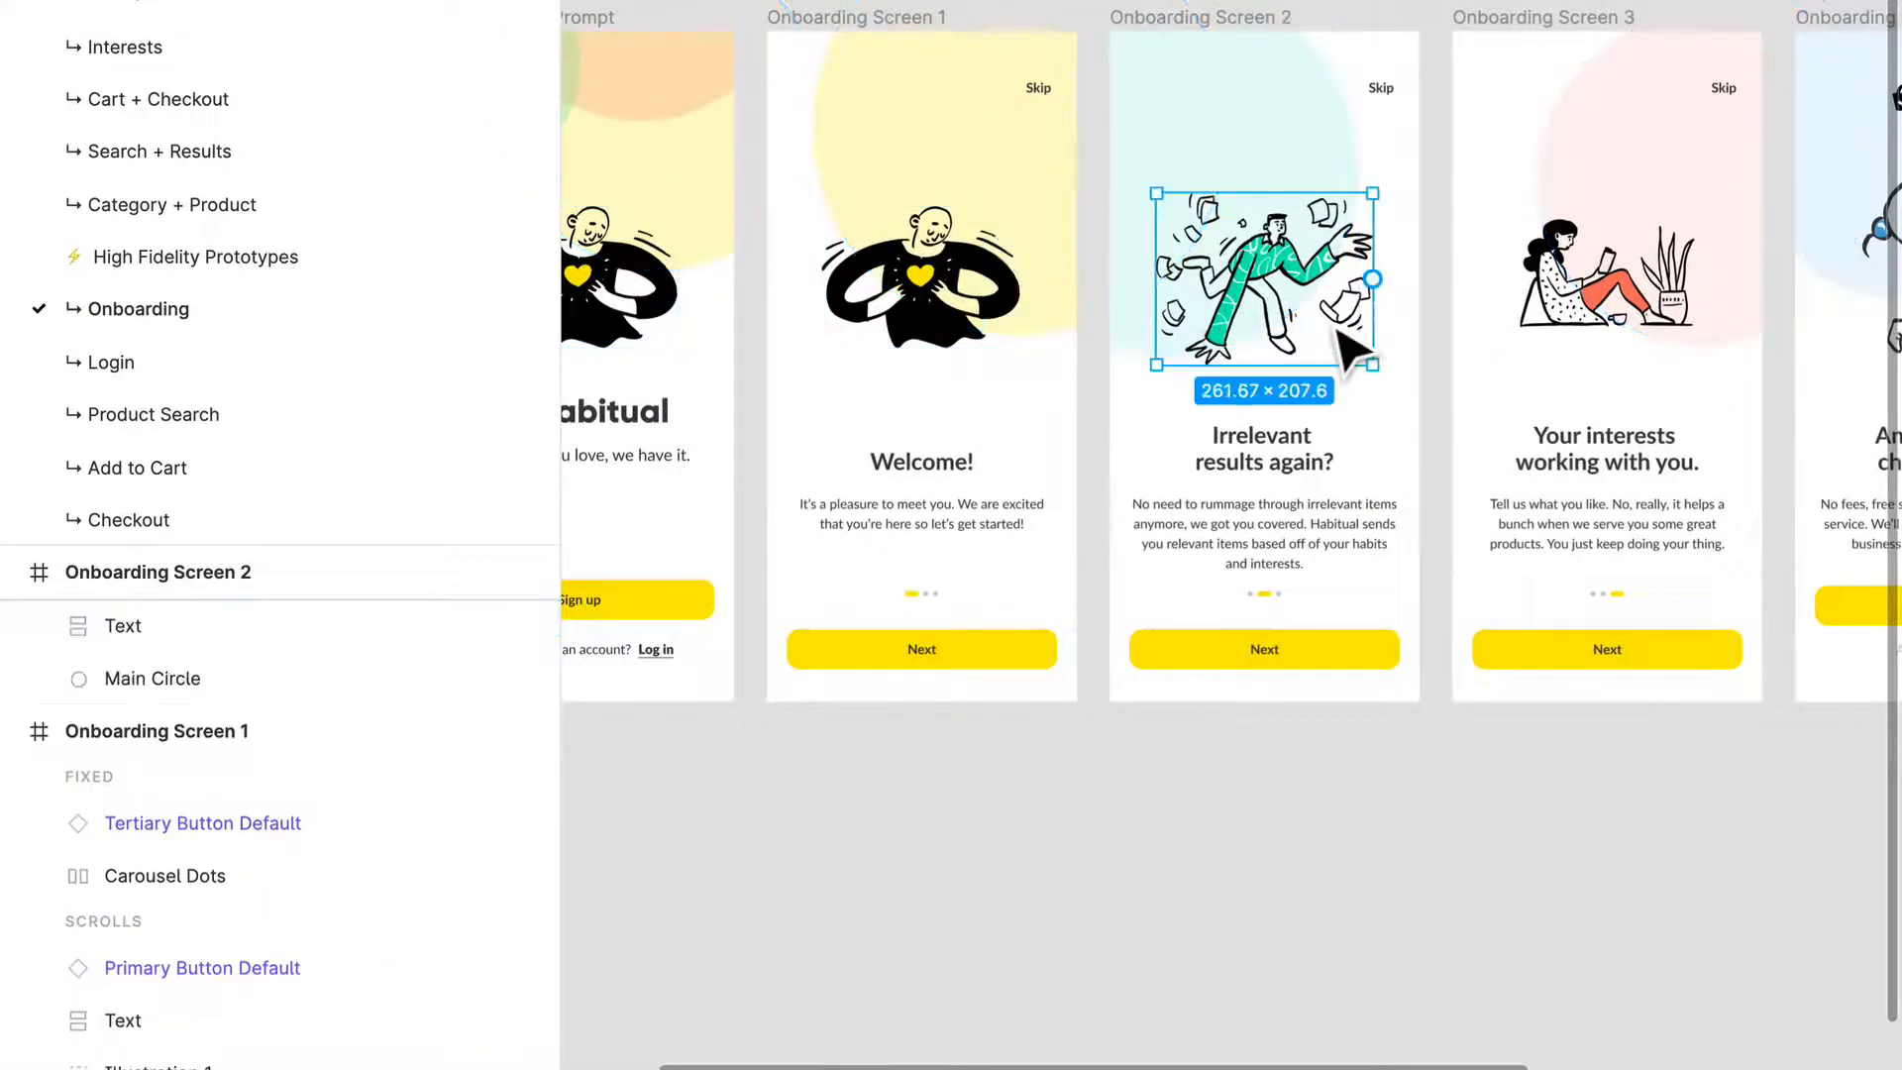
{"action": "left_click", "coordinate": [1606, 271]}
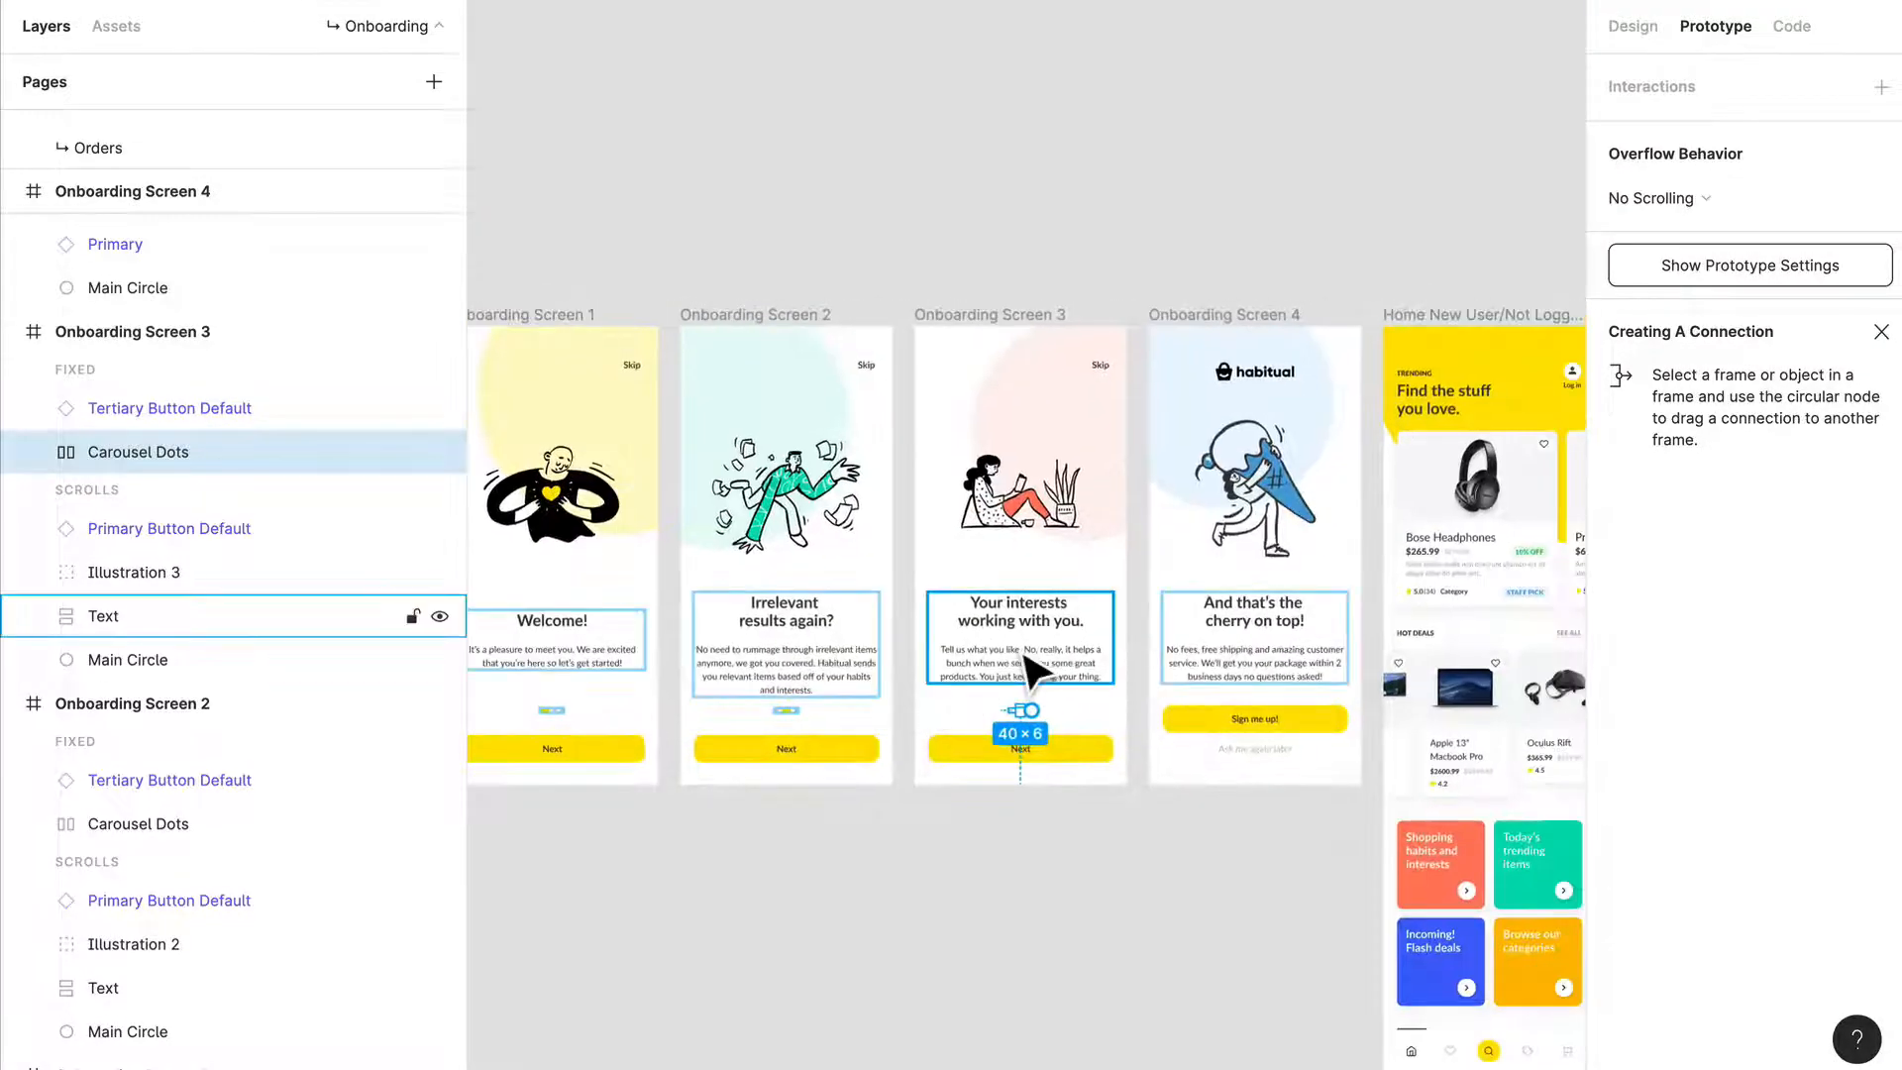
{"action": "left_click", "coordinate": [1020, 747]}
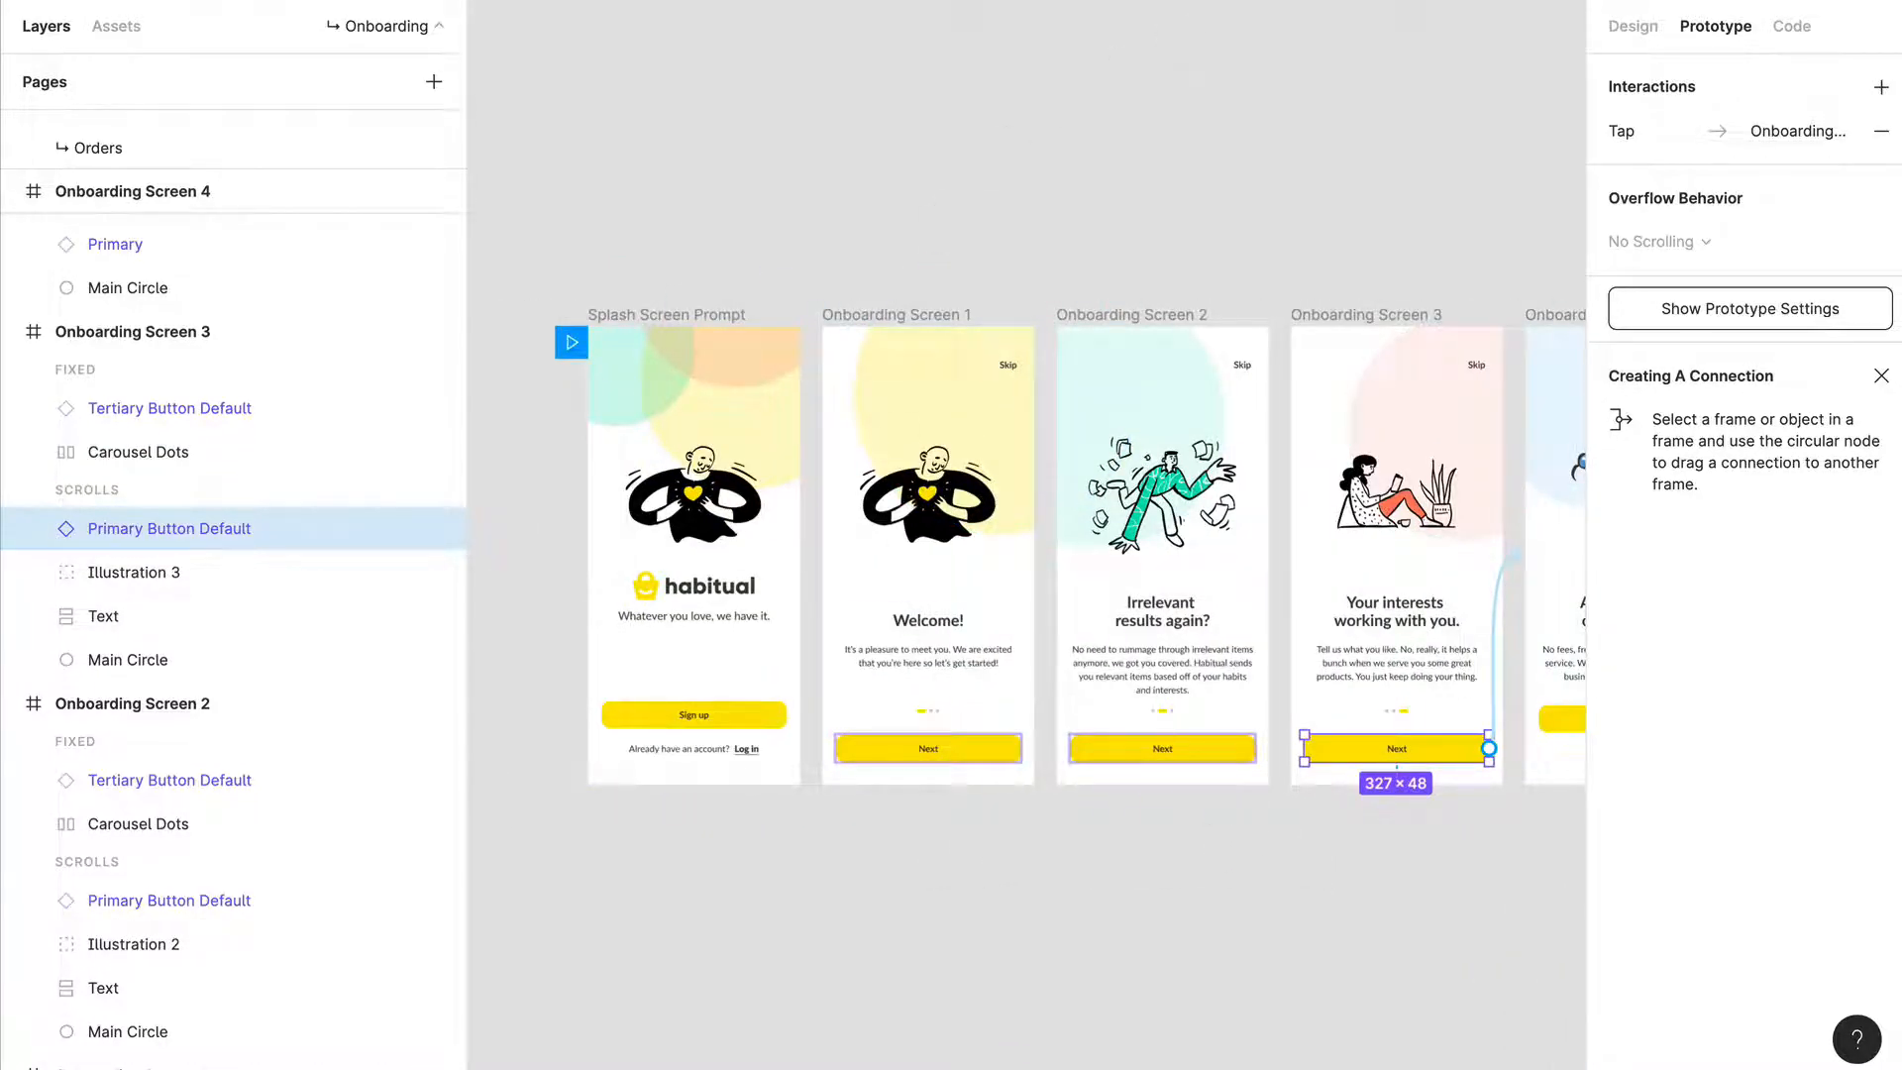
{"action": "left_click", "coordinate": [570, 341]}
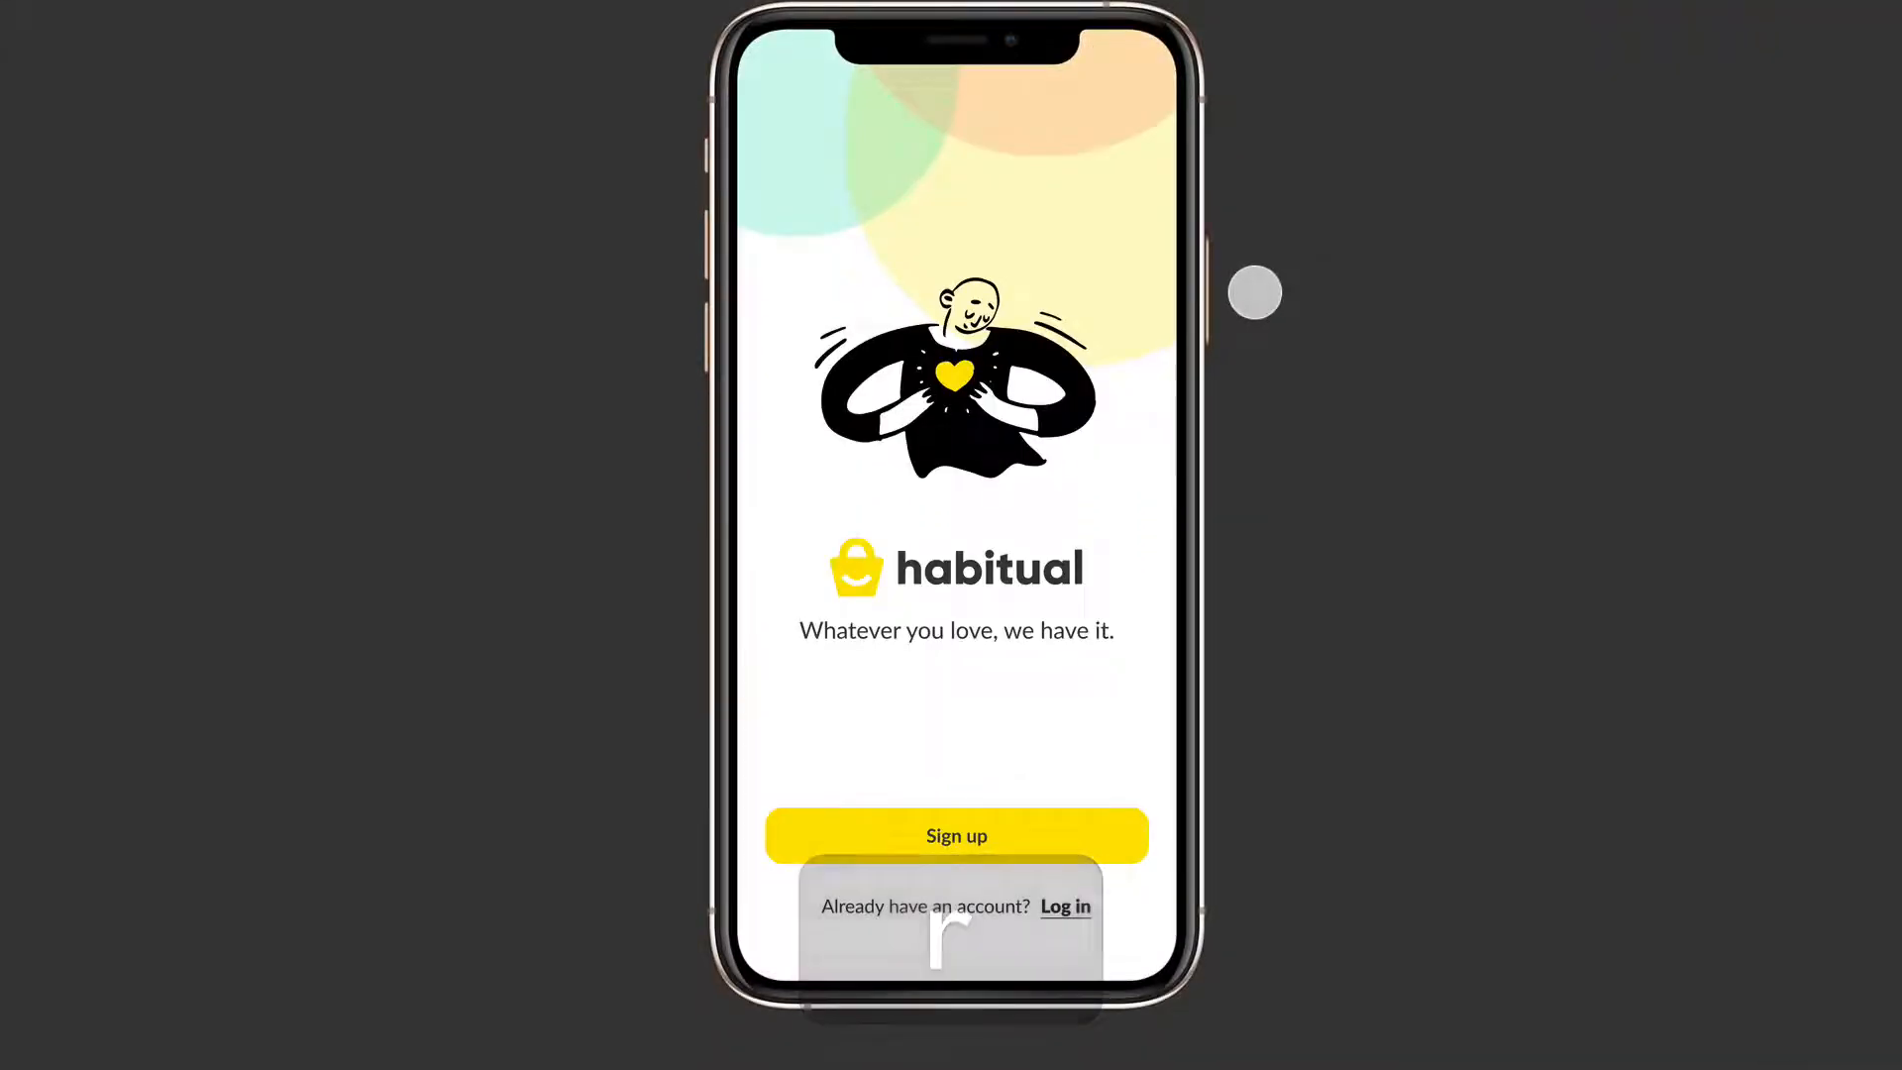
In the preview, tap Sign up and advance past the Welcome screen
{"action": "left_click", "coordinate": [956, 834]}
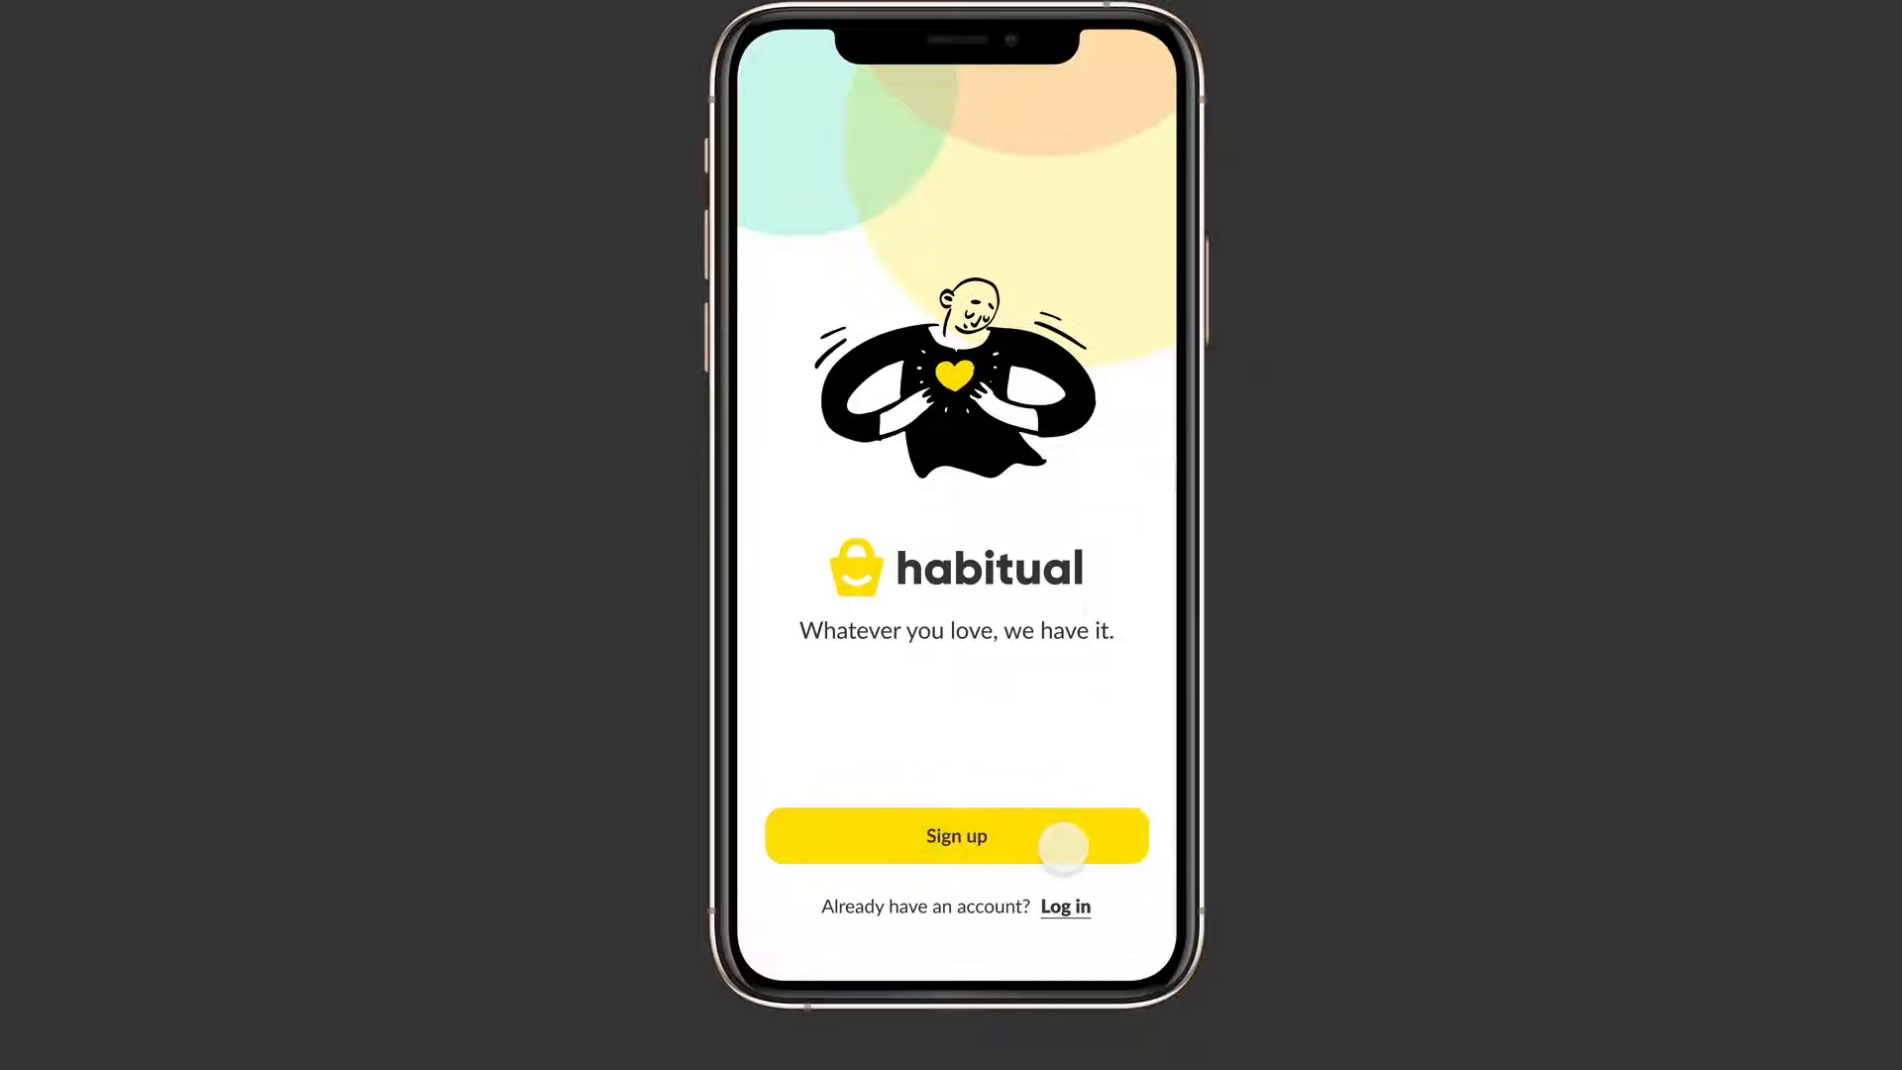
{"action": "left_click", "coordinate": [956, 836]}
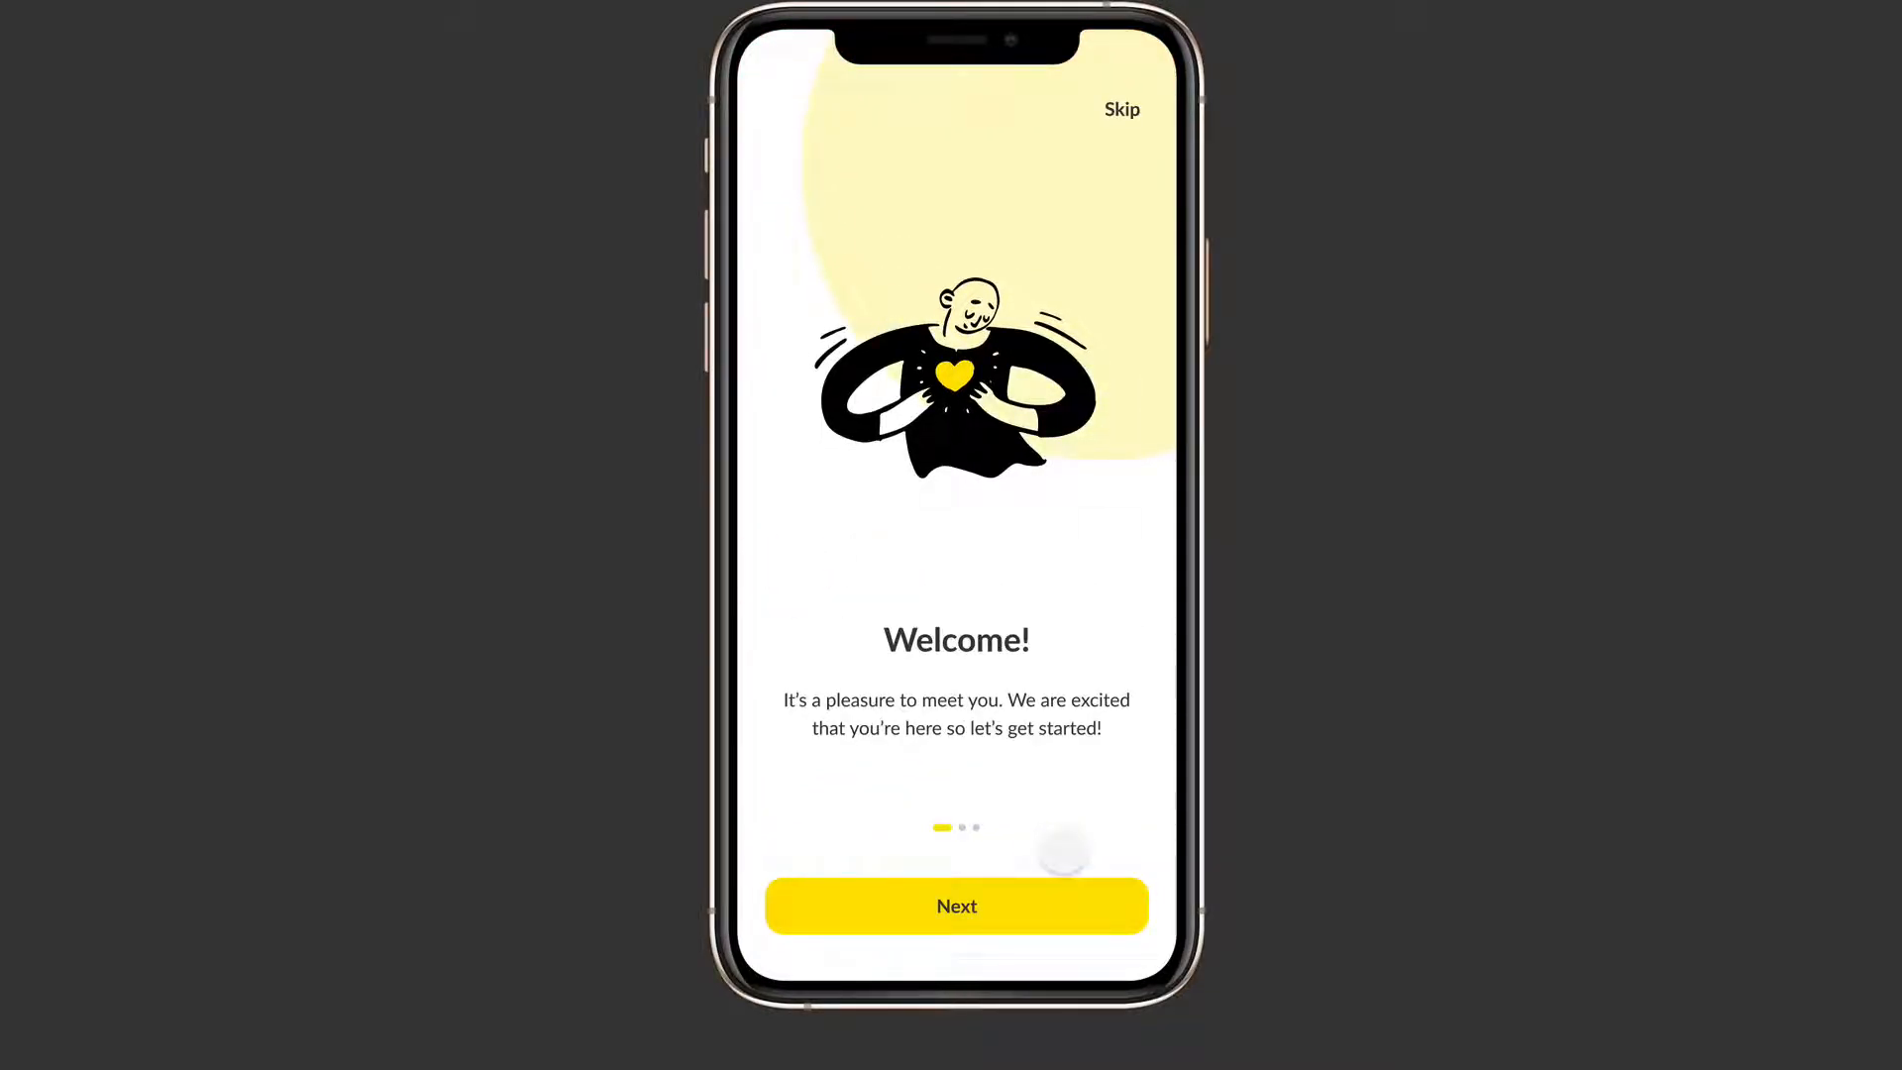
{"action": "left_click", "coordinate": [956, 904]}
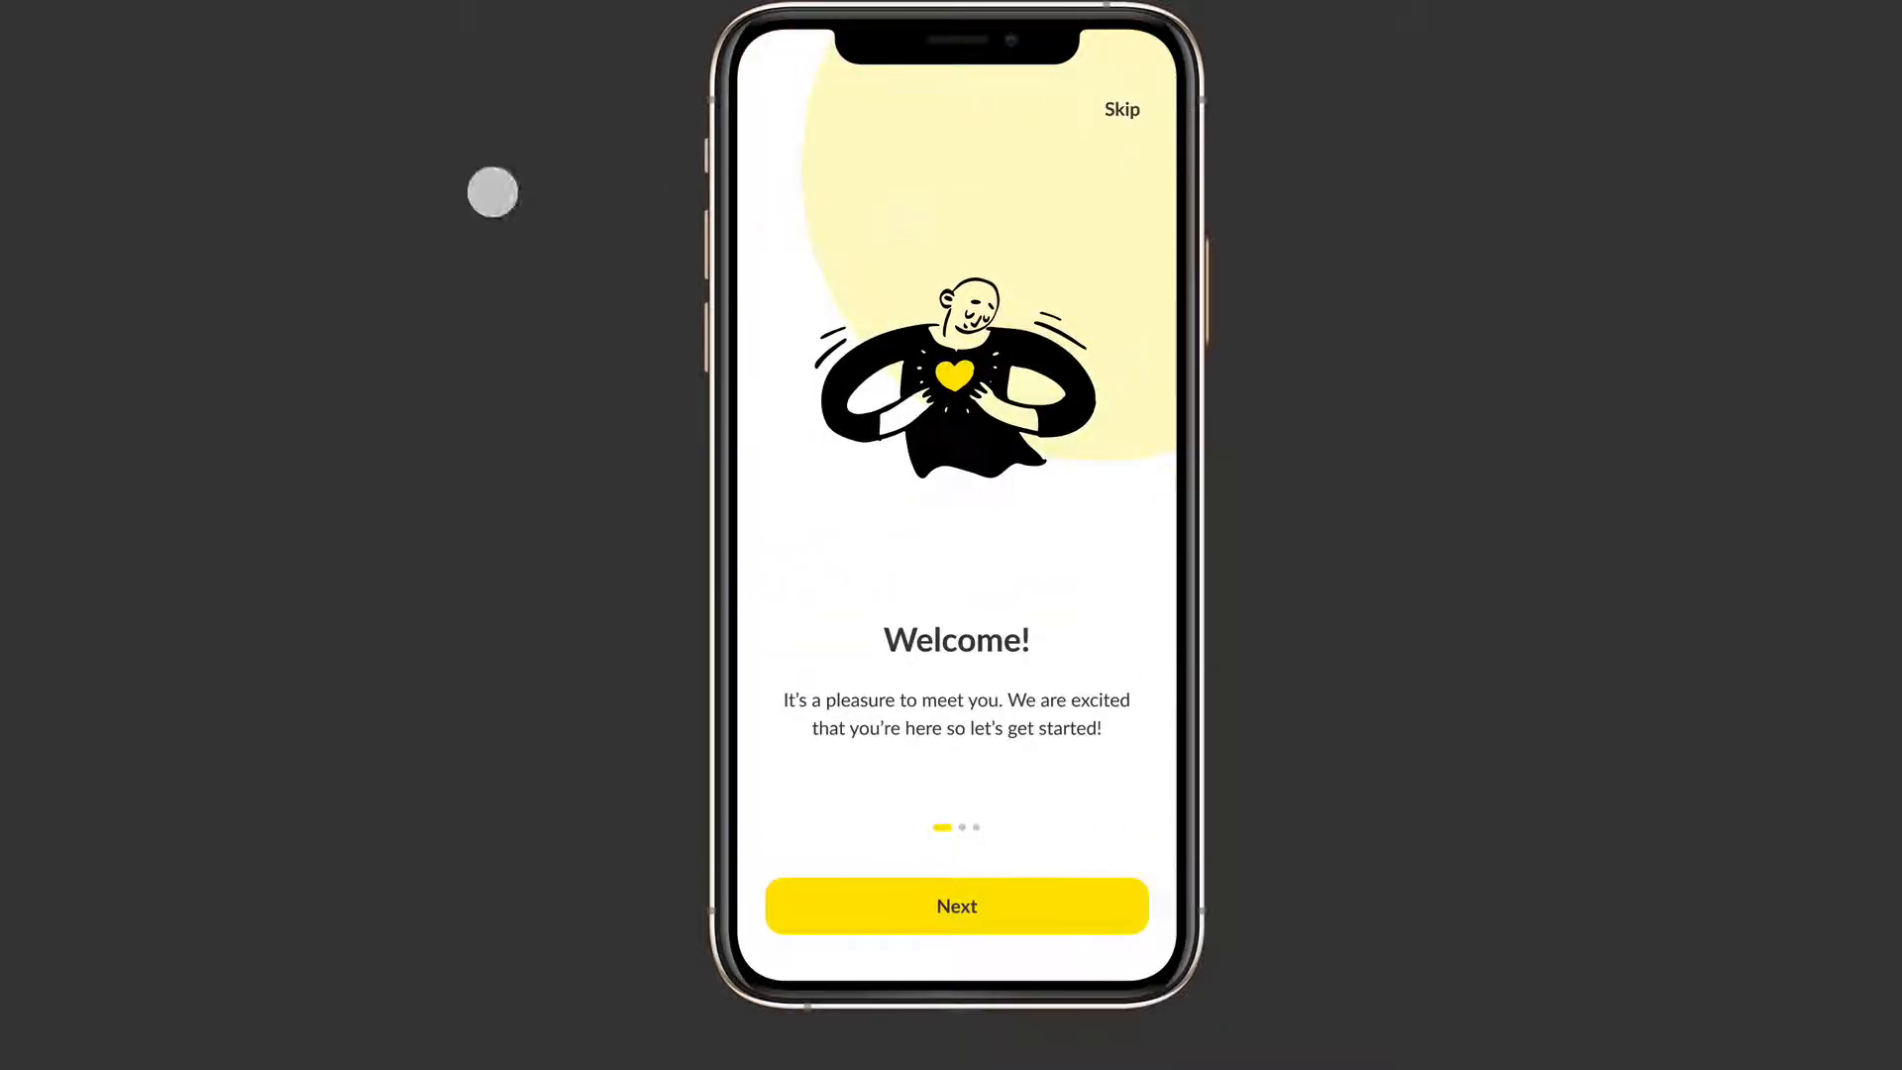
{"action": "left_click", "coordinate": [957, 904]}
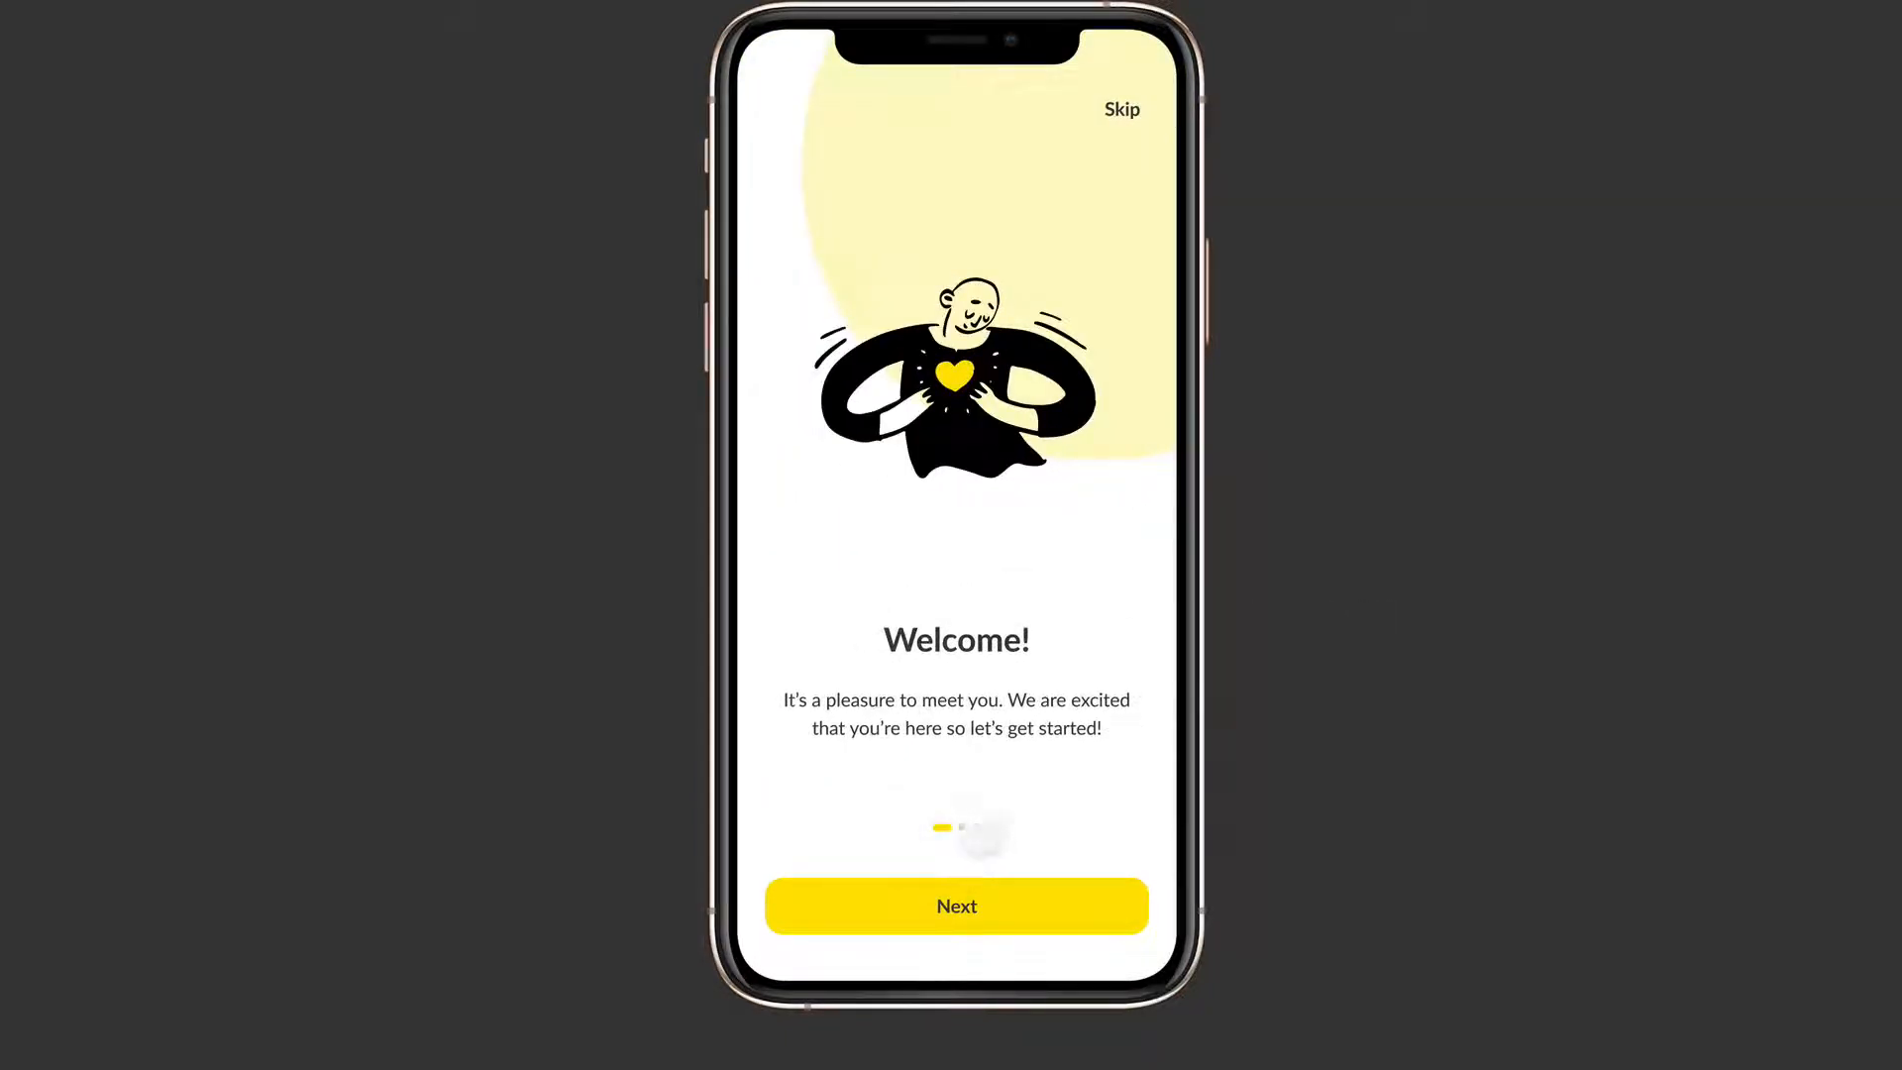
{"action": "left_click", "coordinate": [955, 905]}
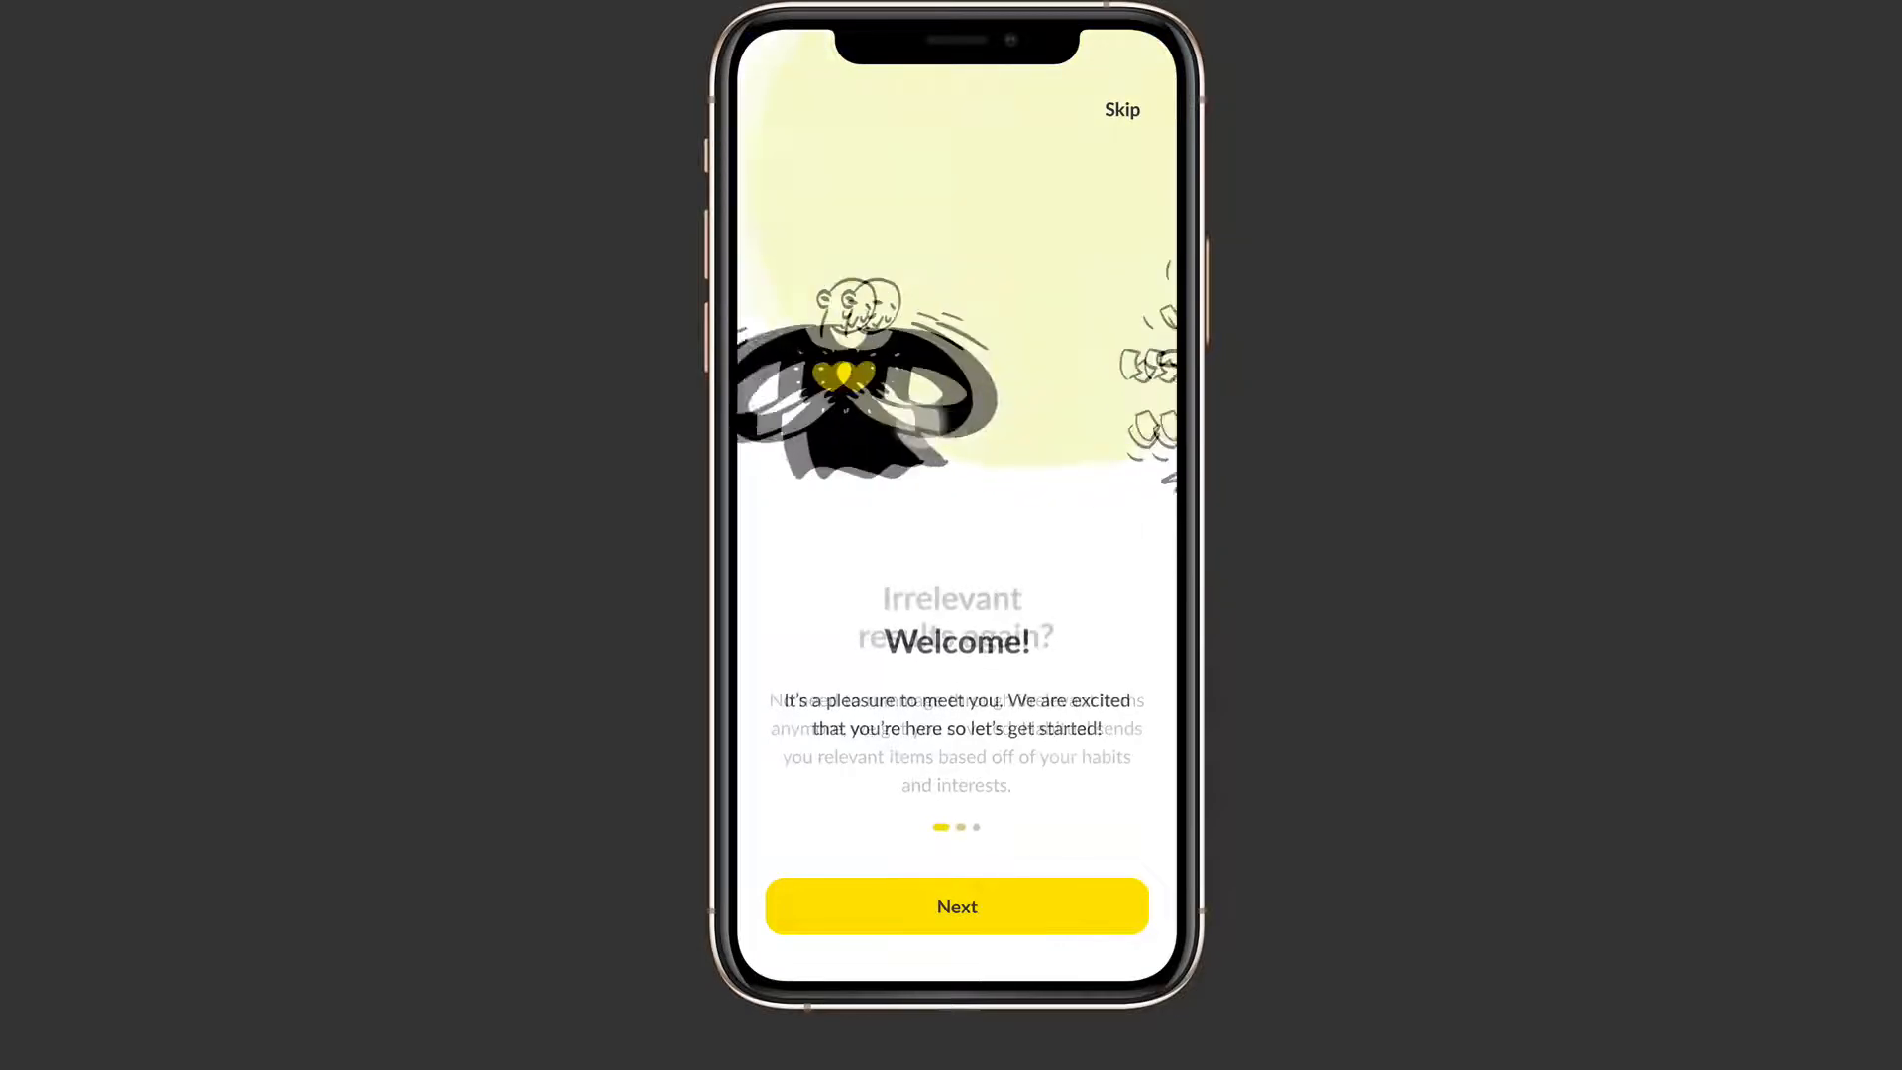
Advance through Your interests to the final onboarding screen and leave without signing up
{"action": "left_click", "coordinate": [956, 905]}
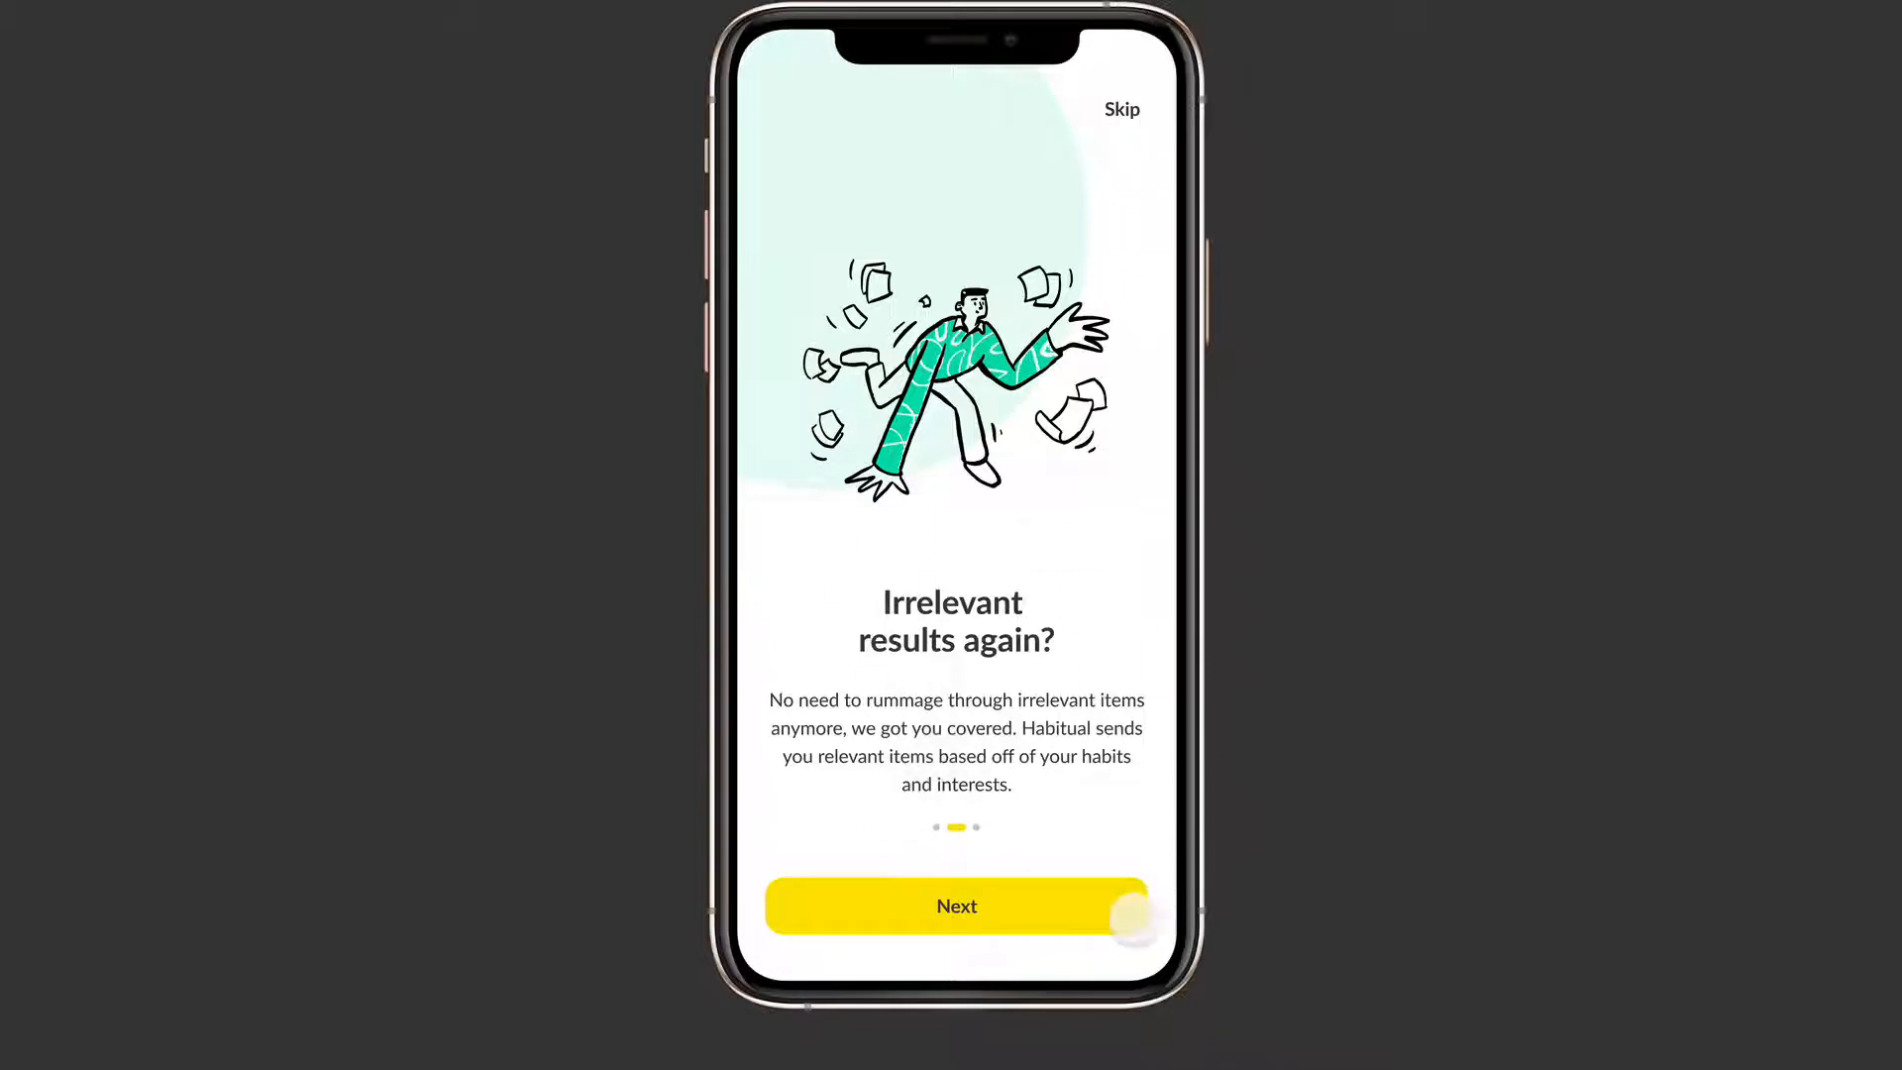
{"action": "left_click", "coordinate": [956, 904]}
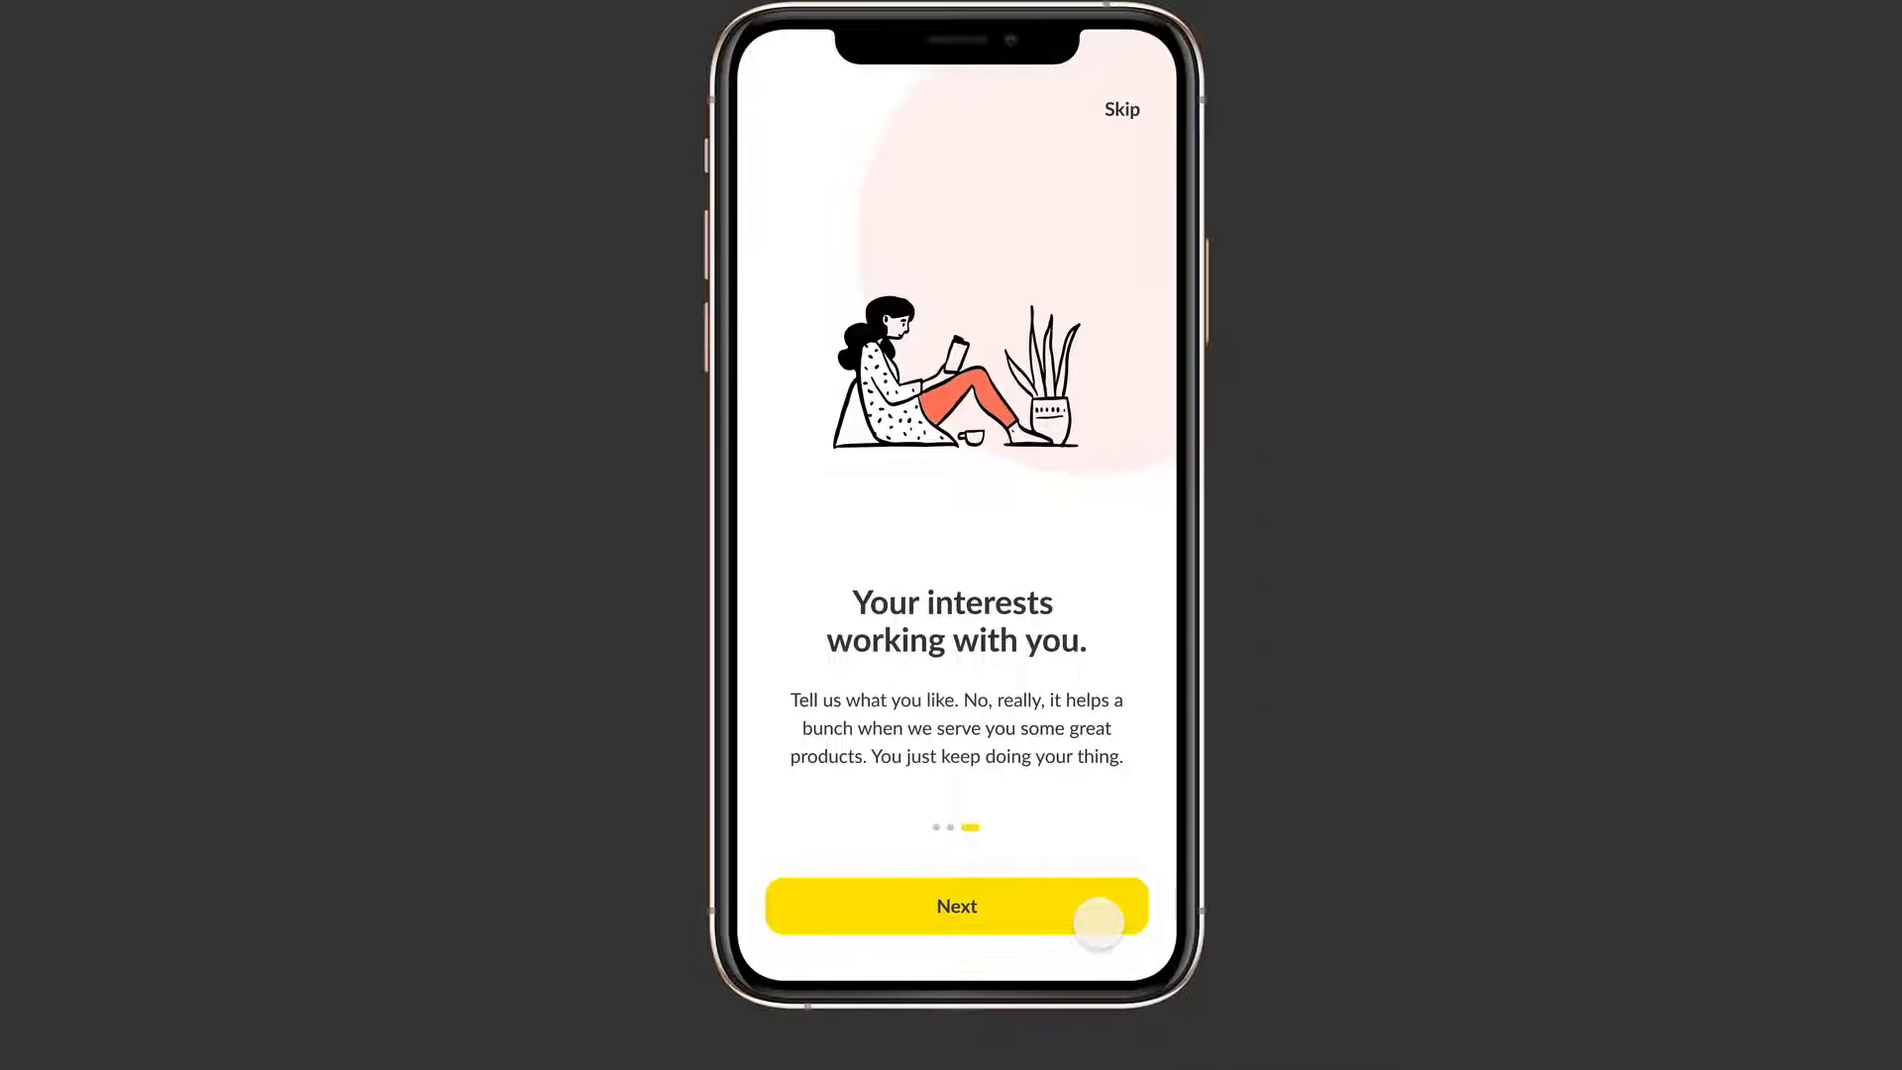
{"action": "left_click", "coordinate": [957, 905]}
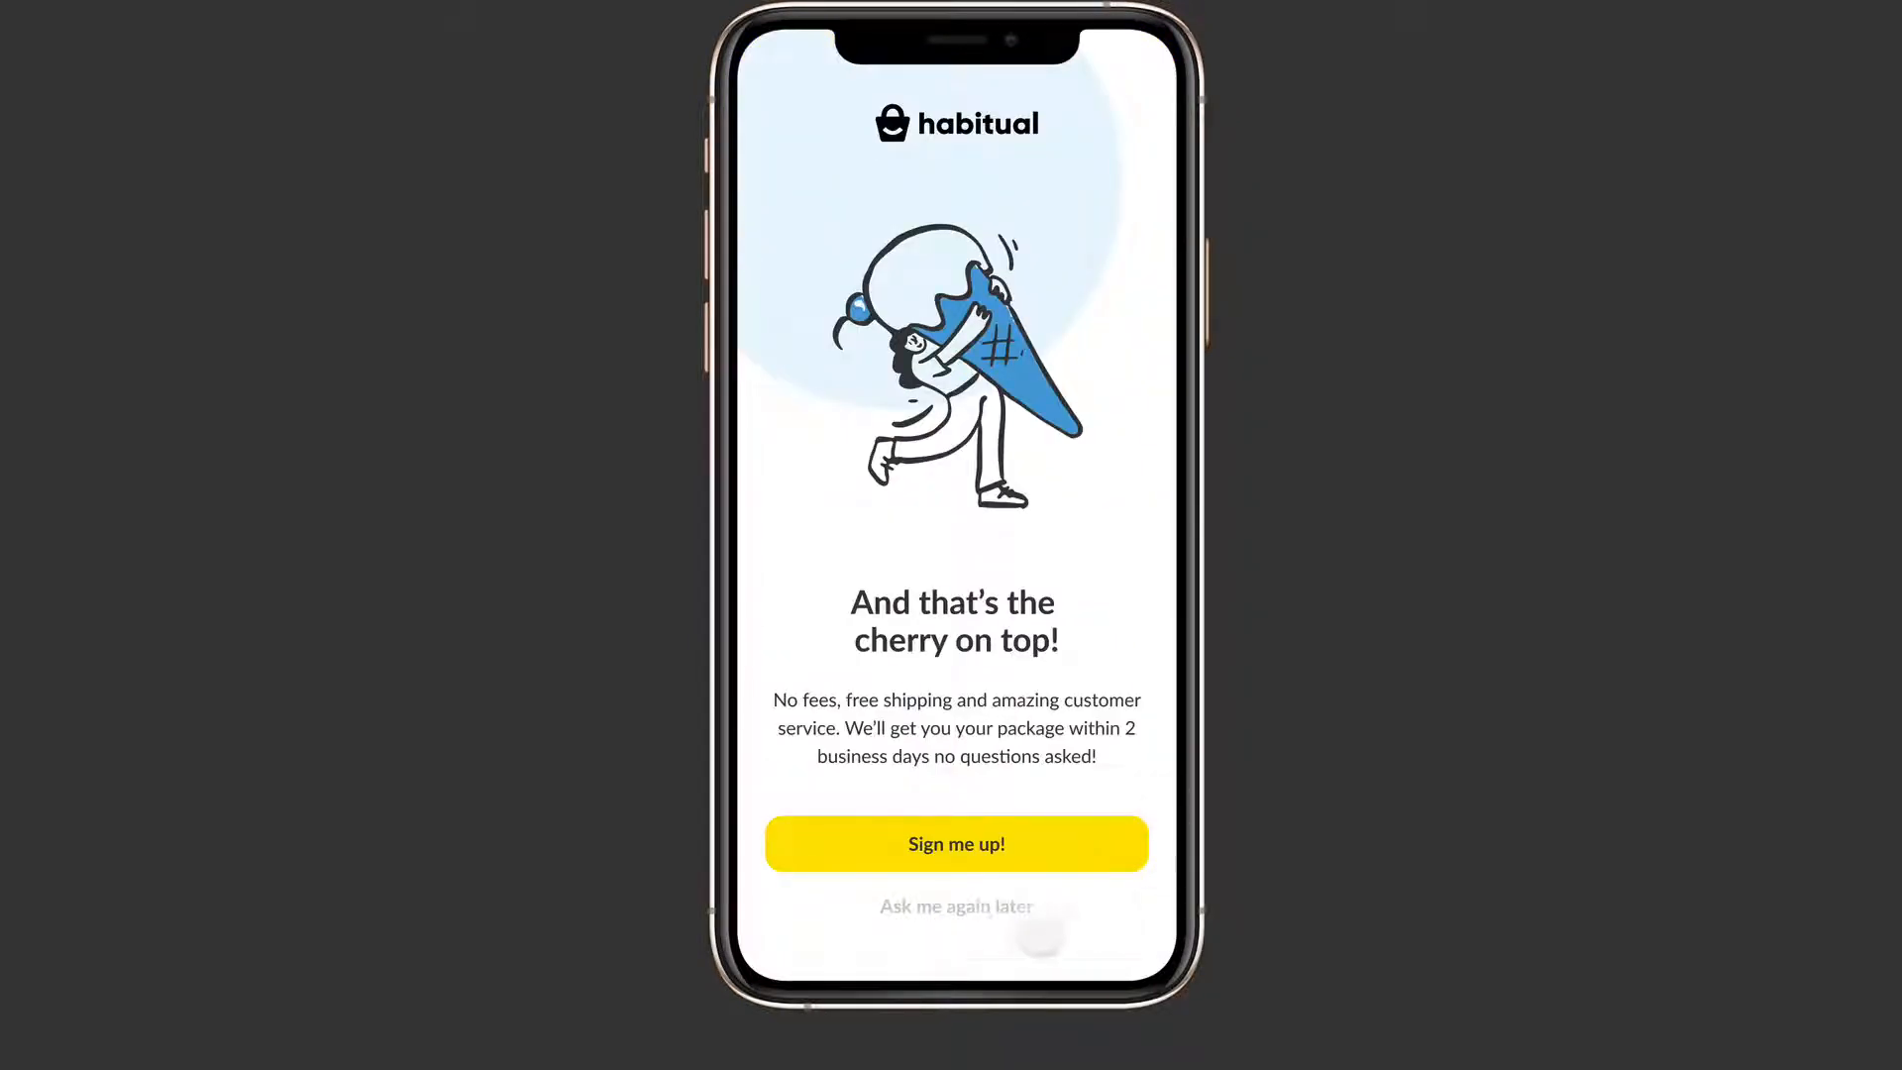
{"action": "left_click", "coordinate": [956, 843]}
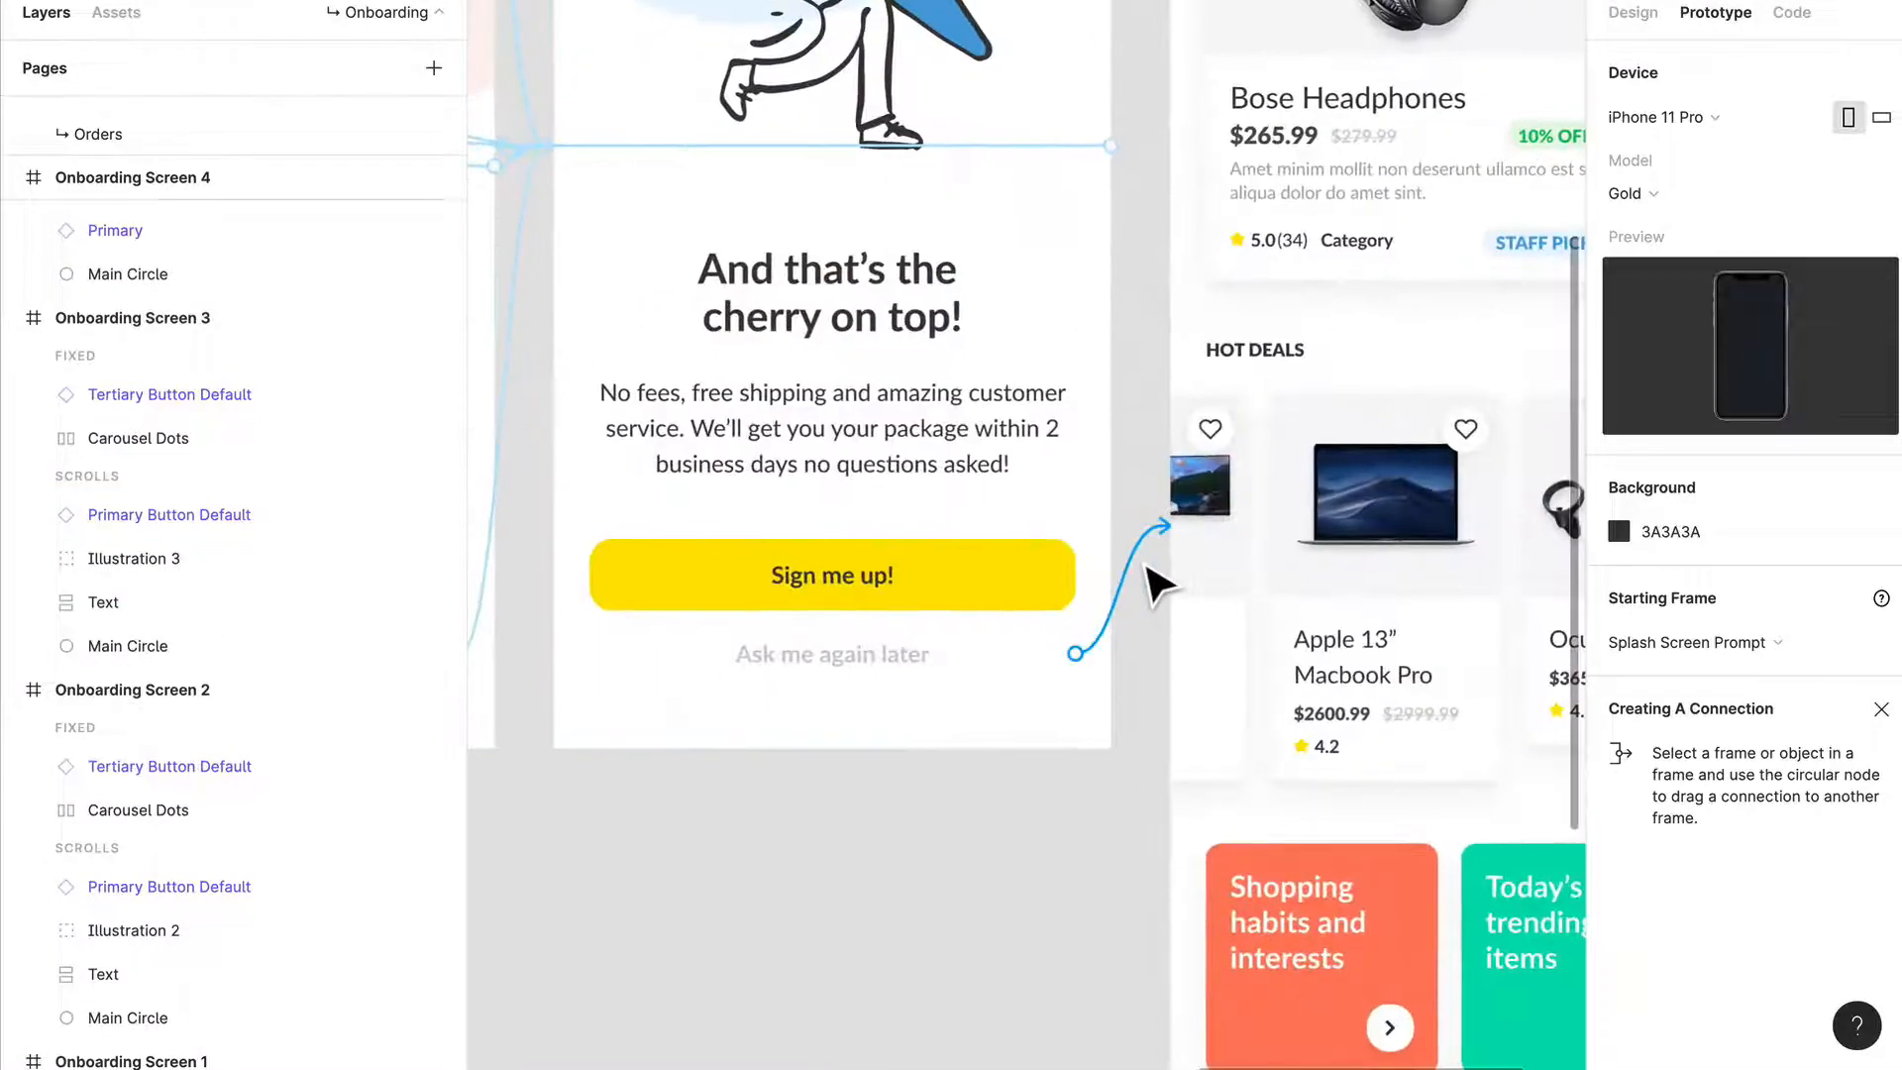
Open the Ask me again later tap interaction: Navigate To home, Move In, Ease Out 300 ms
{"action": "left_click", "coordinate": [831, 654]}
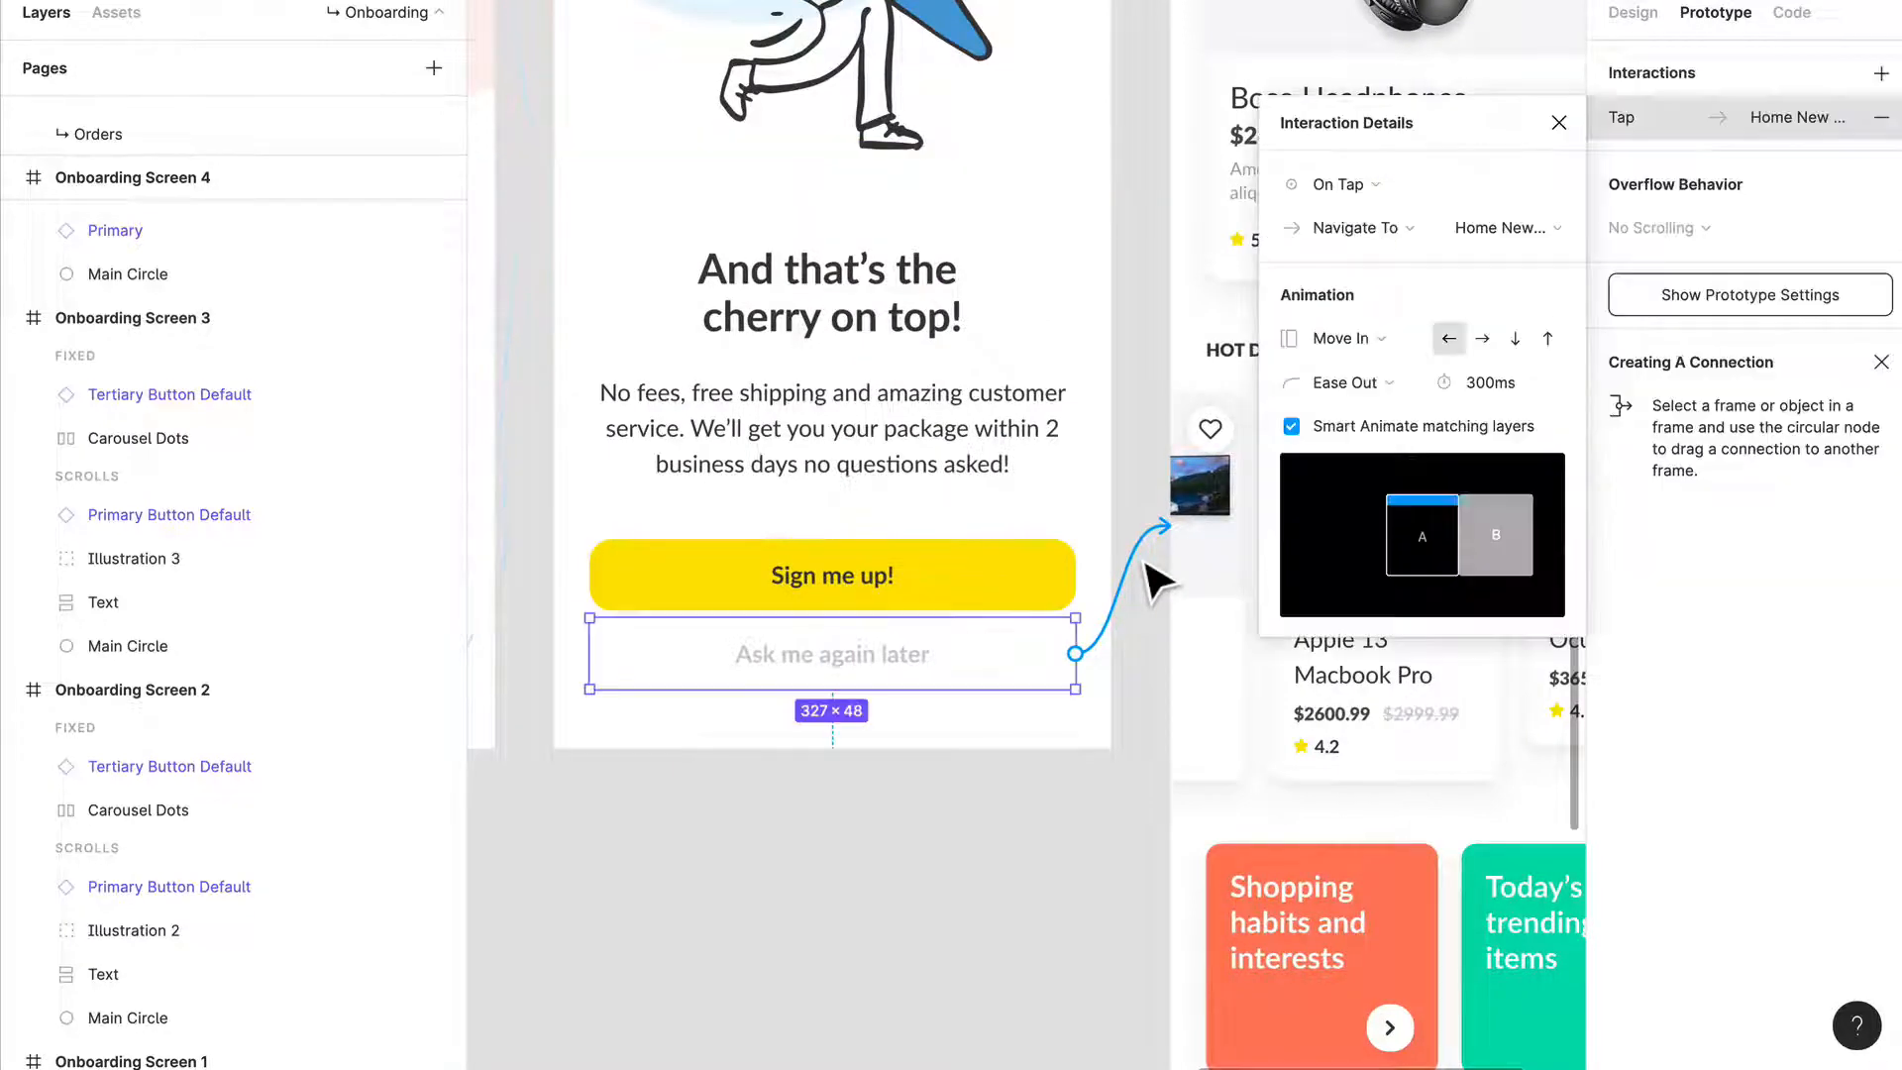
{"action": "left_click", "coordinate": [1293, 426]}
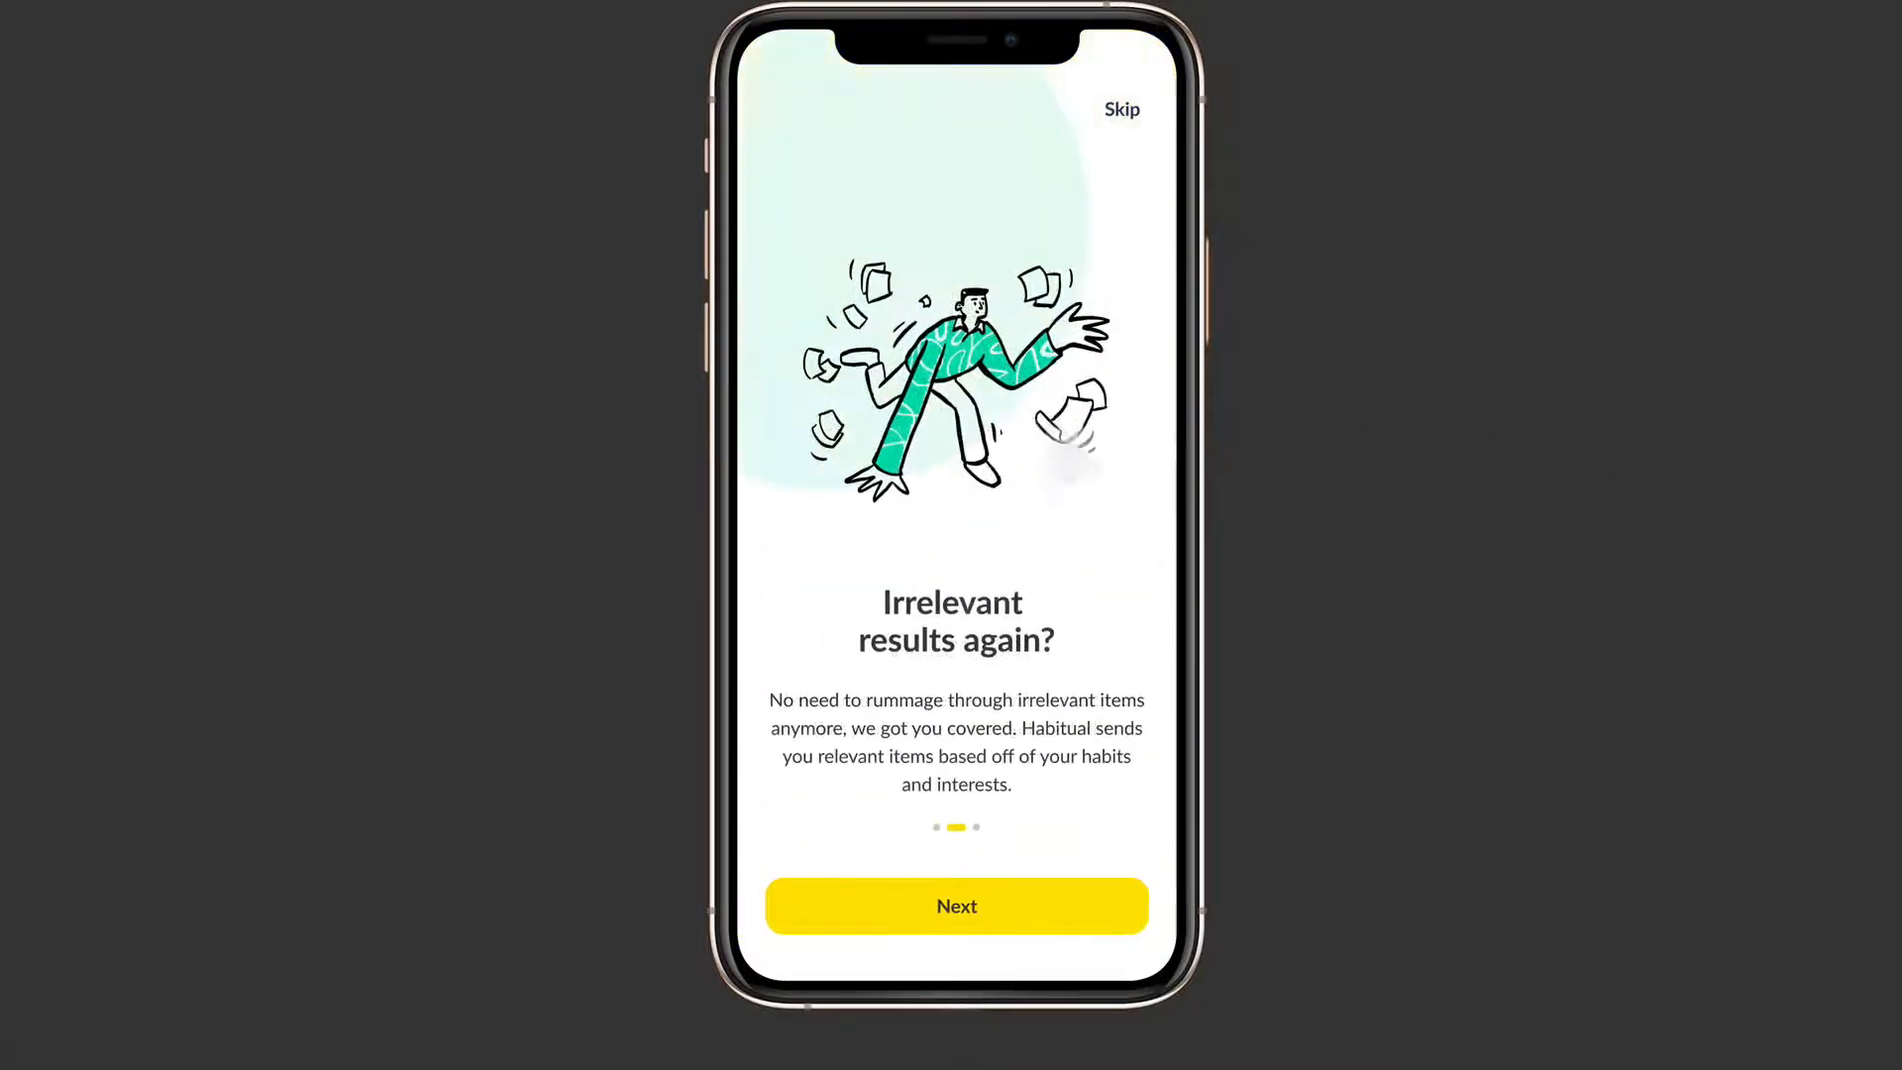
Tap through the onboarding screens, choose Ask me again later, and scroll the home screen
{"action": "left_click", "coordinate": [956, 904]}
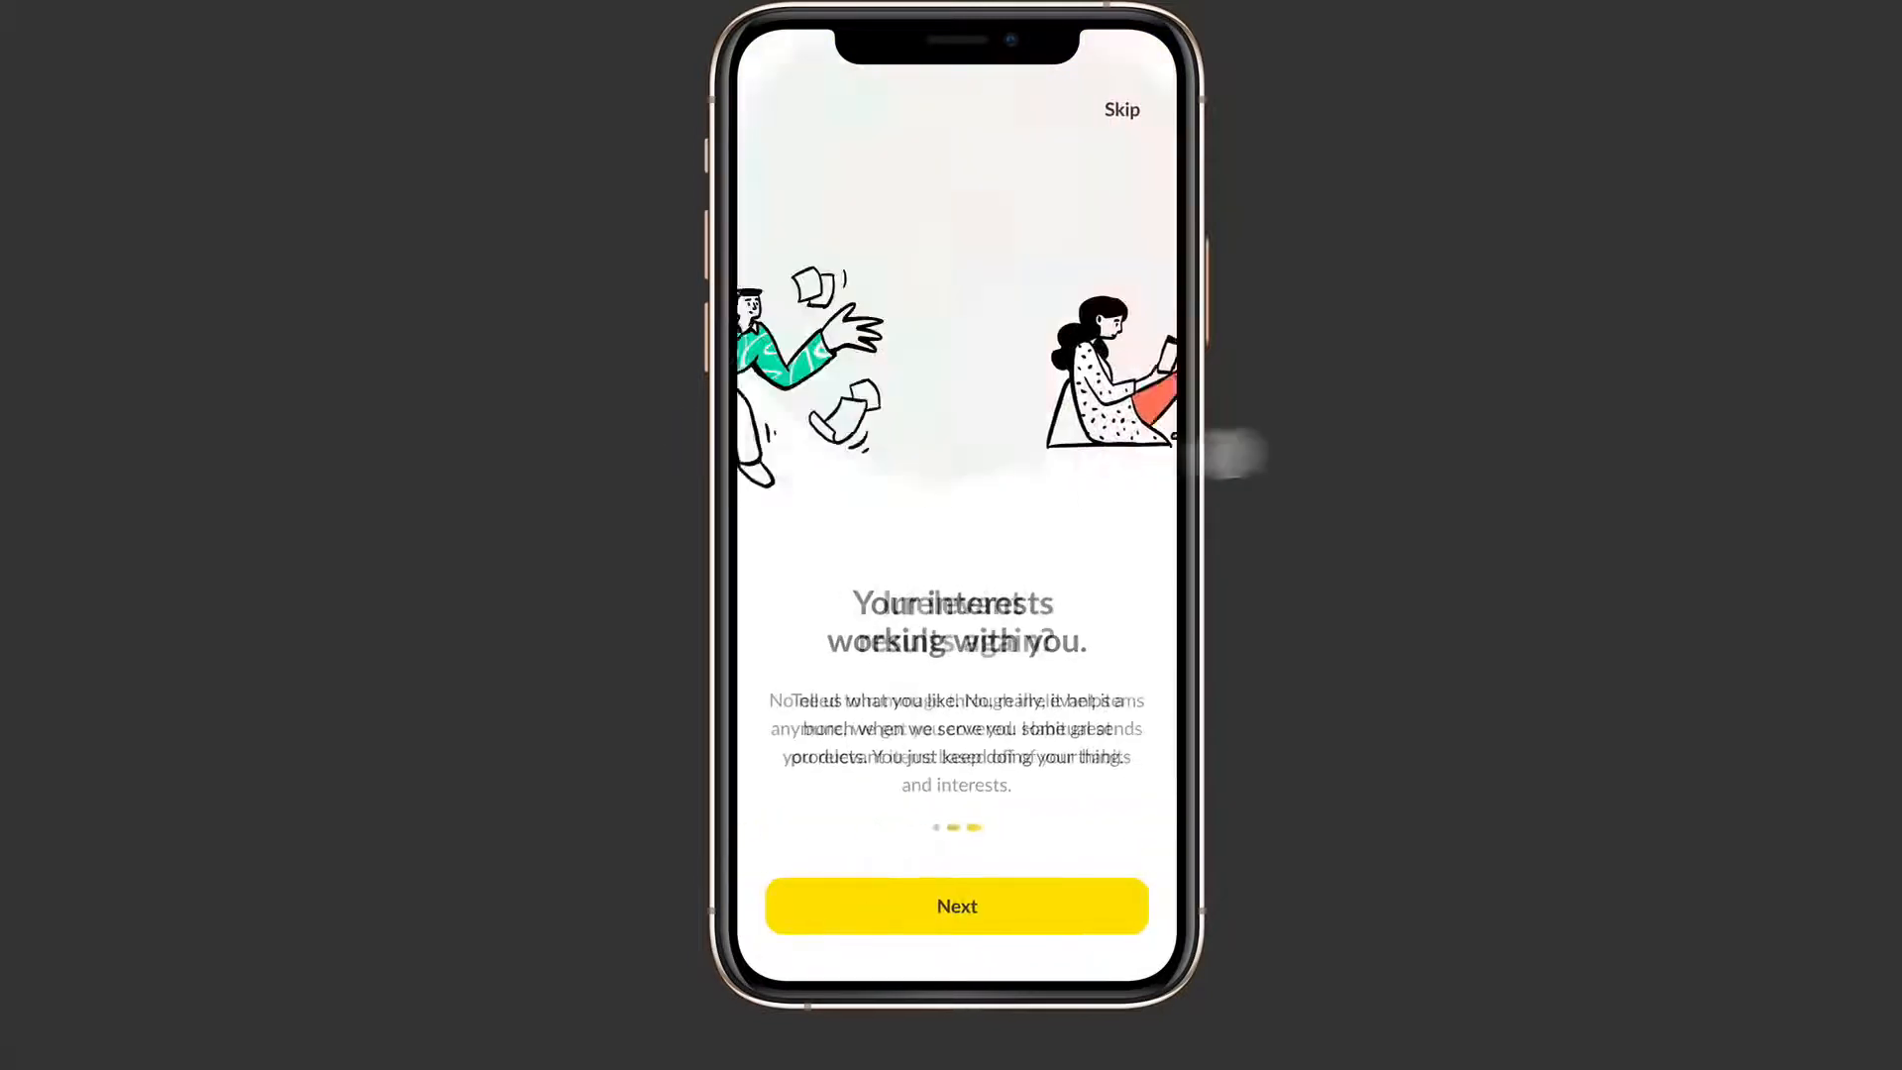
{"action": "left_click", "coordinate": [957, 904]}
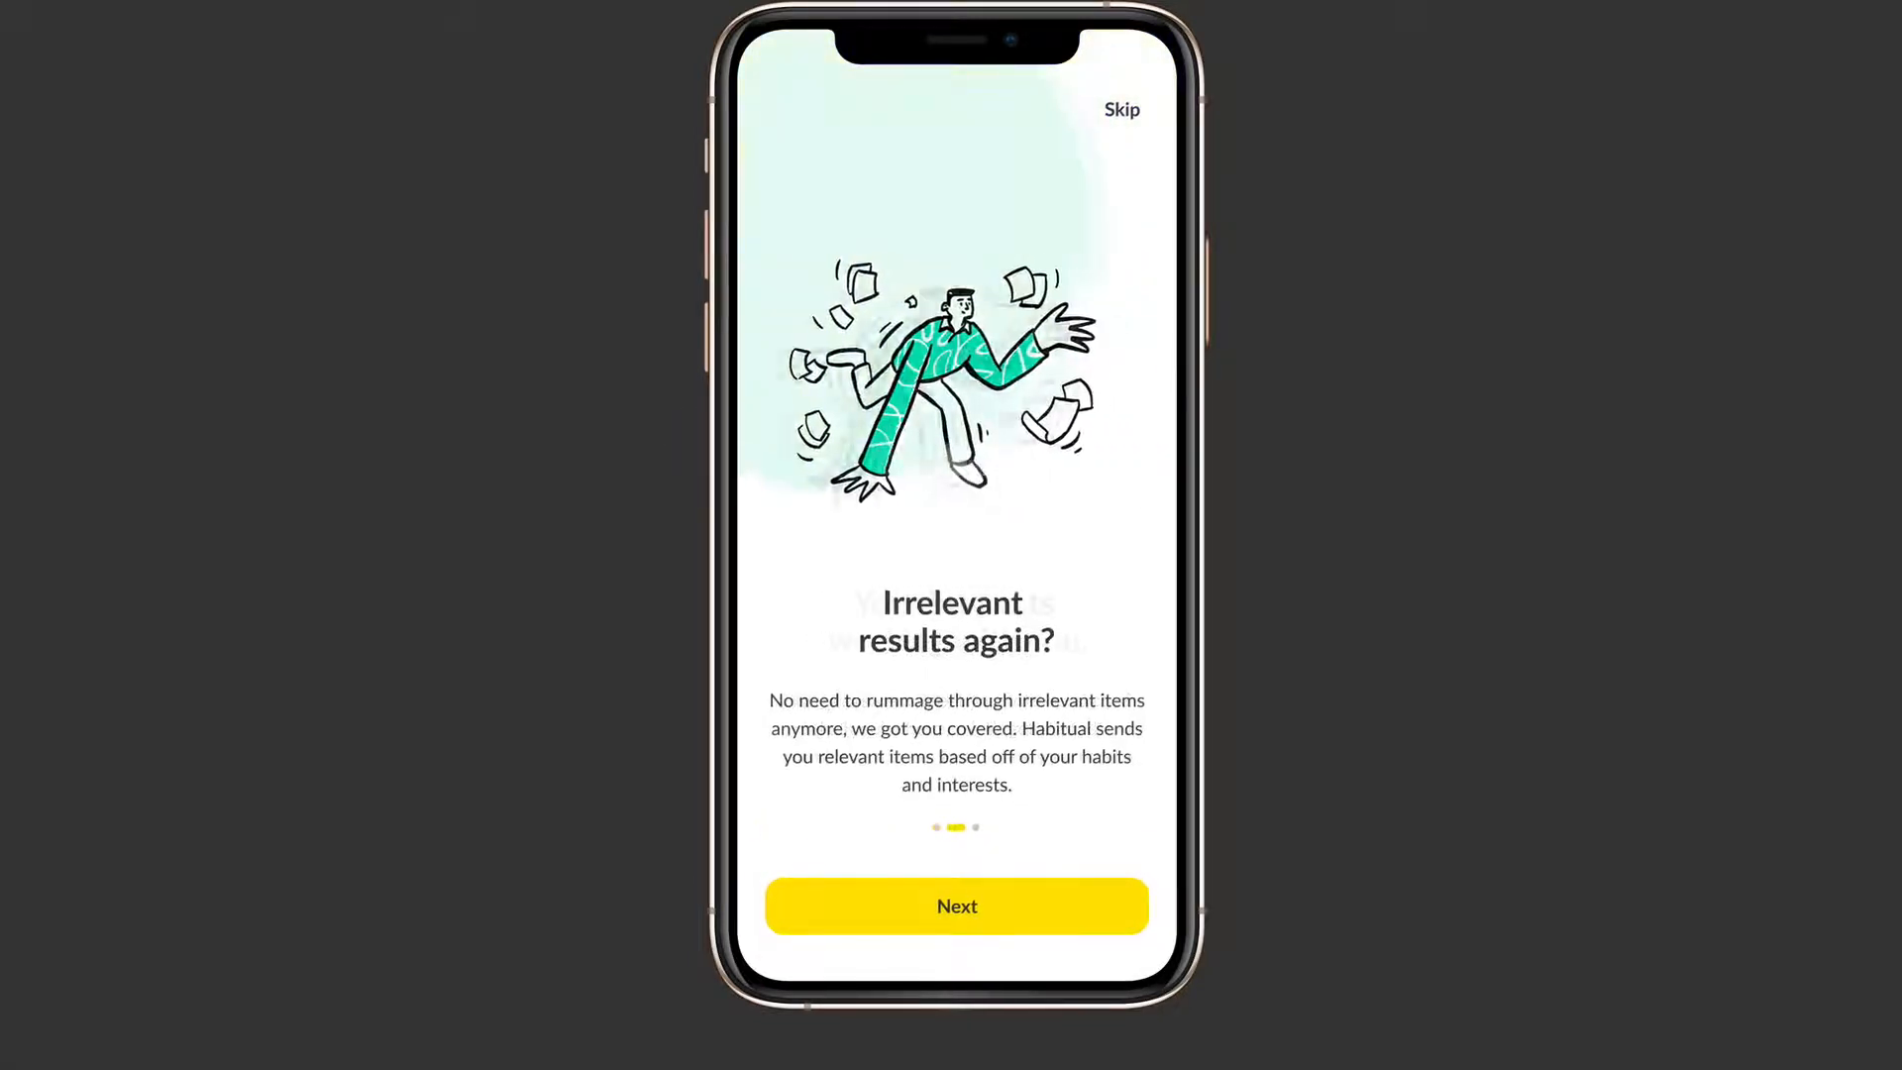
{"action": "left_click", "coordinate": [956, 905]}
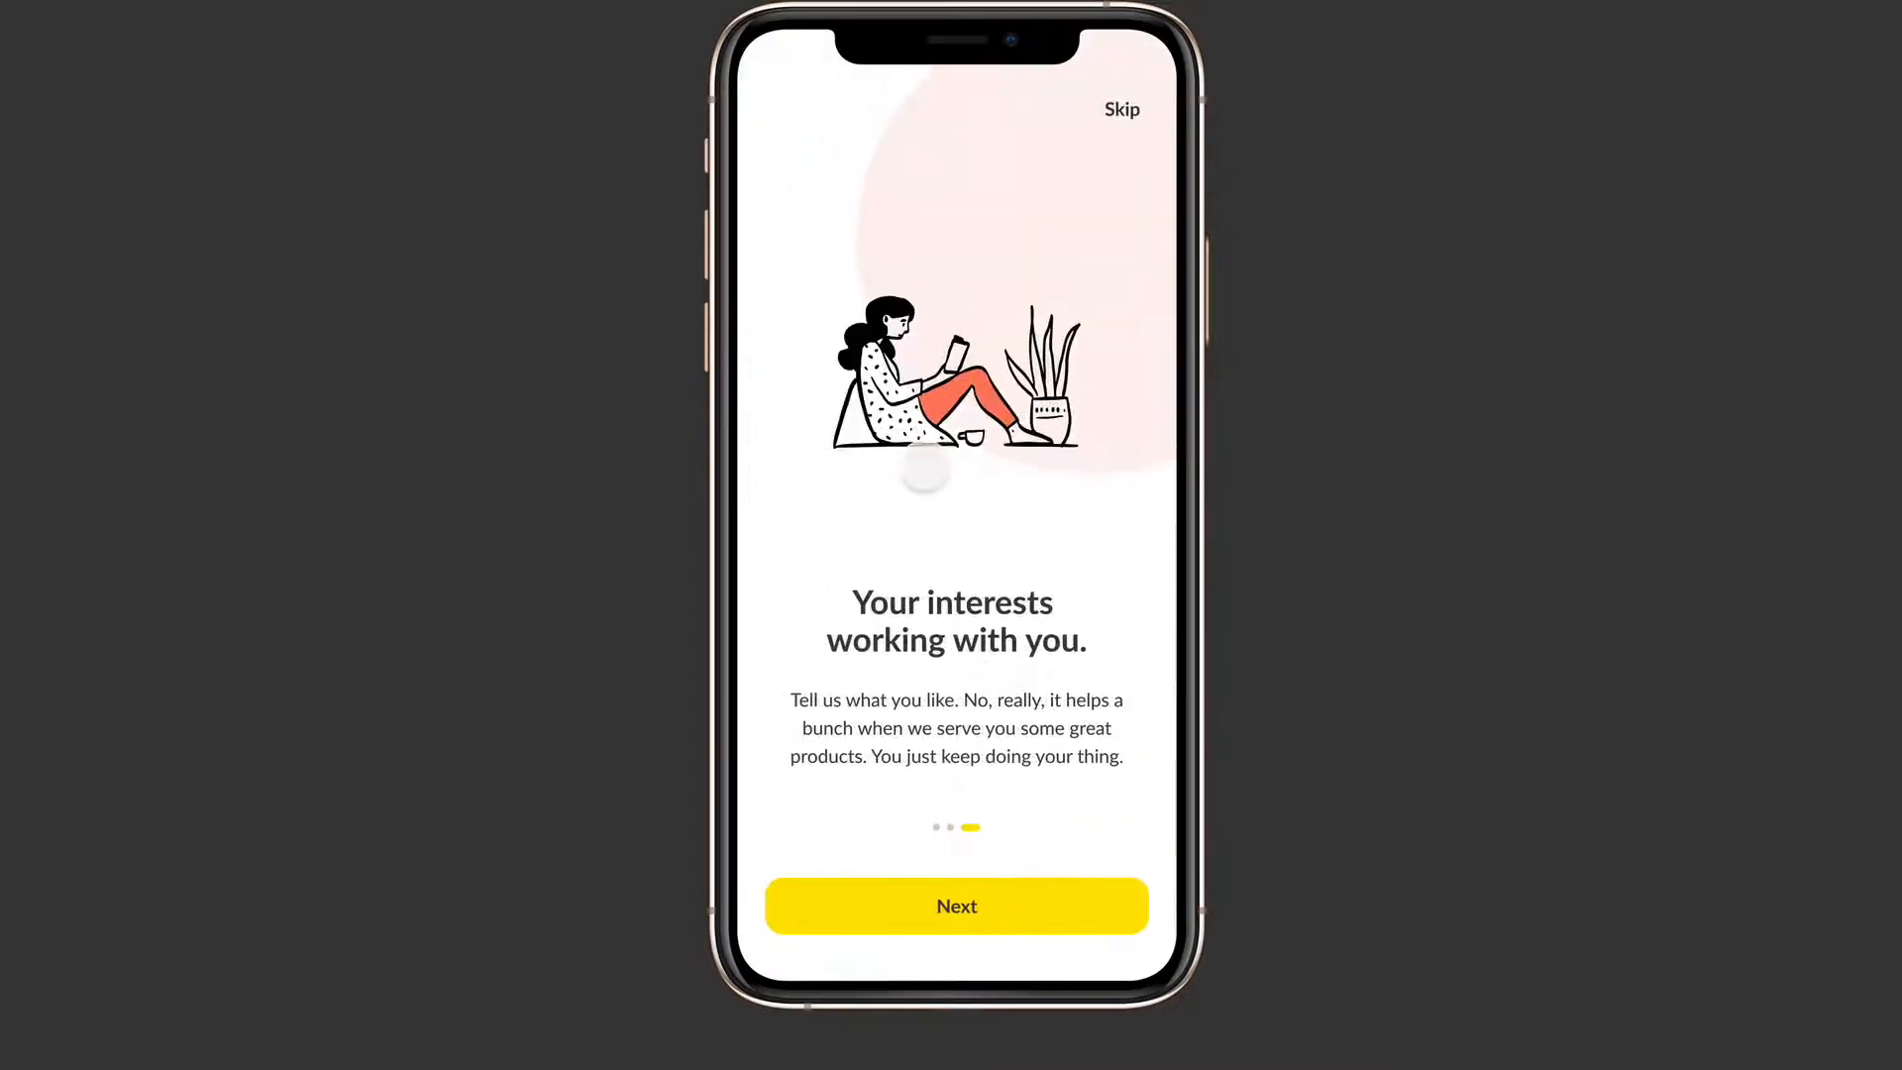
{"action": "left_click", "coordinate": [956, 905]}
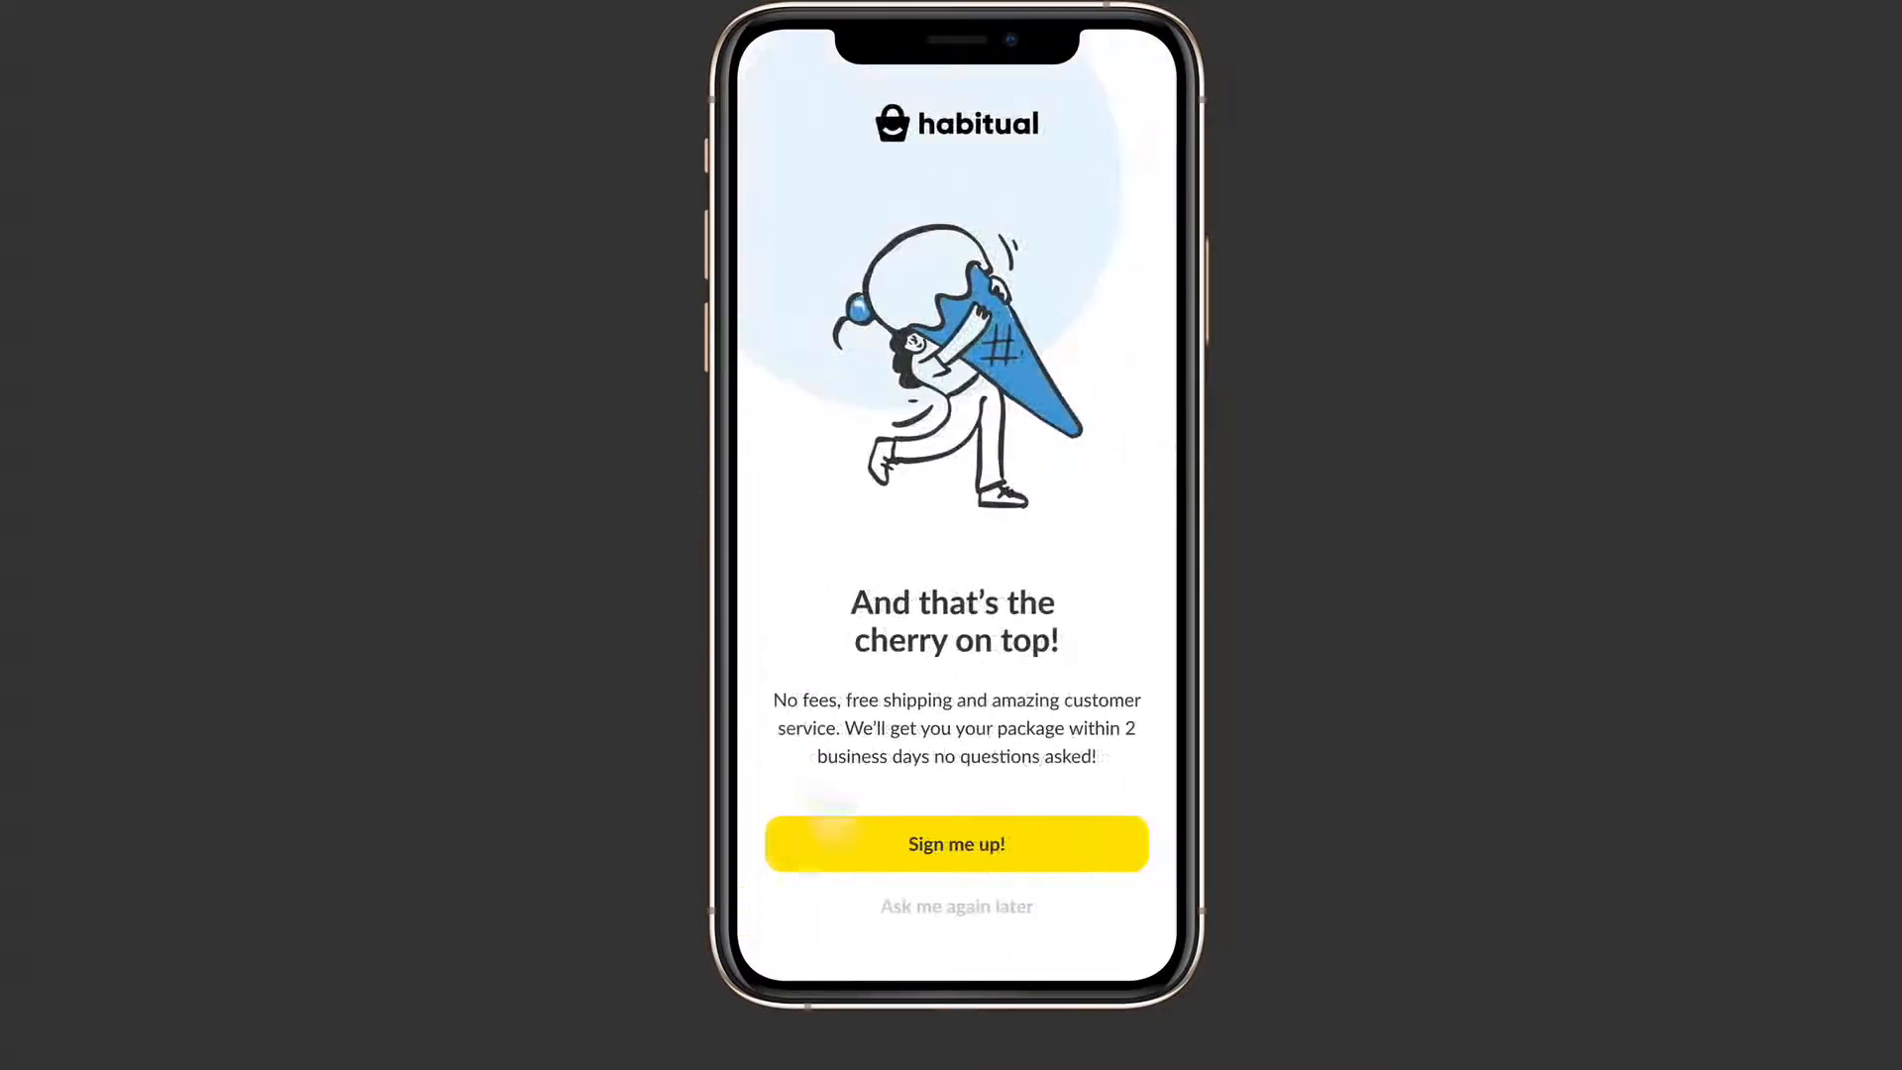
{"action": "left_click", "coordinate": [956, 843]}
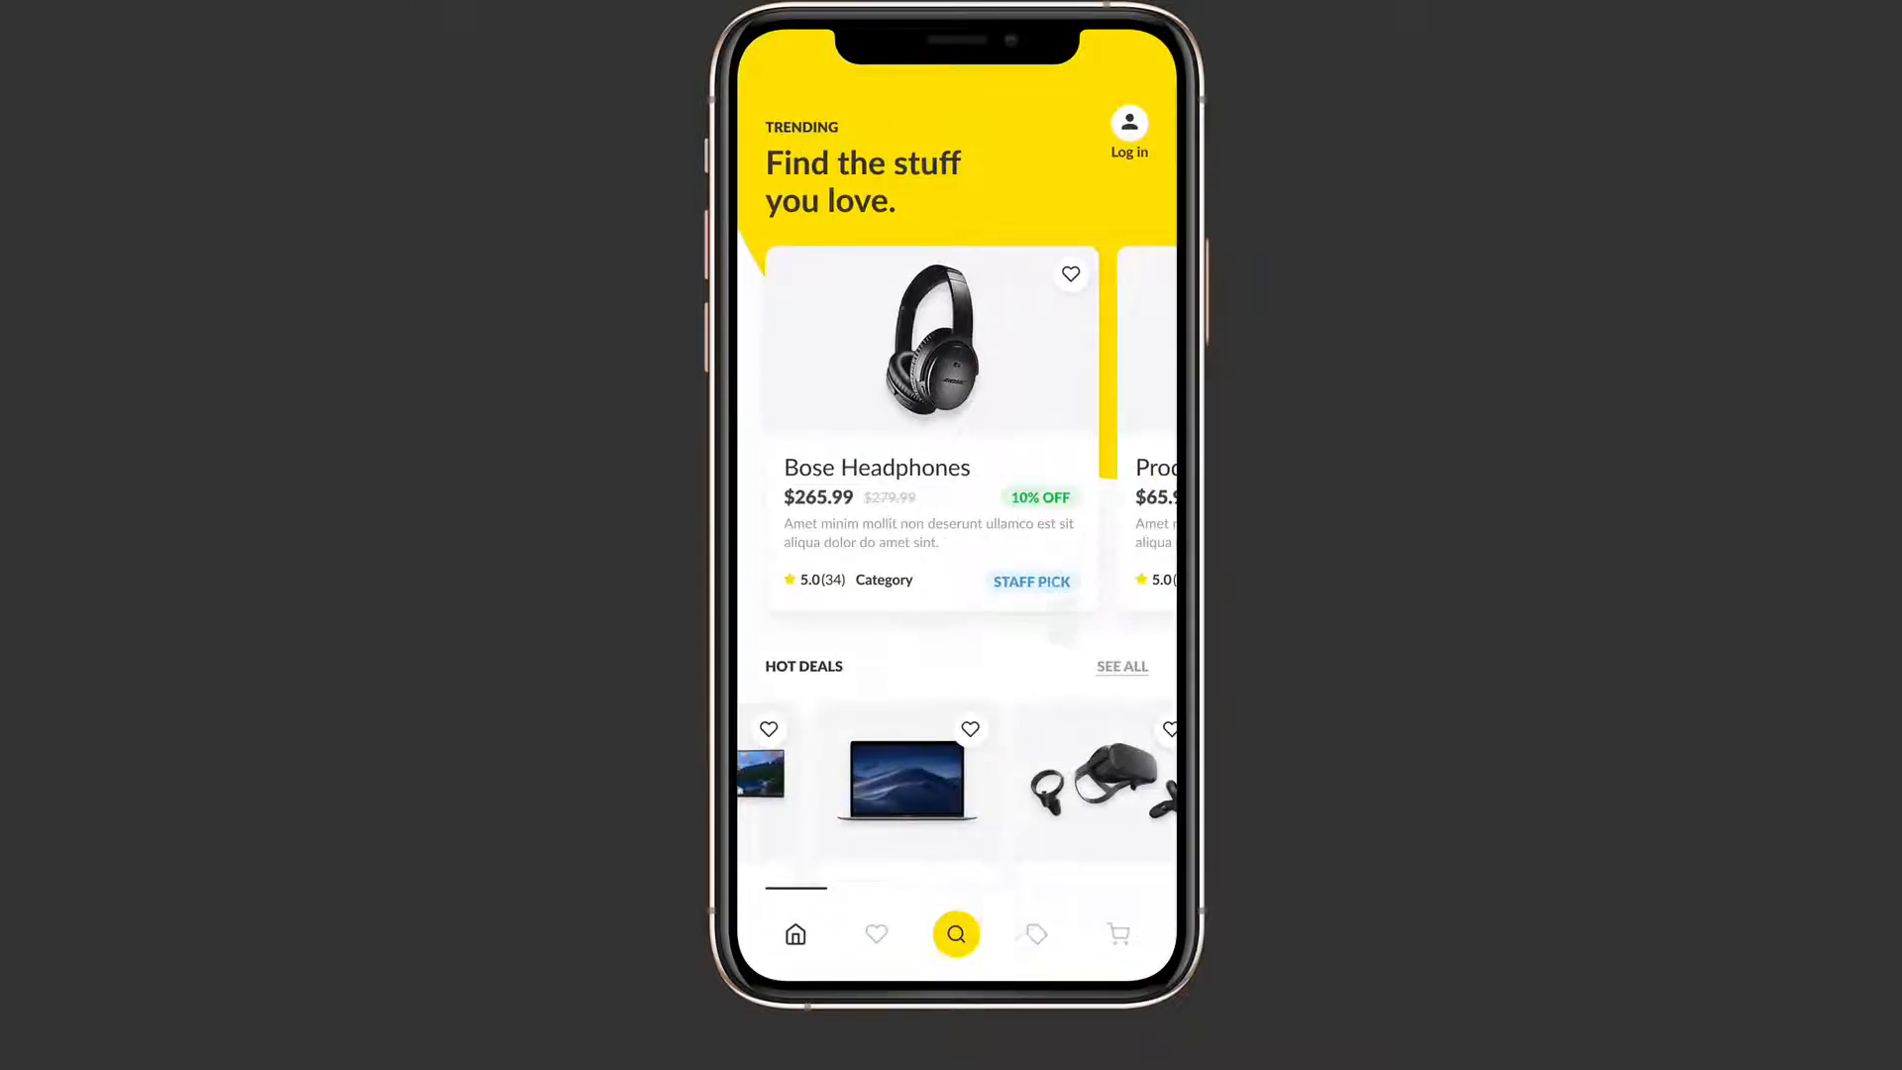
{"action": "scroll", "scroll_direction": "down", "scroll_amount": 3}
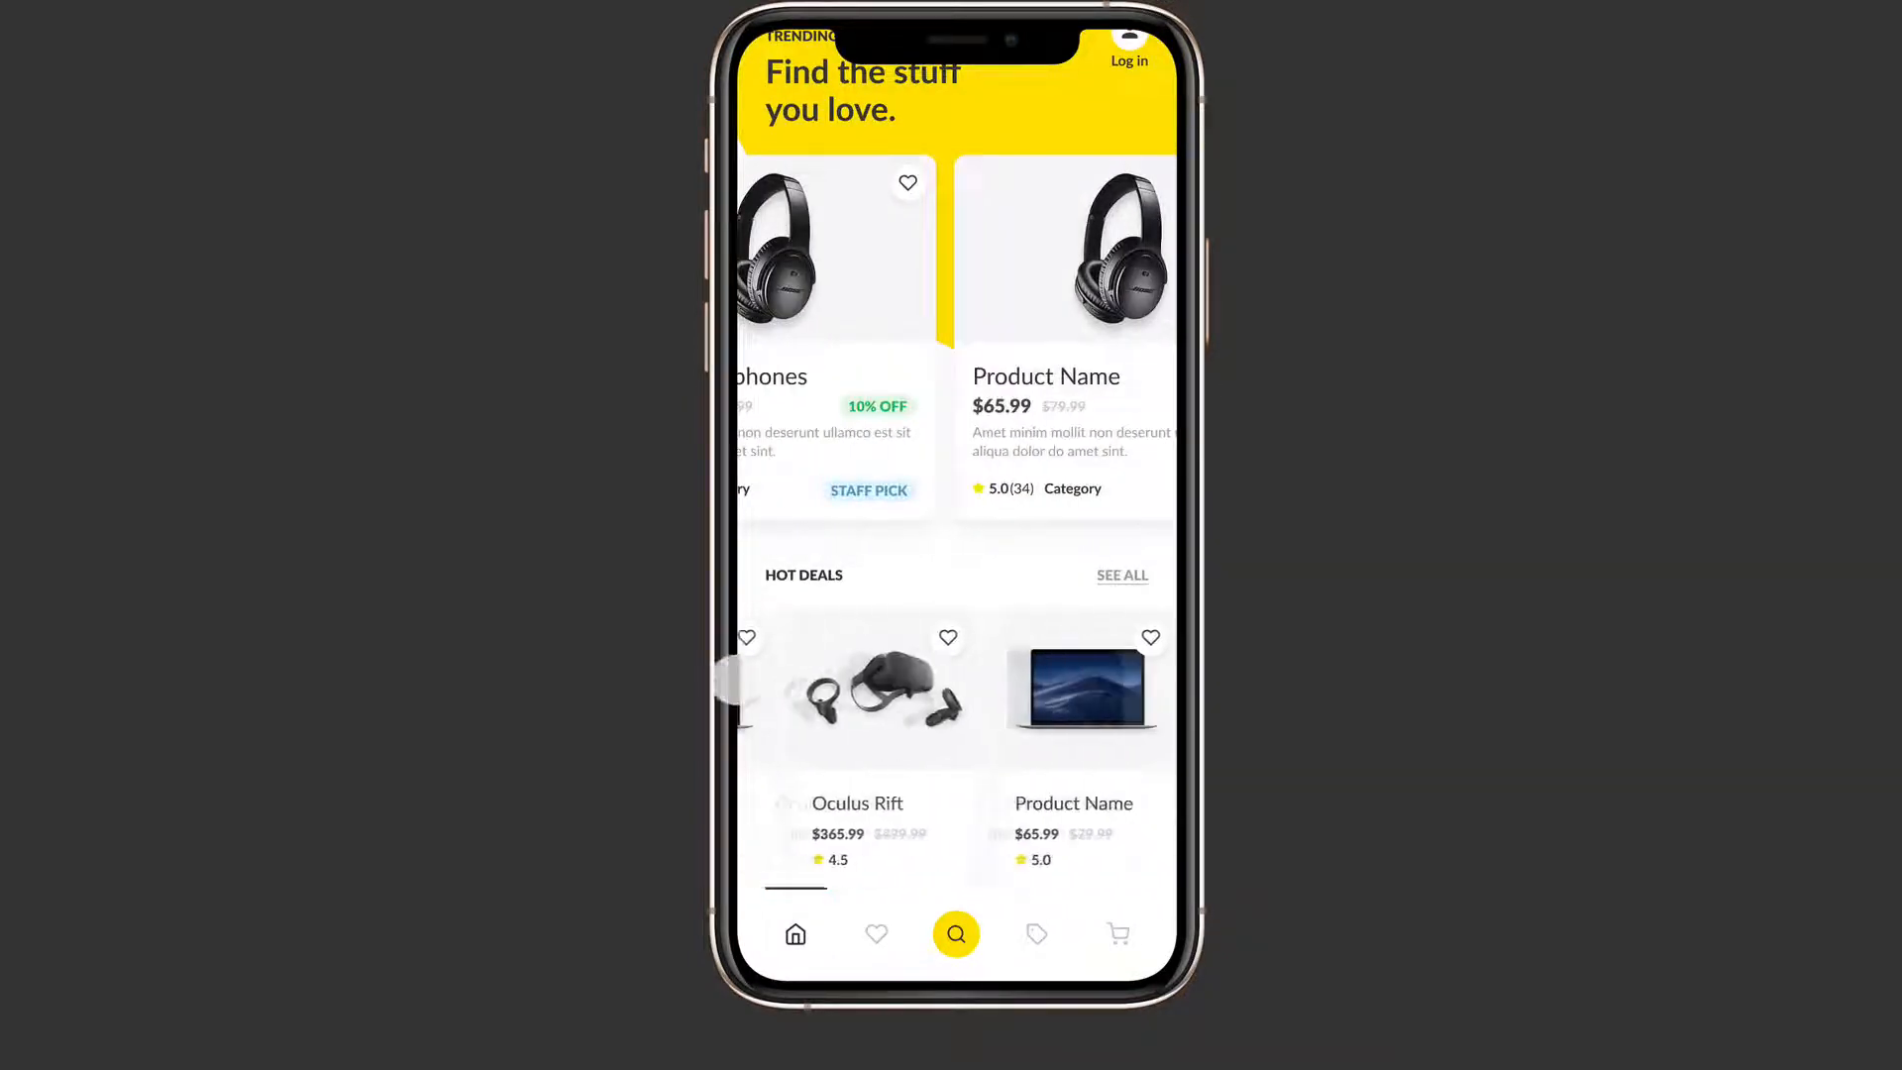
{"action": "scroll", "scroll_direction": "down", "scroll_amount": 3}
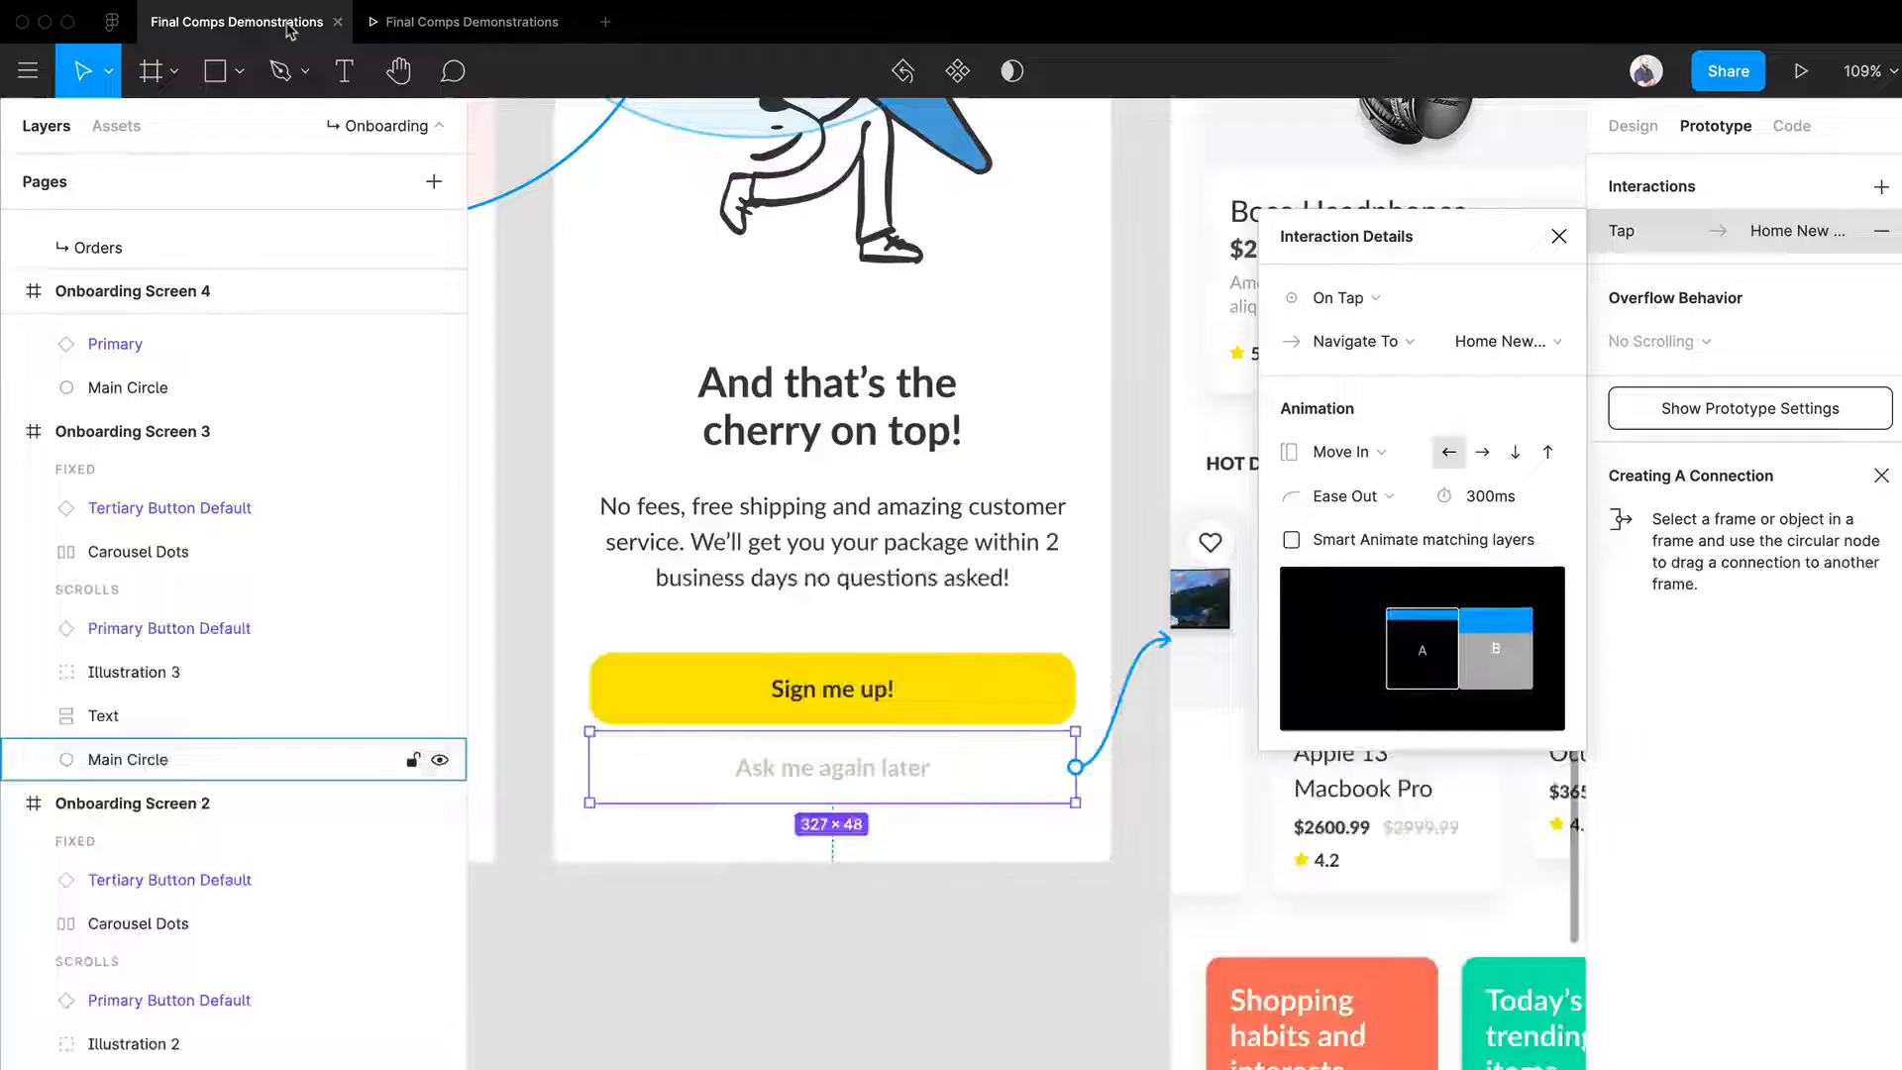
Leave the preview and click an empty canvas spot to dismiss the interaction details
{"action": "scroll", "scroll_direction": "down", "scroll_amount": 3}
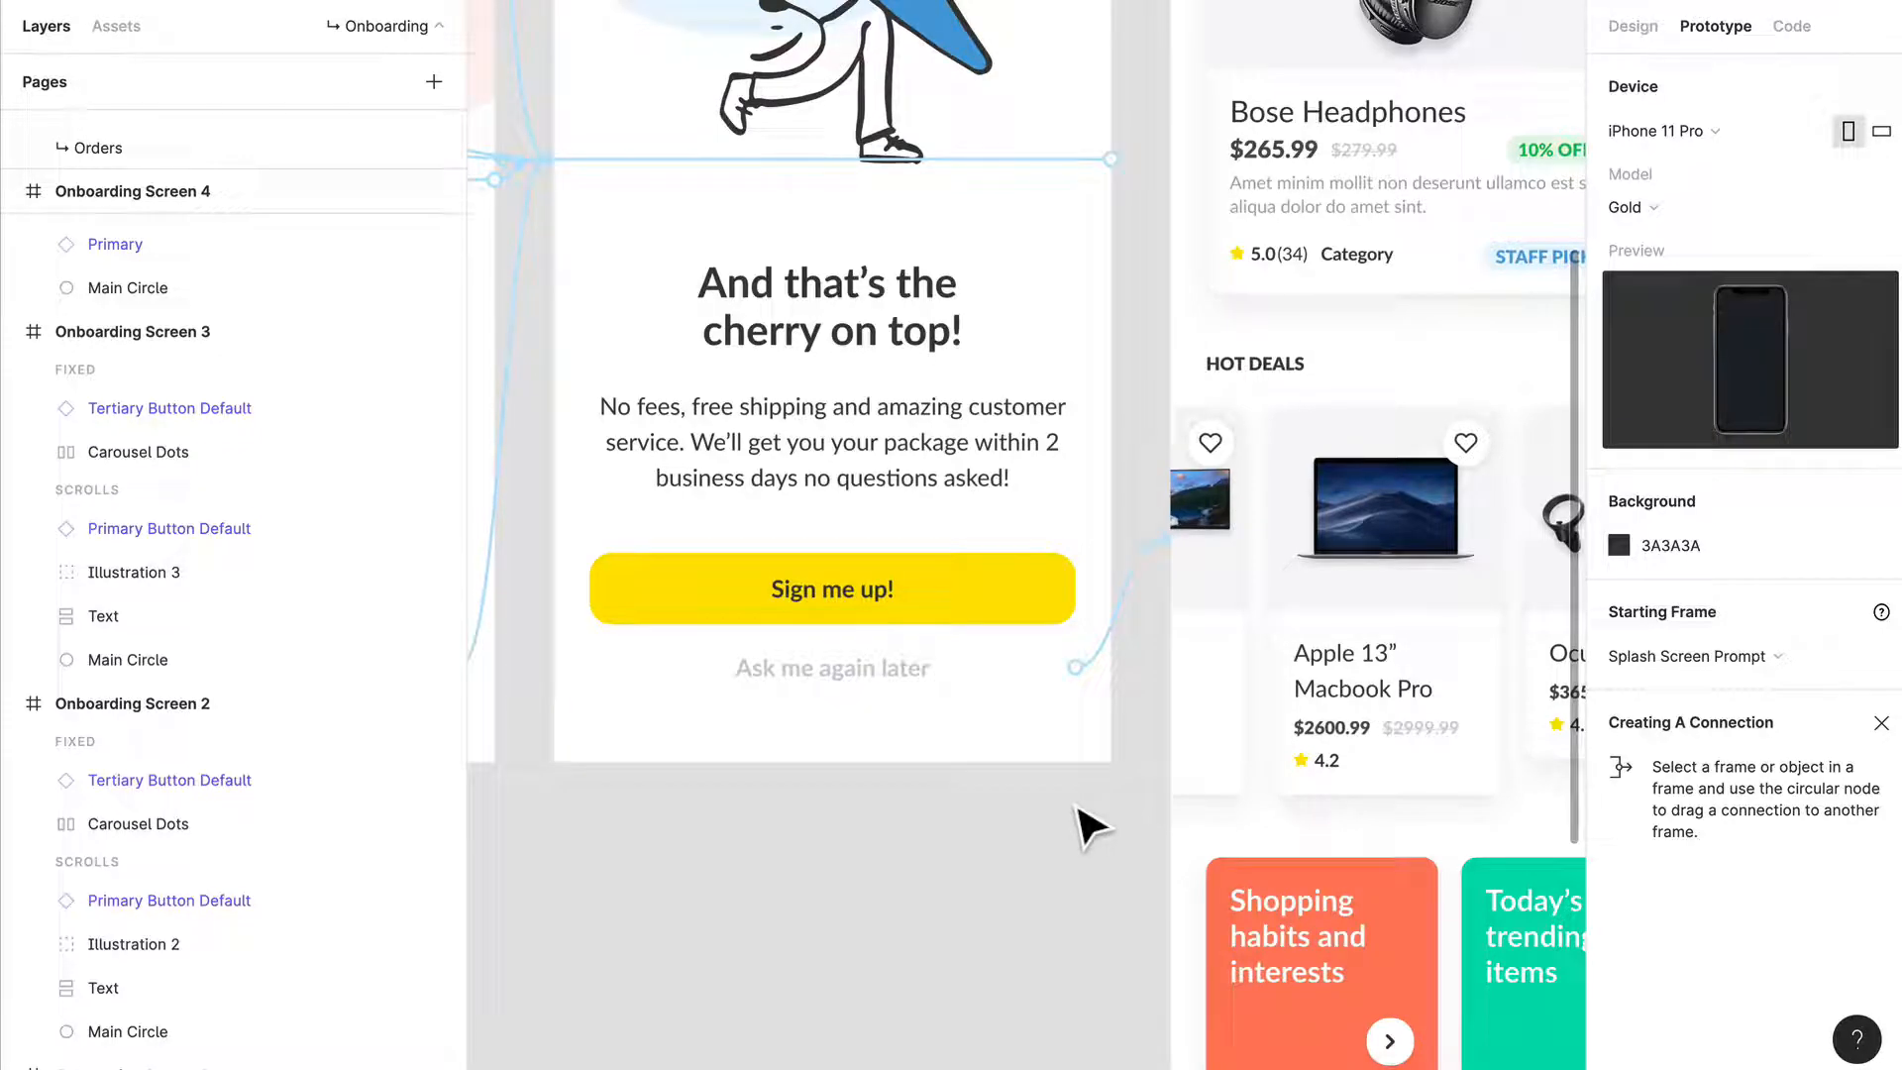
{"action": "left_click", "coordinate": [832, 667]}
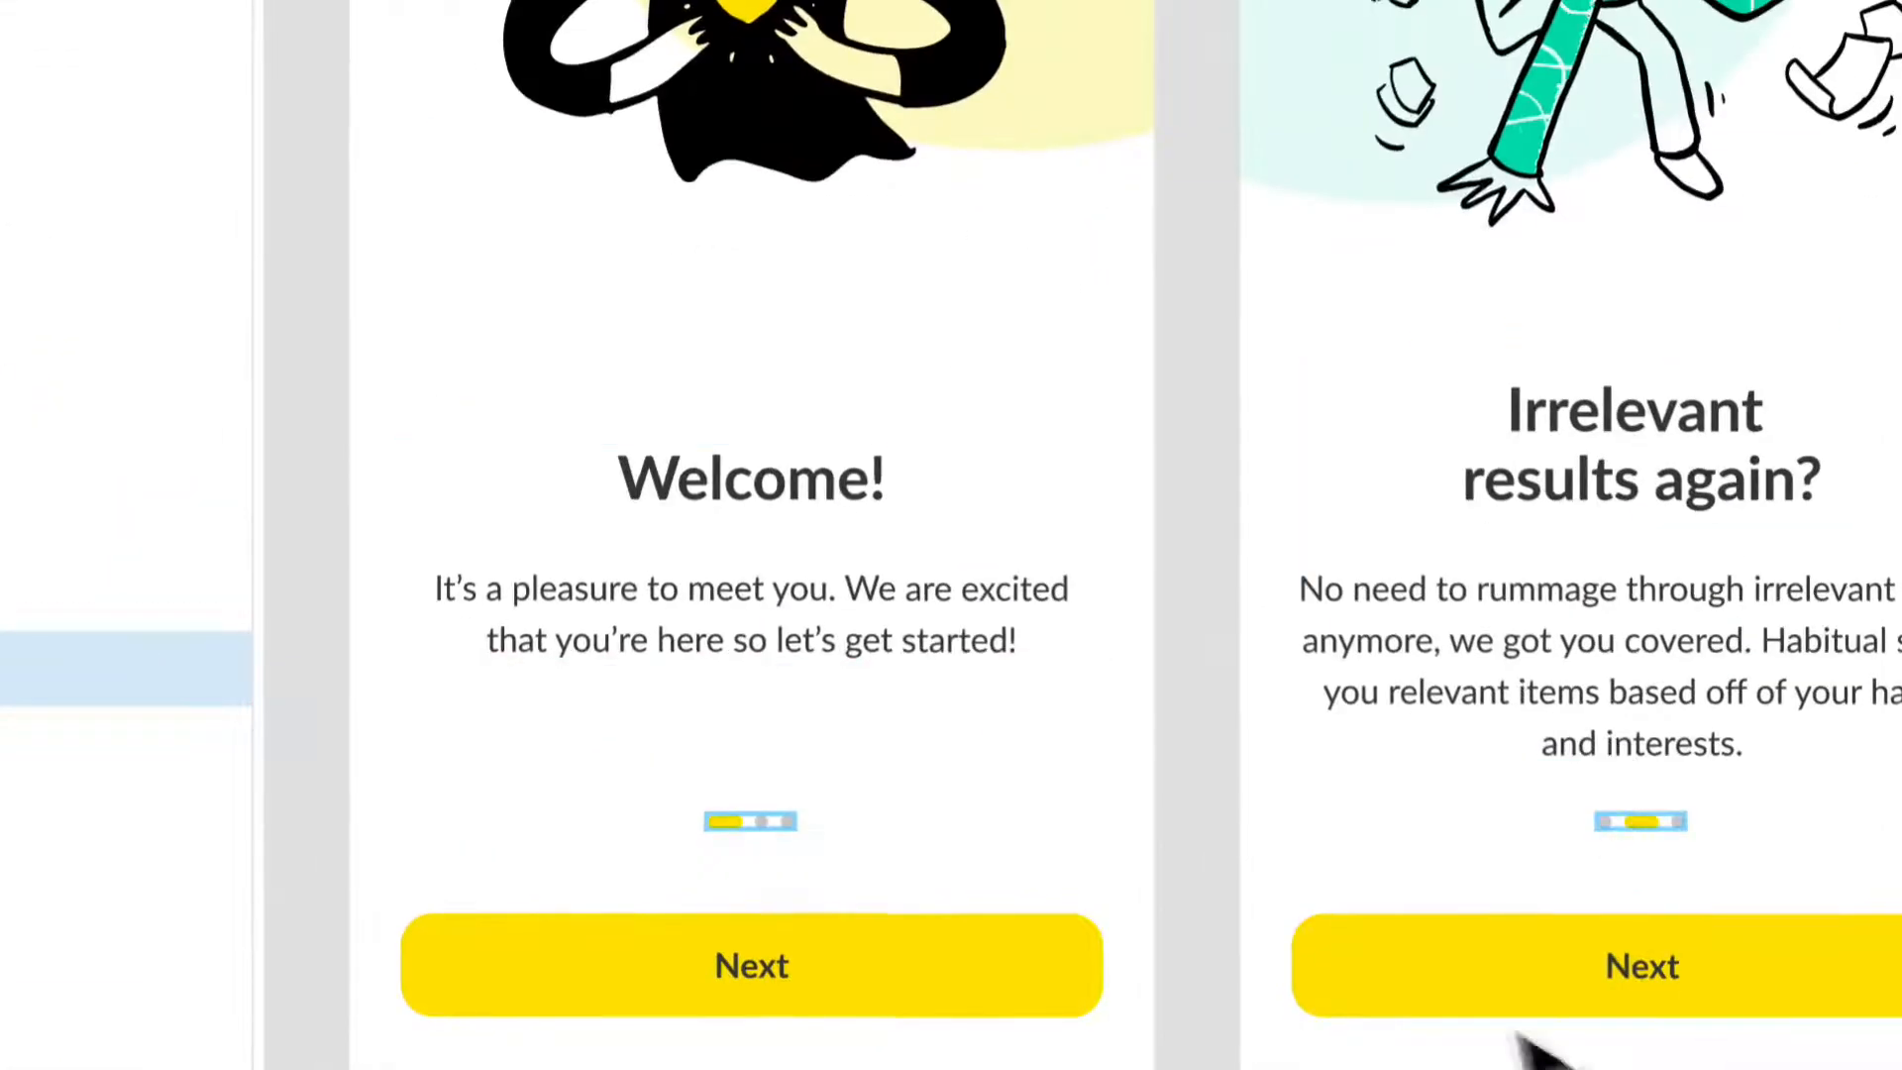
{"action": "mouse_move", "coordinate": [1238, 983]}
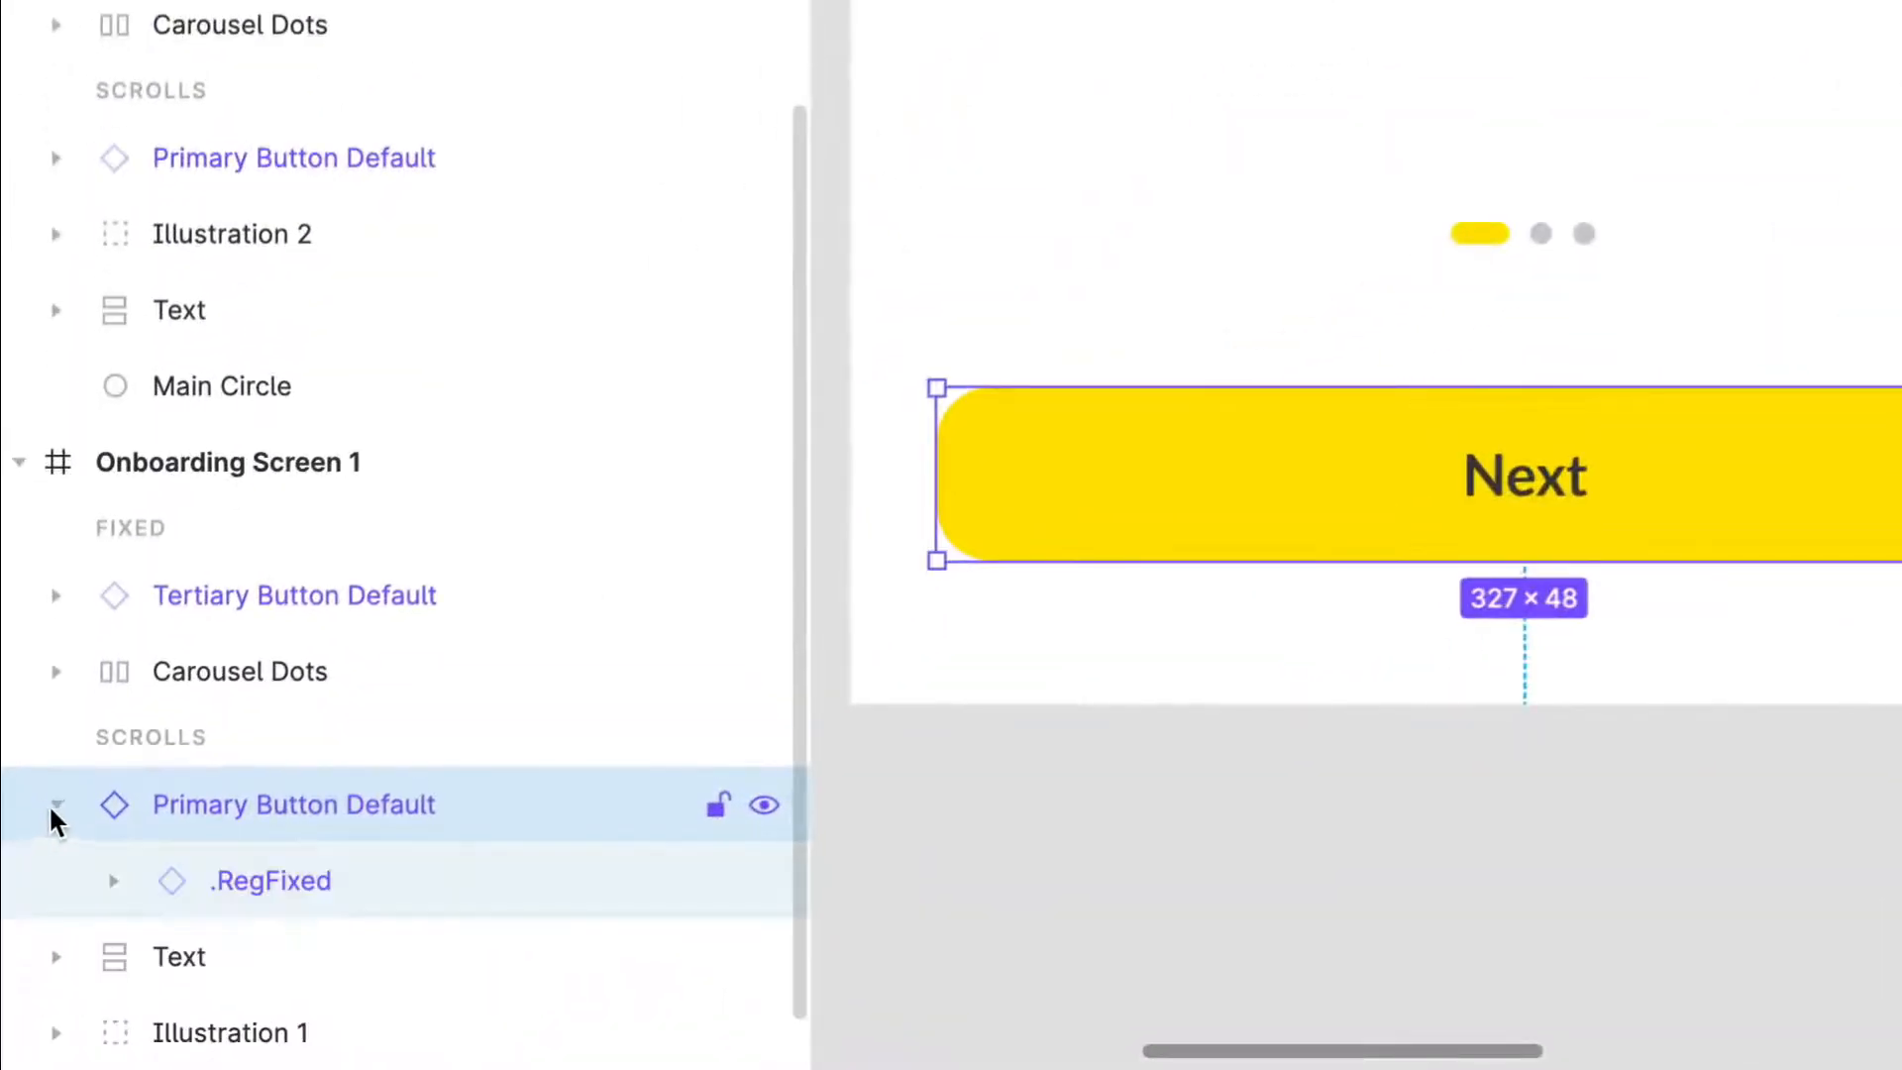
Expand the Next button's Button Content and Content layers to find the hidden chevron icon
{"action": "left_click", "coordinate": [113, 881]}
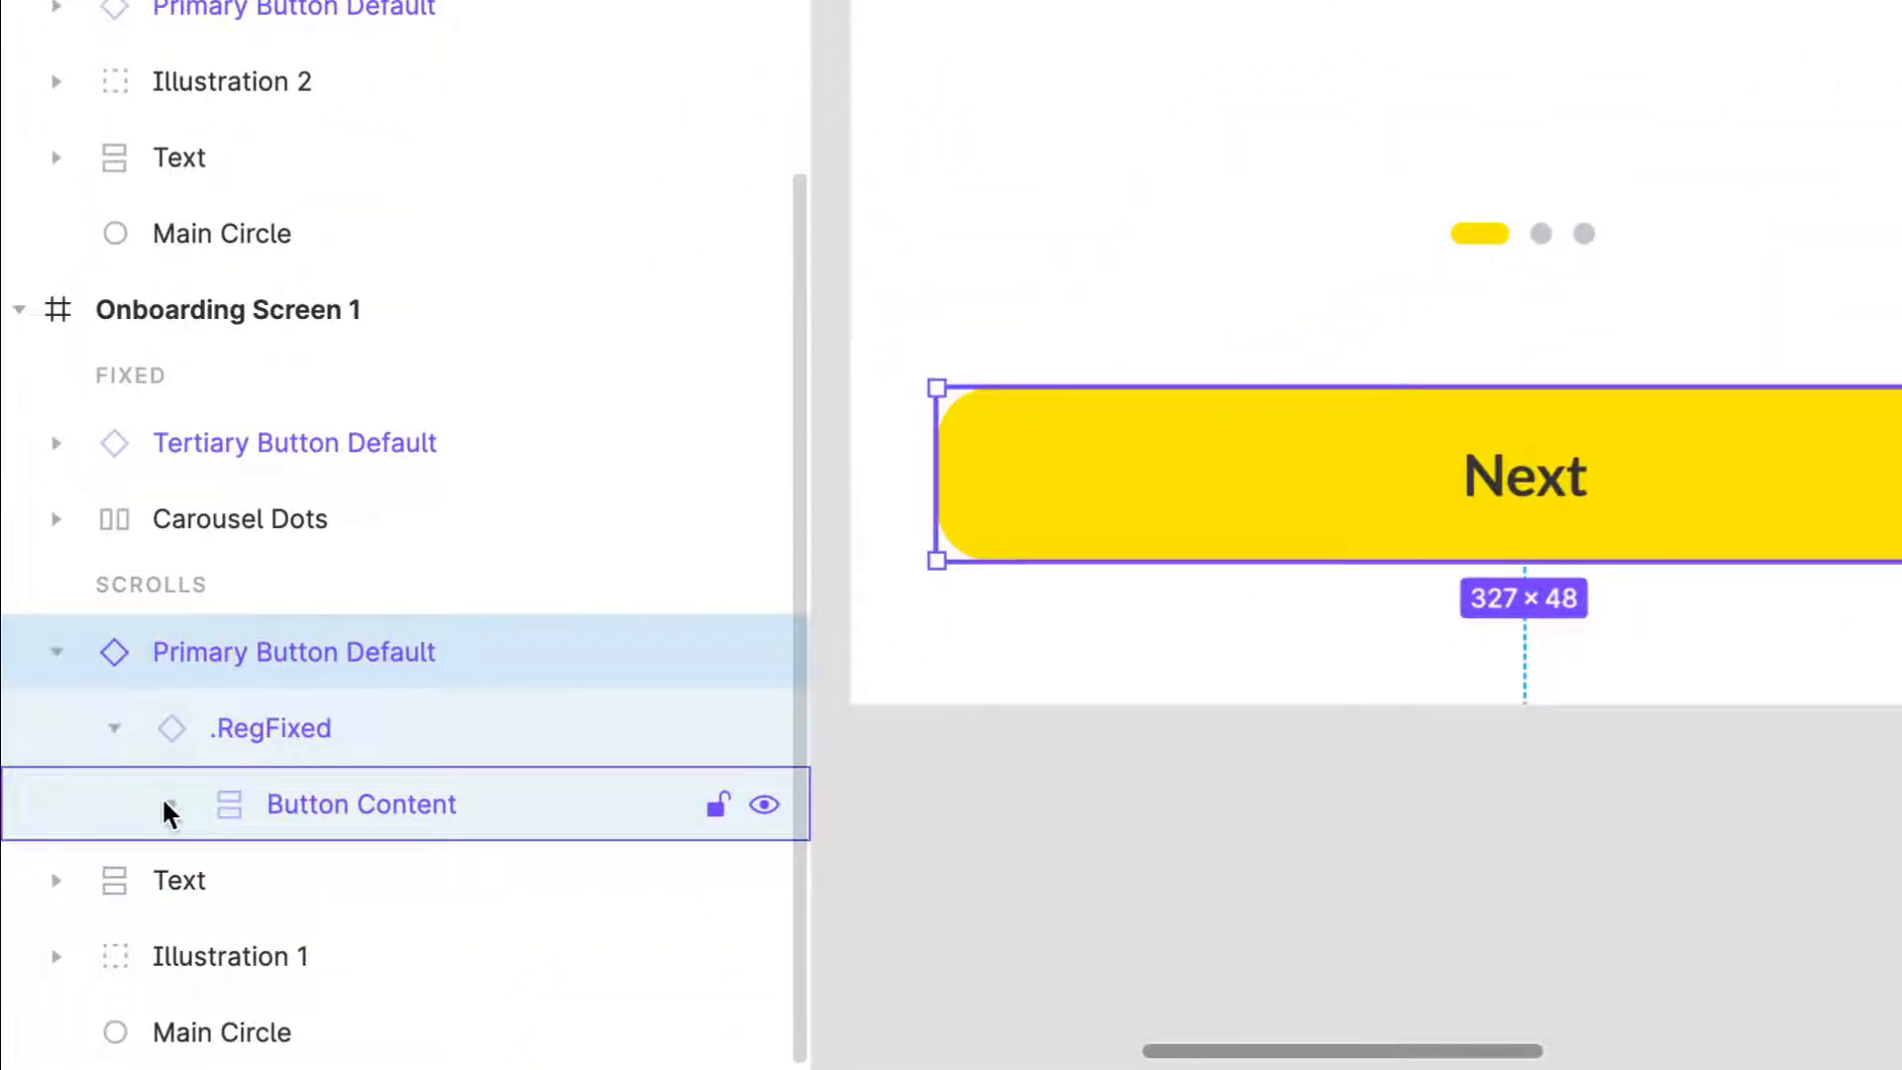
{"action": "left_click", "coordinate": [172, 804]}
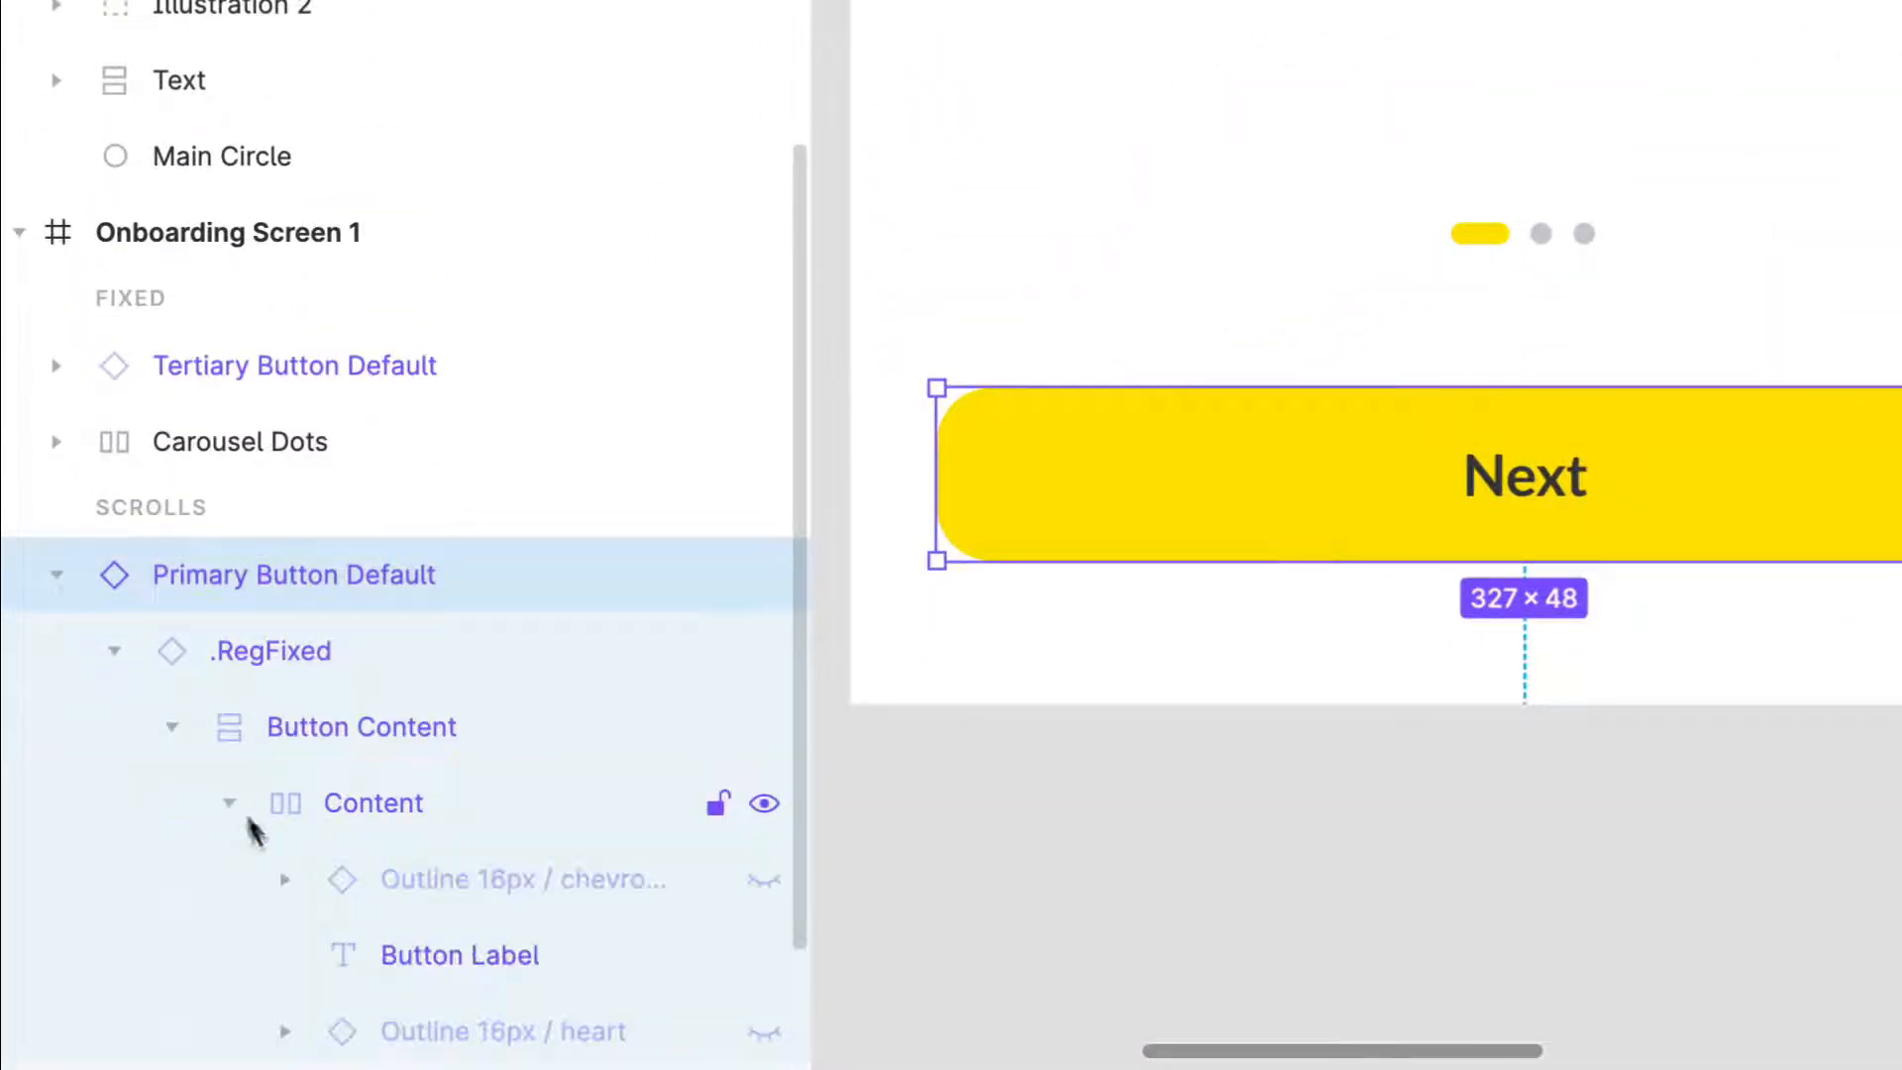
{"action": "left_click", "coordinate": [522, 879]}
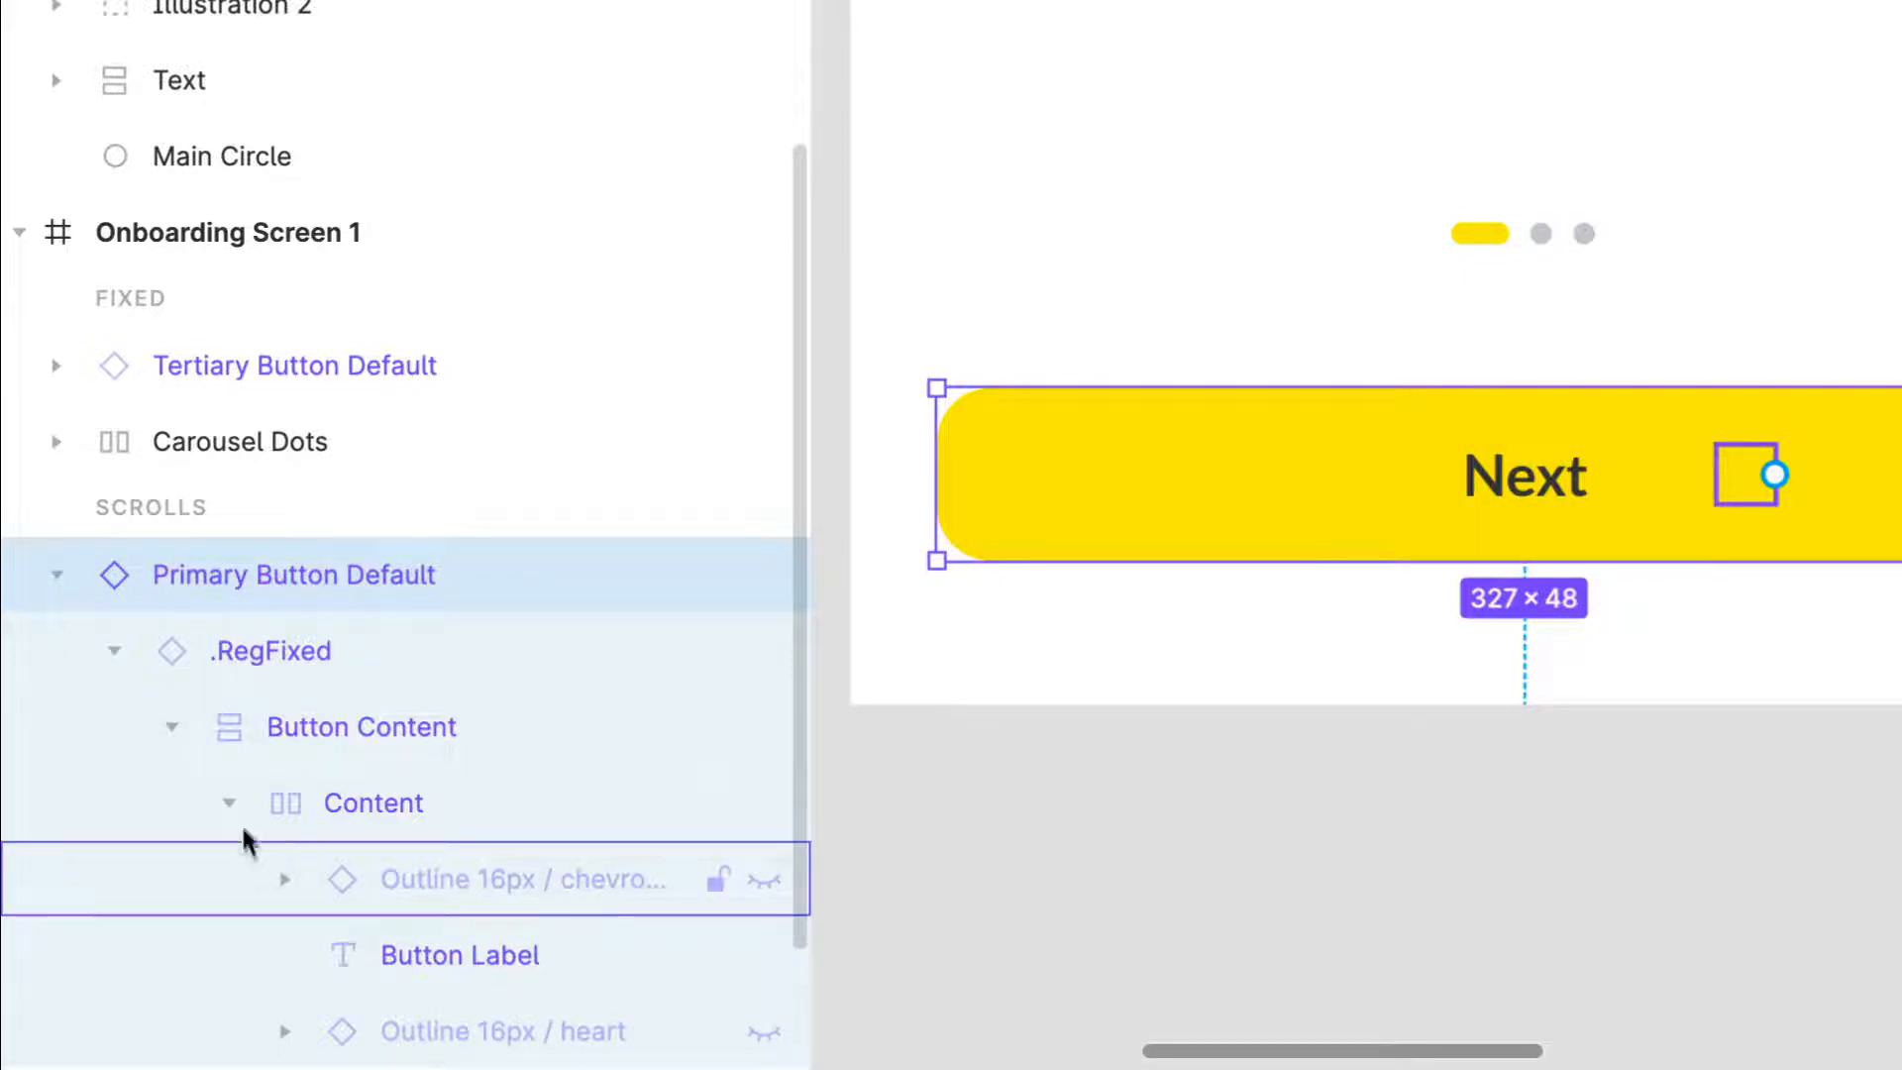